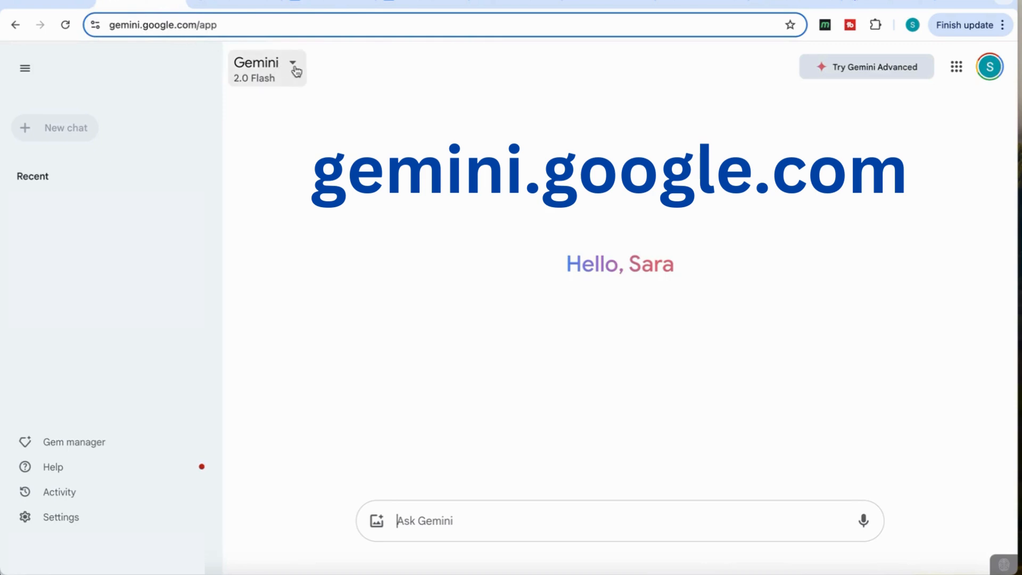
Switch the Gemini model to 2.0 Flash Thinking Experimental with apps
click(293, 63)
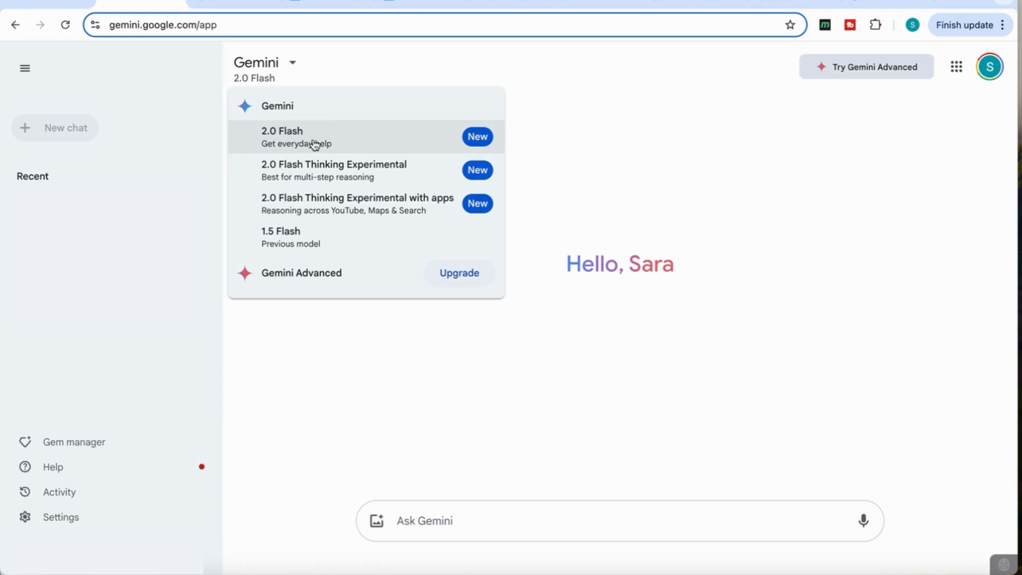
mouse_move(311, 171)
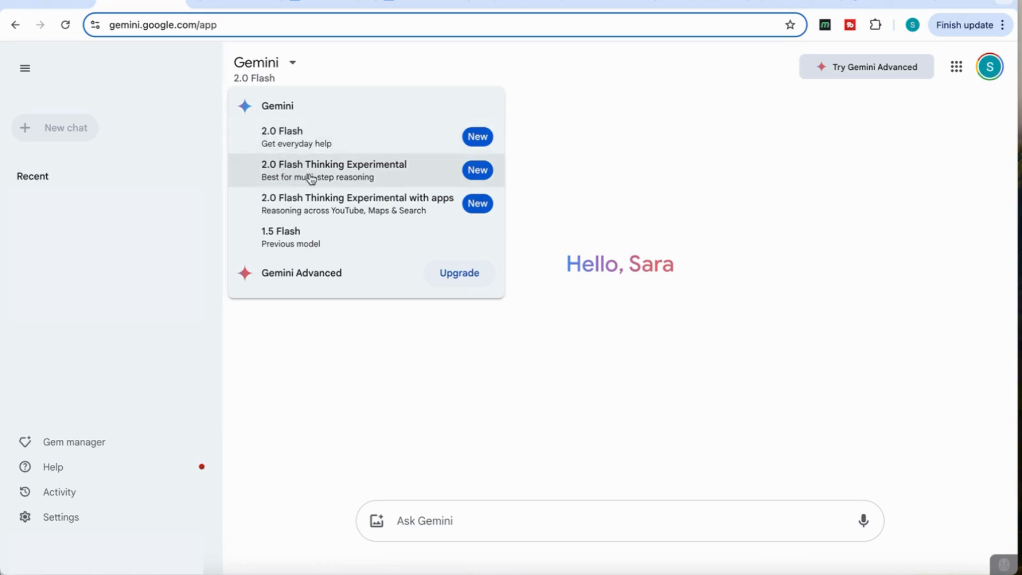
mouse_move(282, 204)
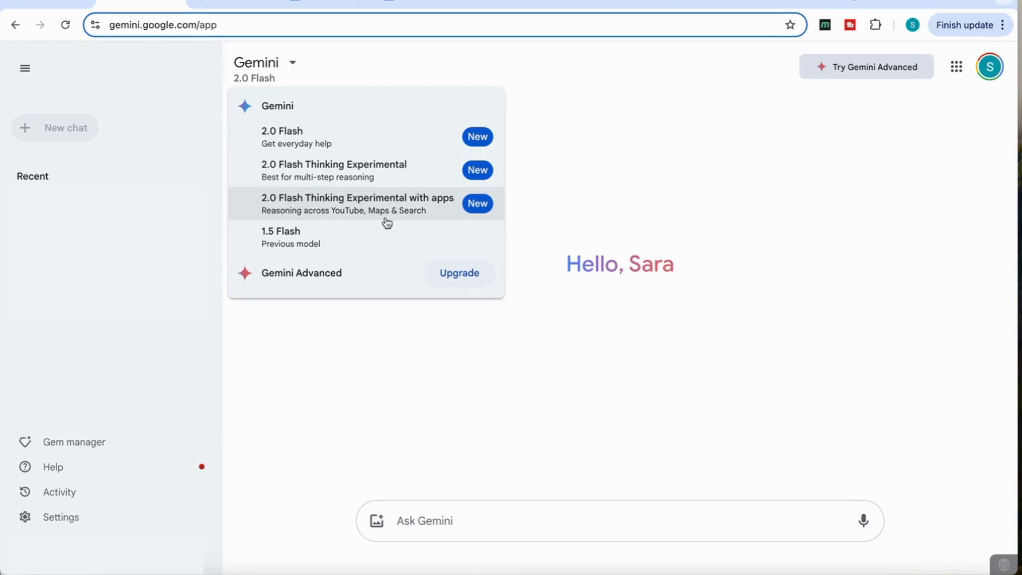
mouse_move(343, 137)
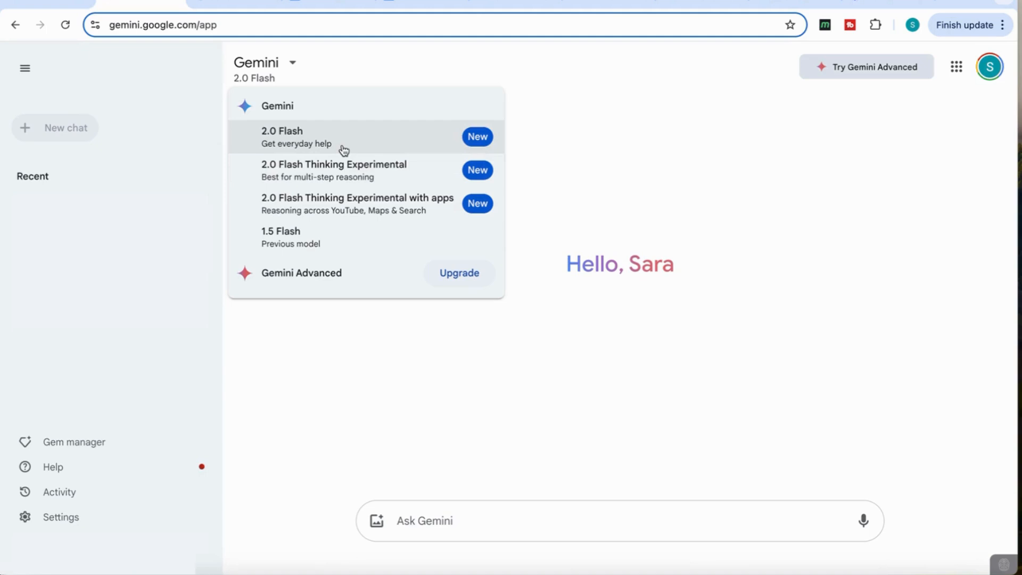
mouse_move(370, 283)
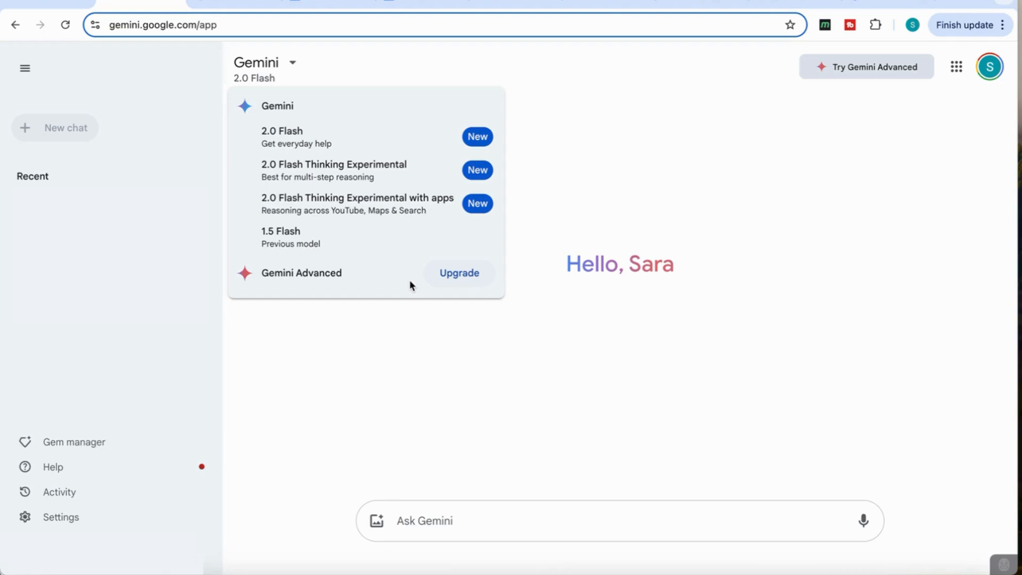
mouse_move(319, 203)
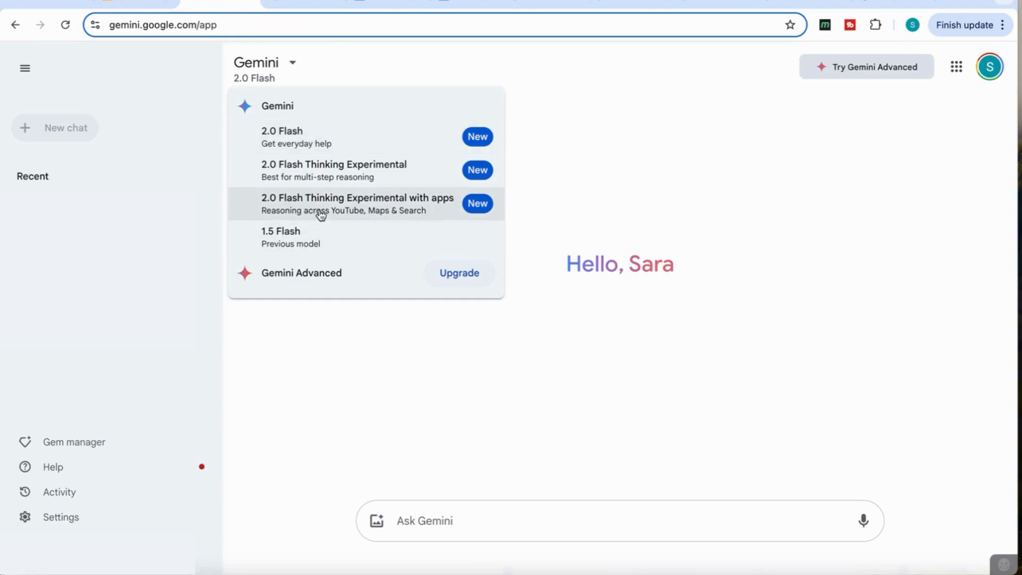
mouse_move(357, 215)
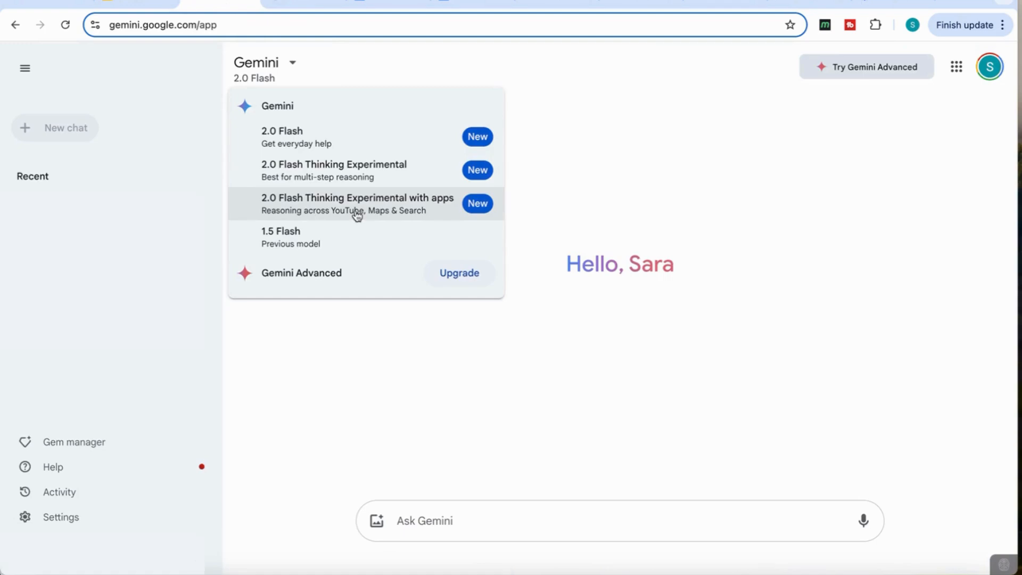
click(357, 204)
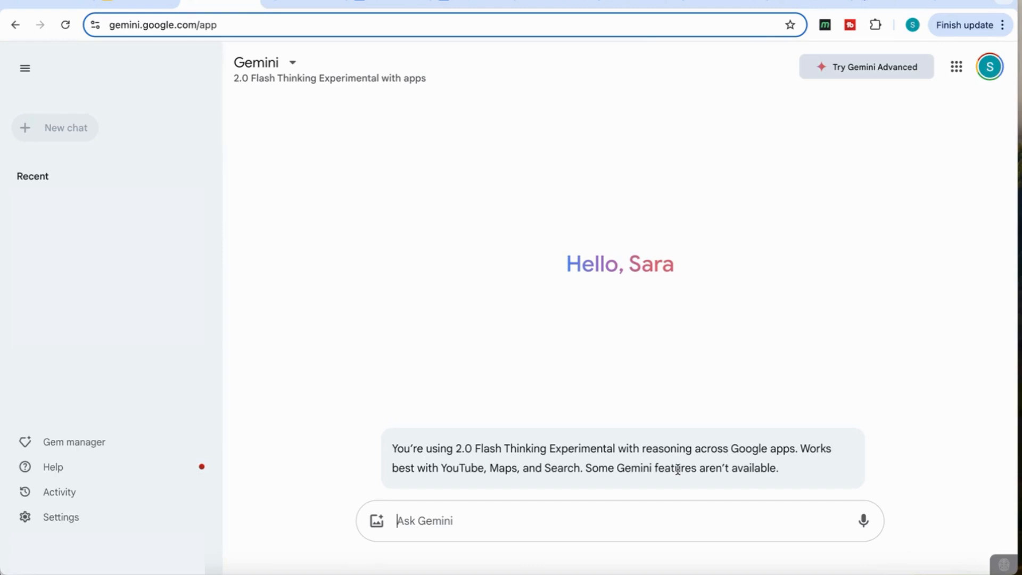
Open the sidebar Settings menu listing extensions, public links and theme options
click(424, 521)
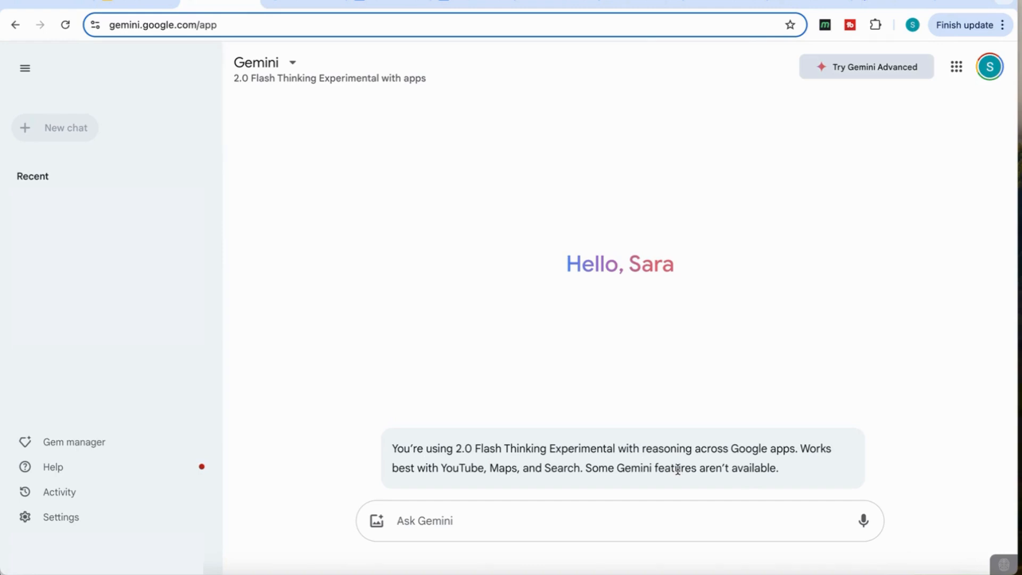
mouse_move(364, 346)
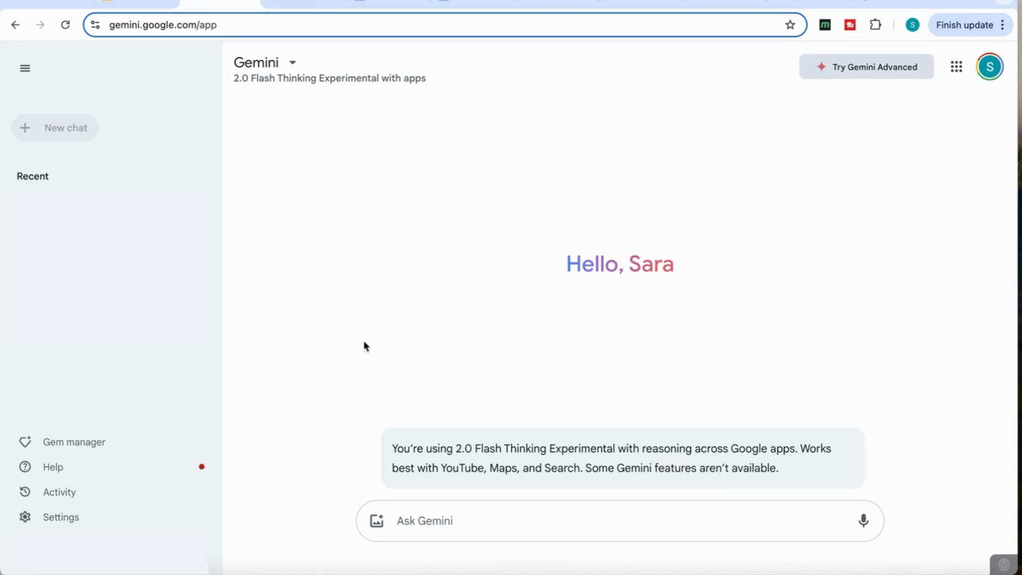
mouse_move(114, 496)
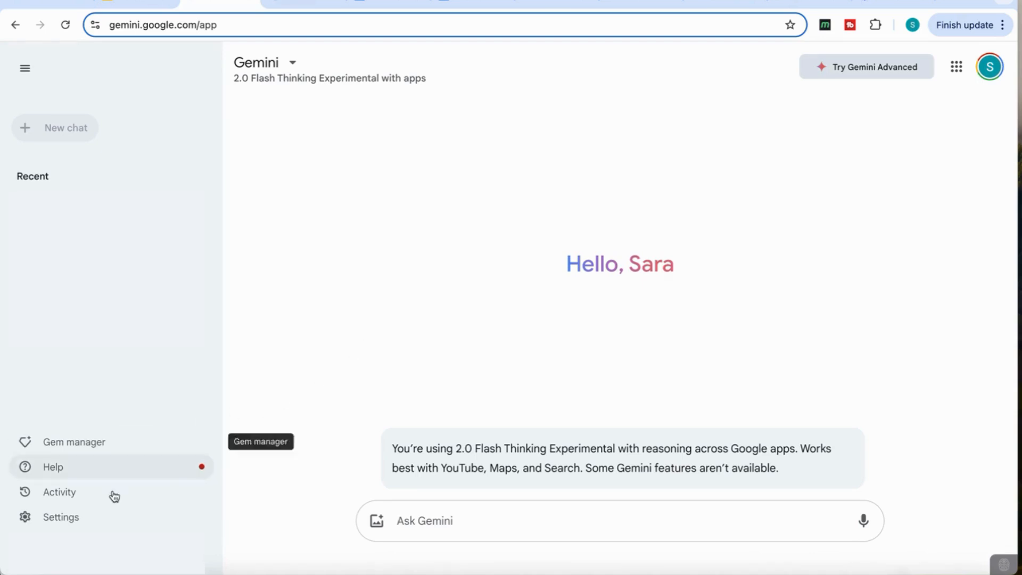
click(61, 517)
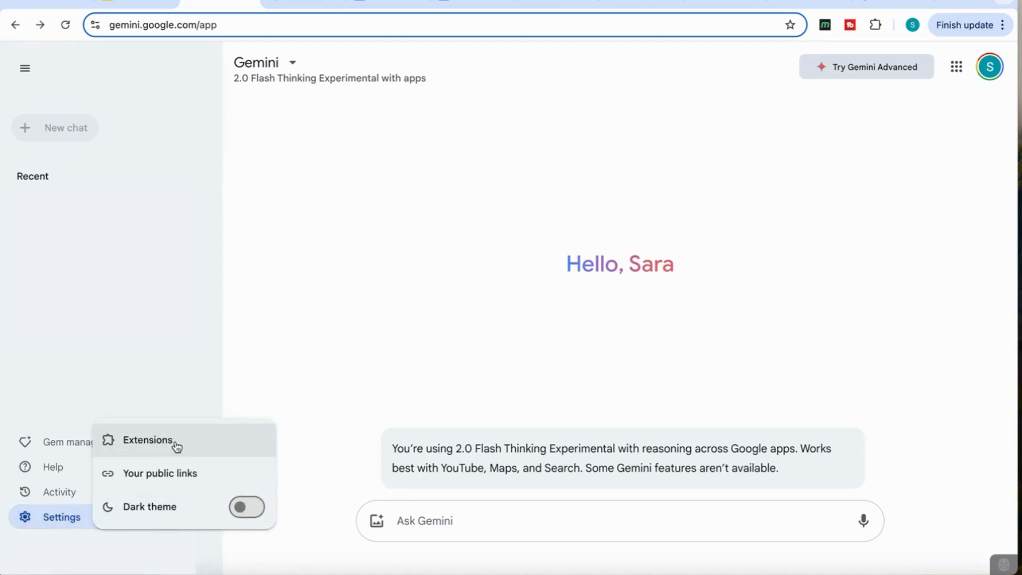
Enable the Google Maps extension under Travel, keeping Workspace and YouTube on
click(148, 439)
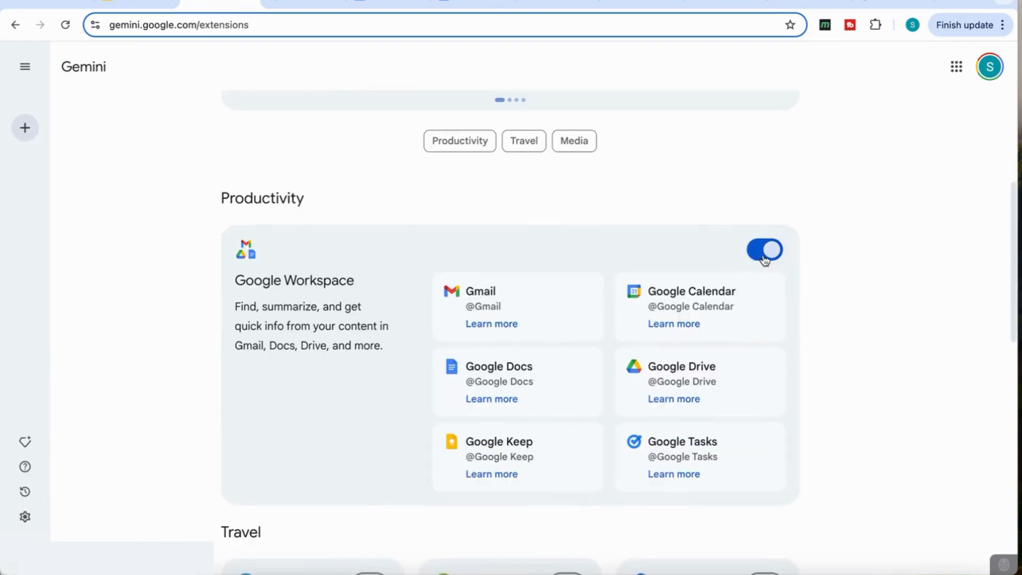
scroll(down, 3)
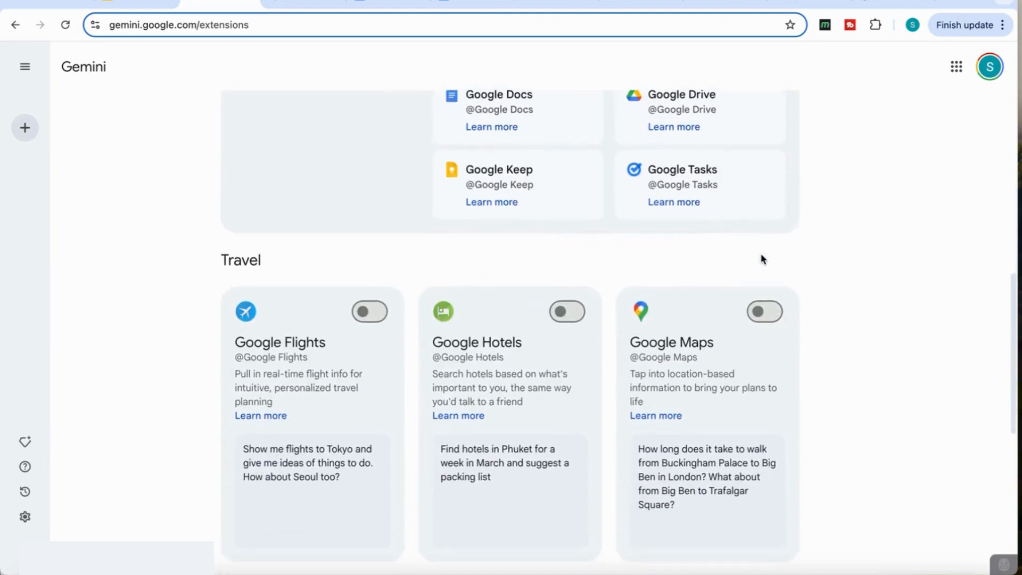
mouse_move(529, 343)
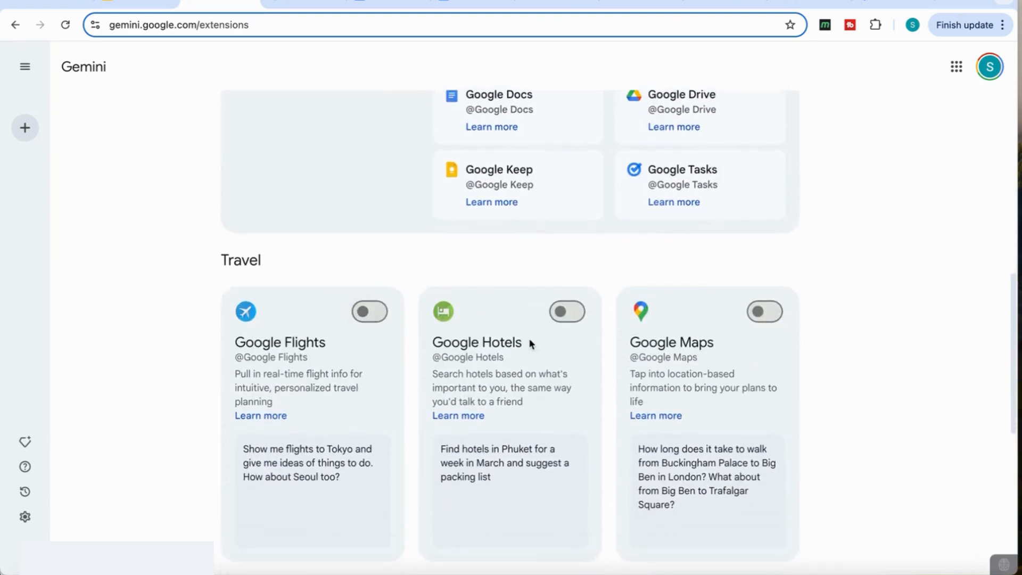
click(765, 311)
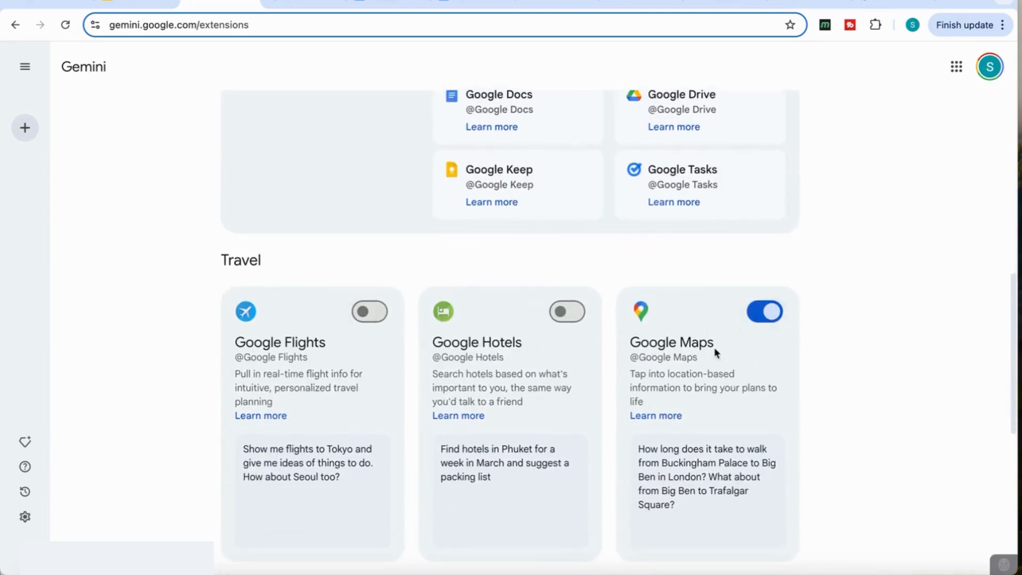
scroll(down, 3)
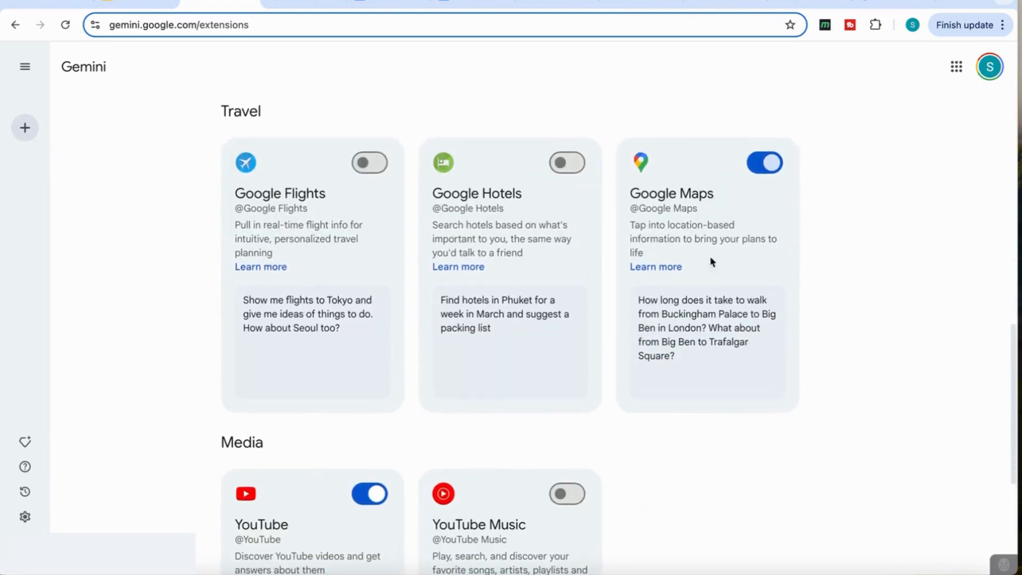
scroll(down, 3)
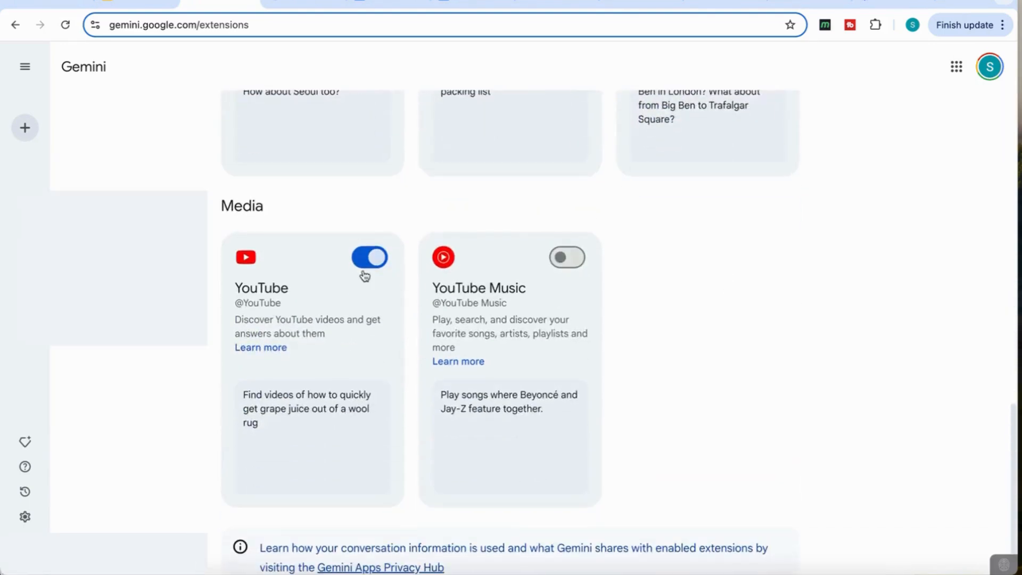
scroll(up, 3)
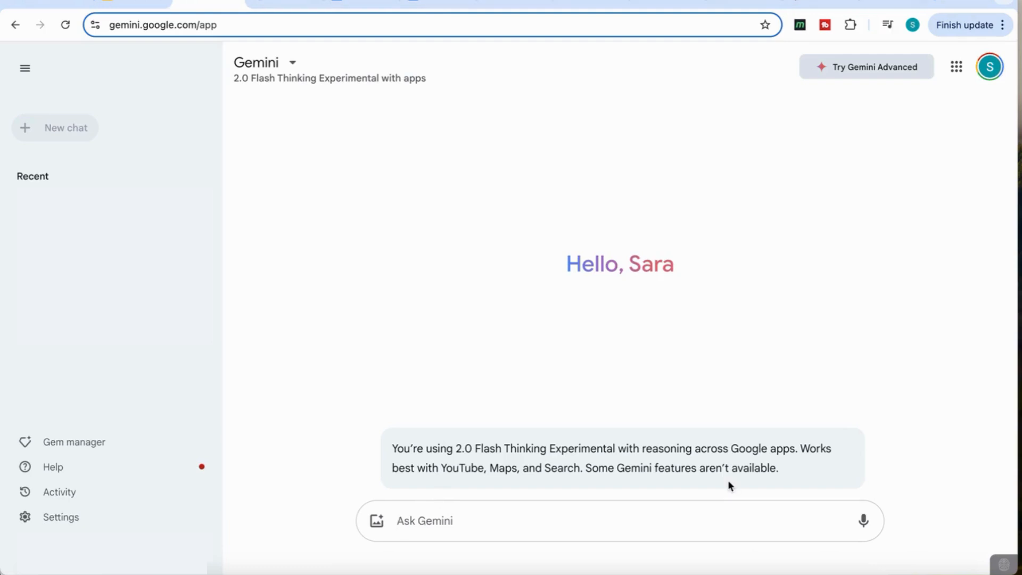
Draft the video analysis prompt and copy the Lustig sugar video's YouTube URL
text(analyze this video and provide me with detailed key insights and practical applications as well as explanation of all the concepts include timestamps so i can refer to it)
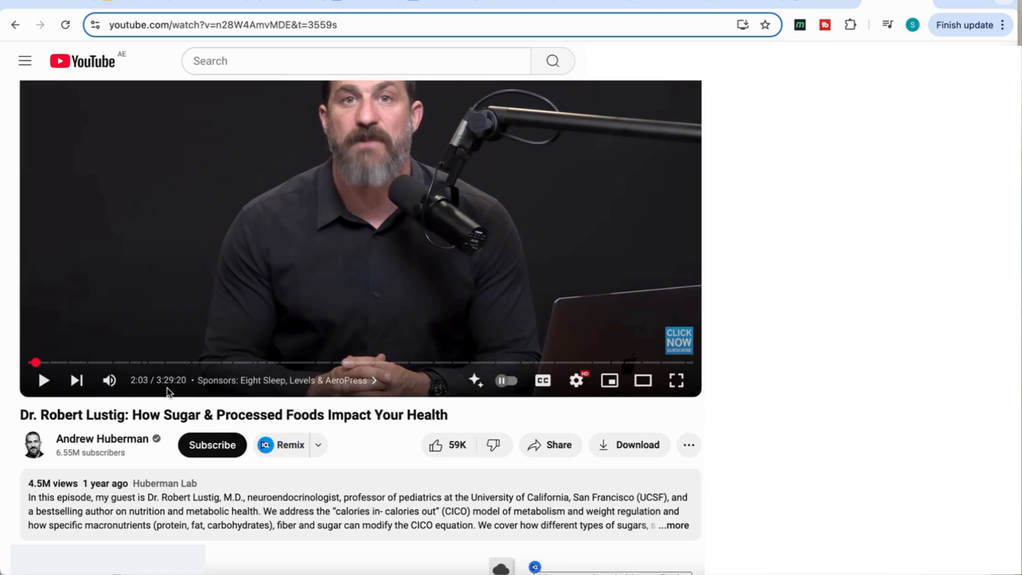
click(222, 25)
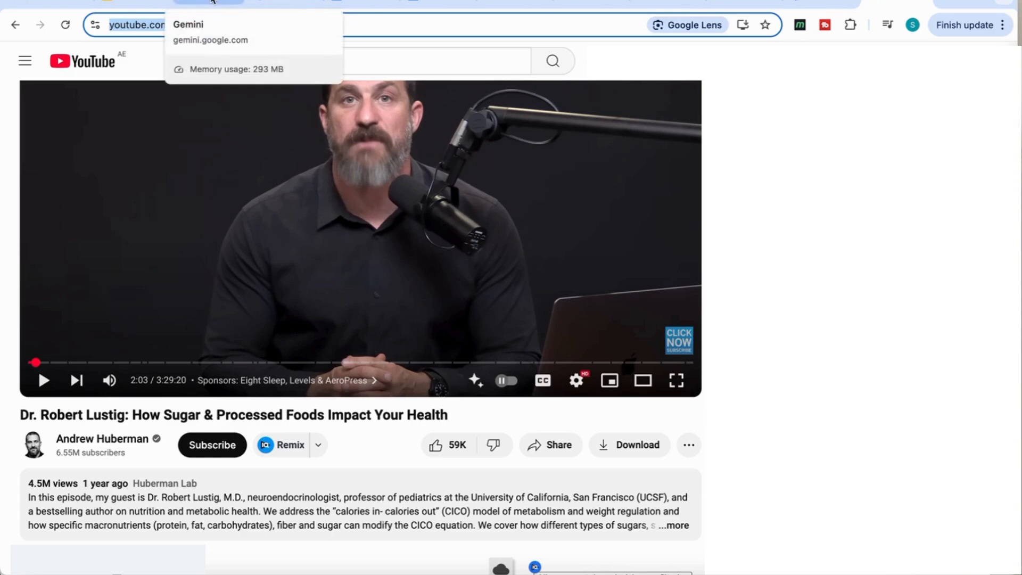
click(188, 24)
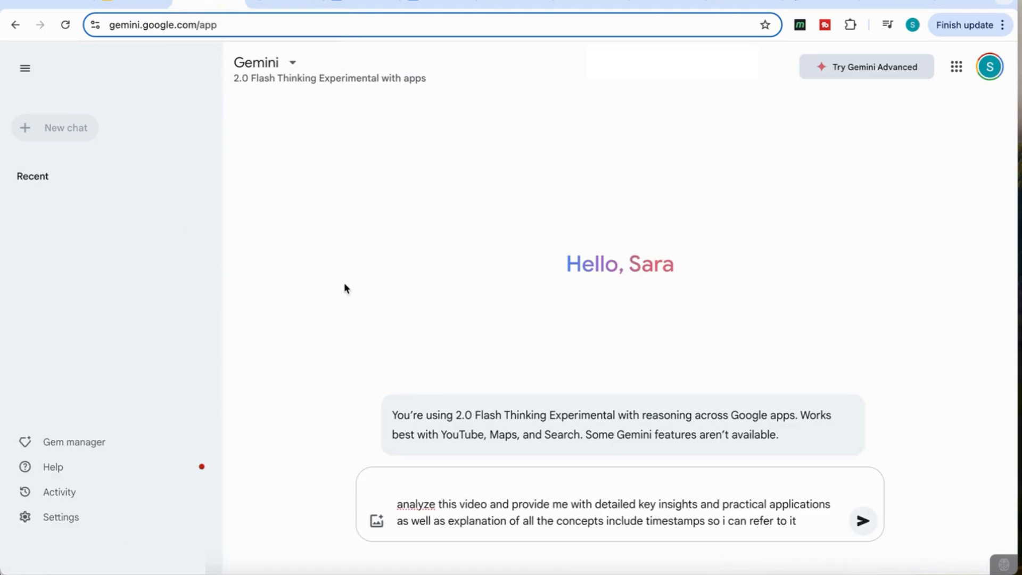
Send the analysis request with the YouTube video link n28W4AmvMDE
text(https://www.youtube.com/watch?v=n28W4AmvMDE&t=3559s)
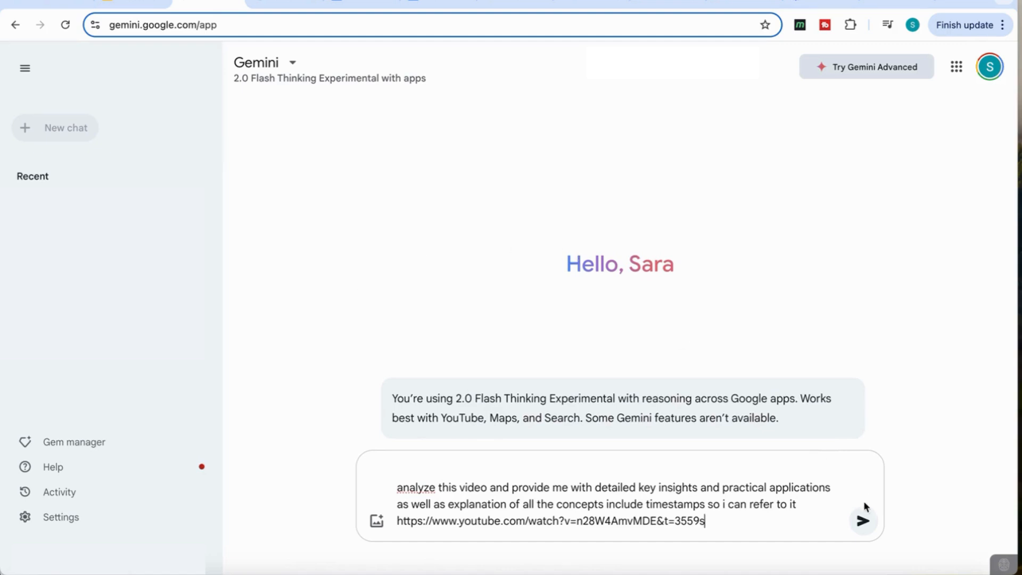
click(863, 520)
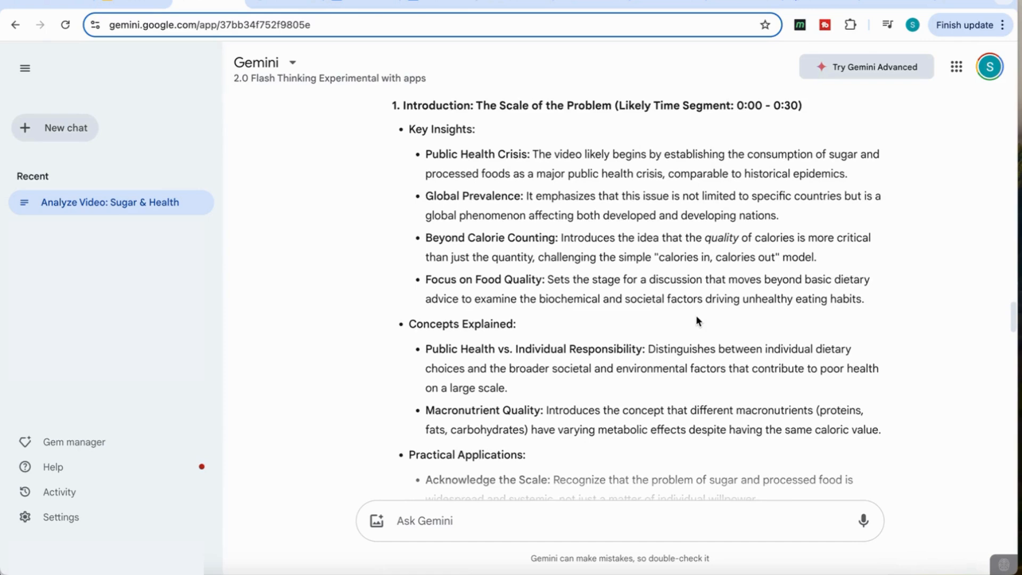
click(424, 521)
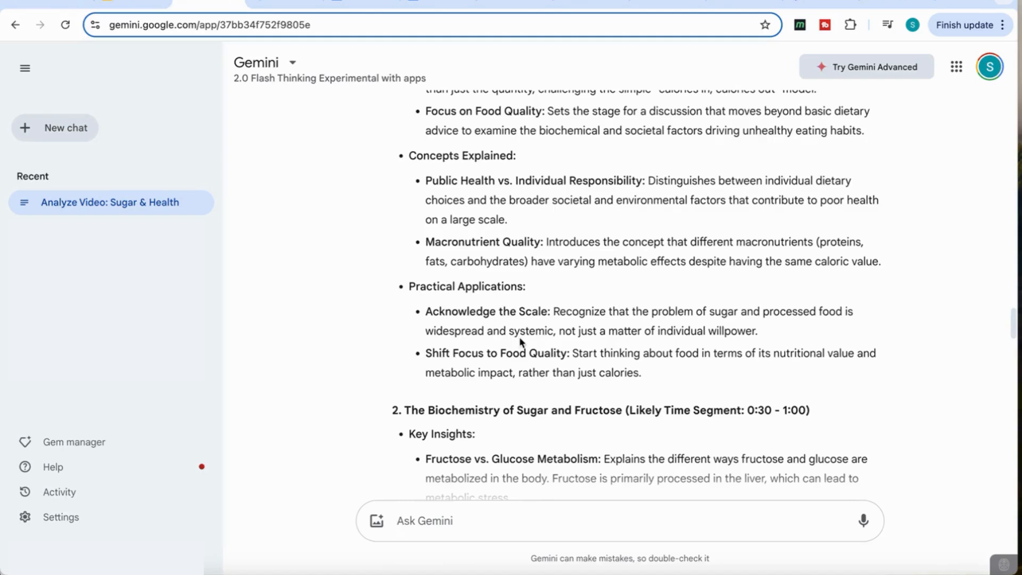
Scroll through the timed key insights, concepts and practical applications
scroll(down, 3)
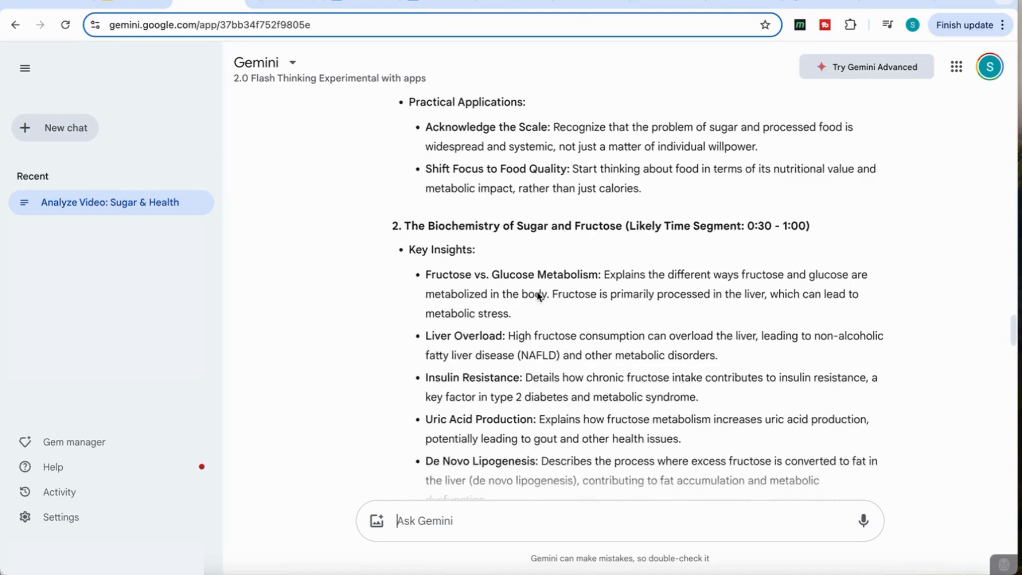
scroll(down, 3)
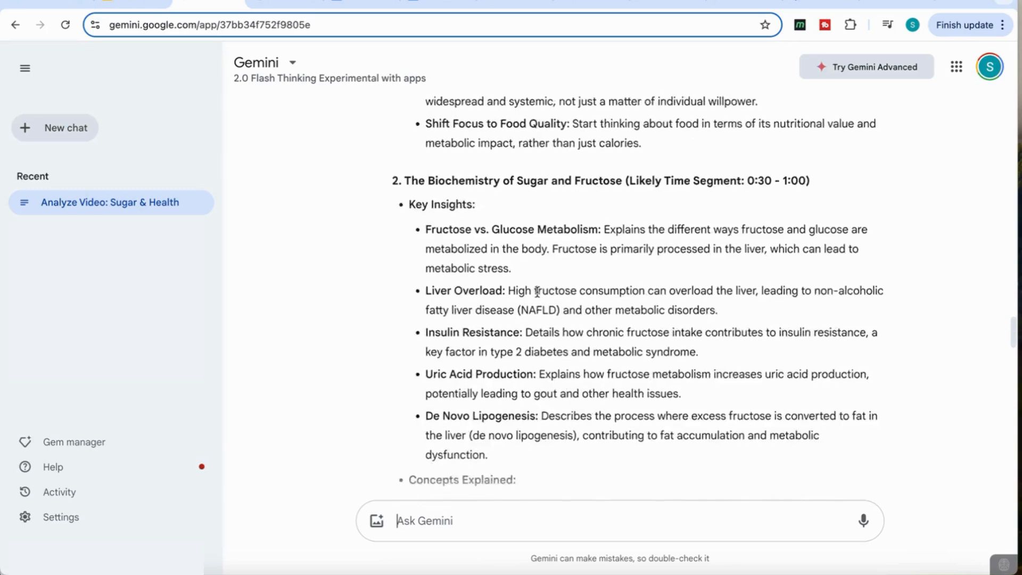
scroll(down, 3)
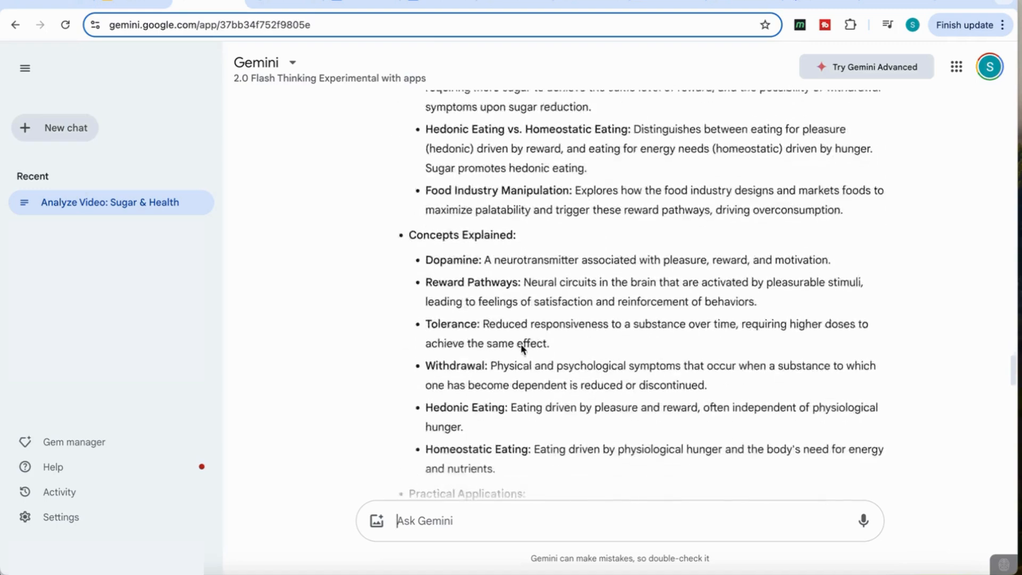
scroll(down, 3)
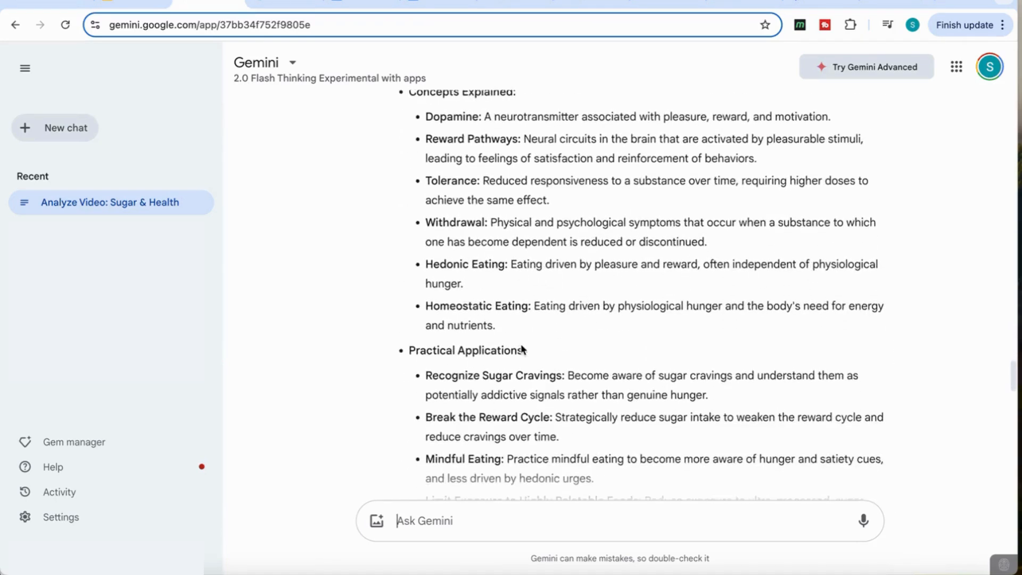
scroll(down, 3)
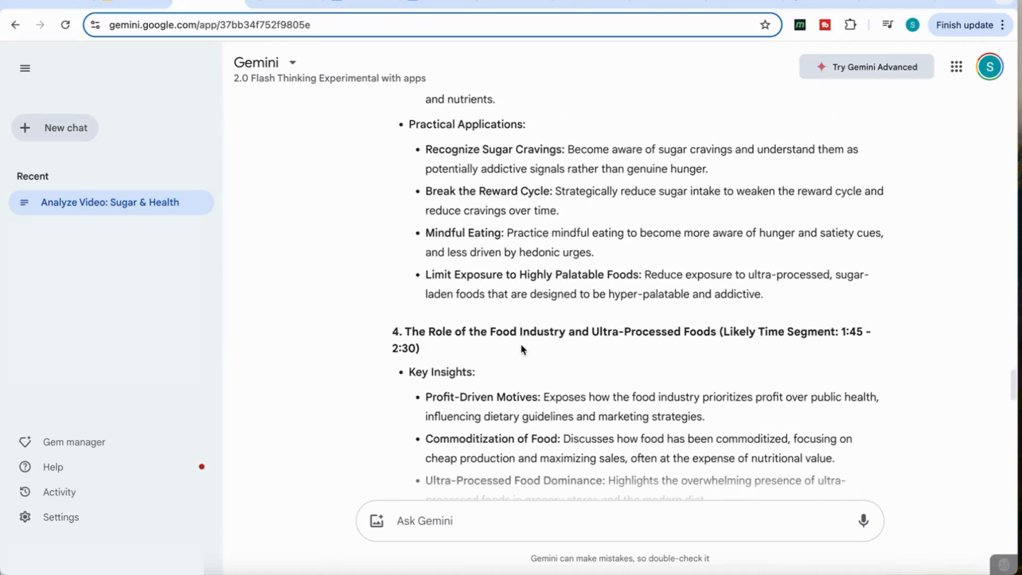
scroll(down, 3)
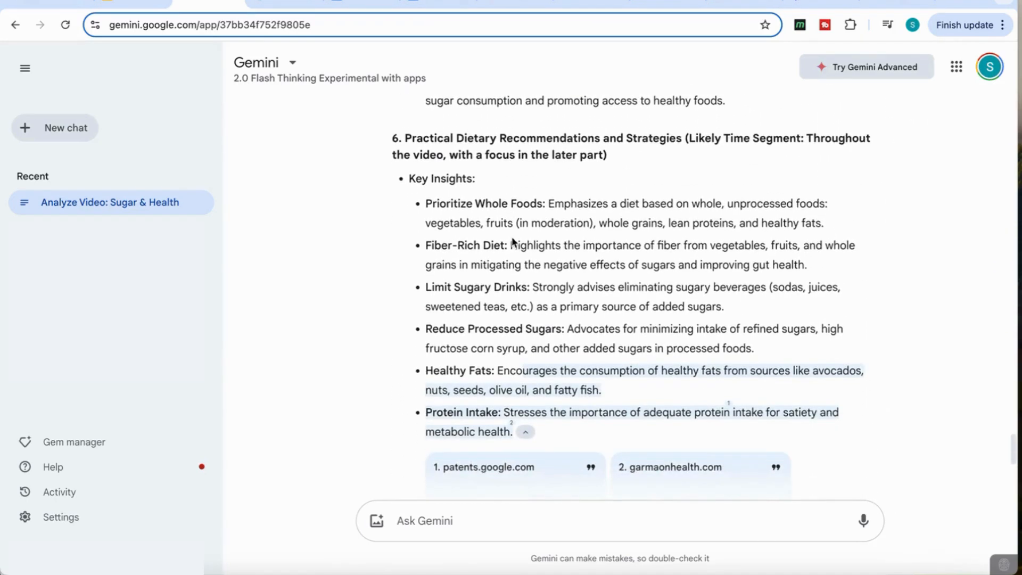
scroll(down, 3)
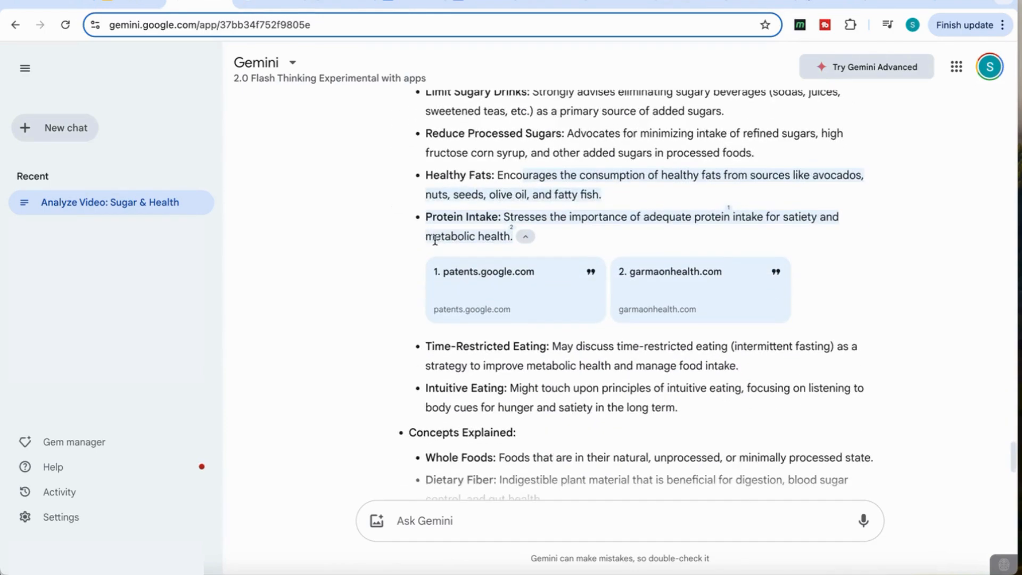
scroll(down, 3)
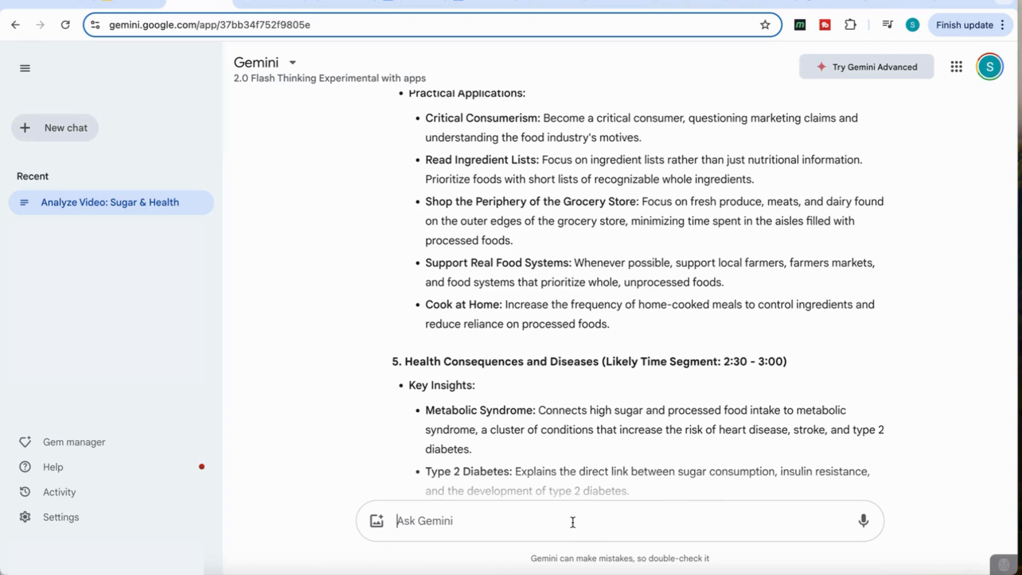
Ask 'Based on the discussion in the video are all calories the same?' and read the answer
text(Based on the discussion in the video are all calories the same?)
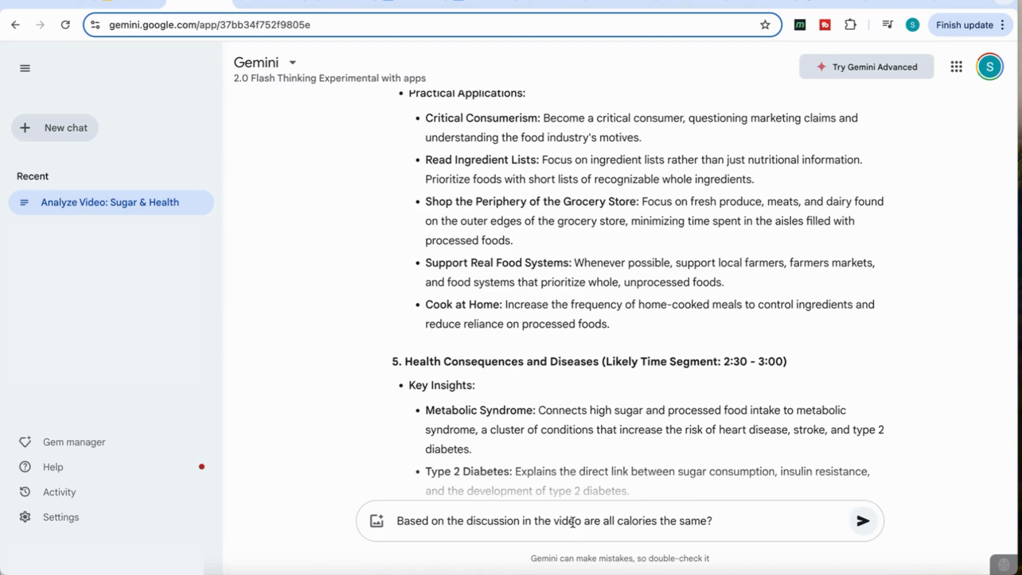
click(862, 520)
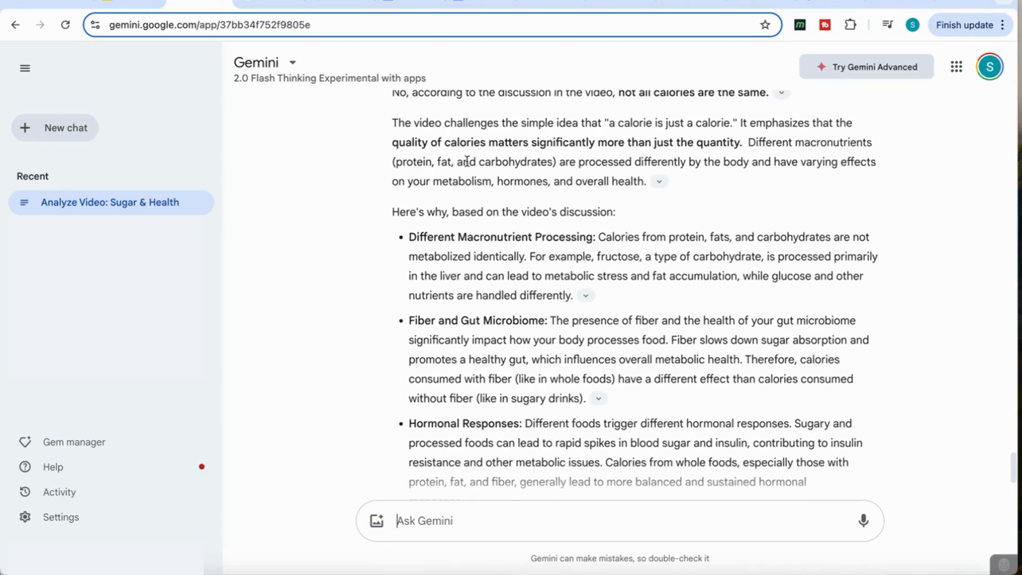
scroll(down, 3)
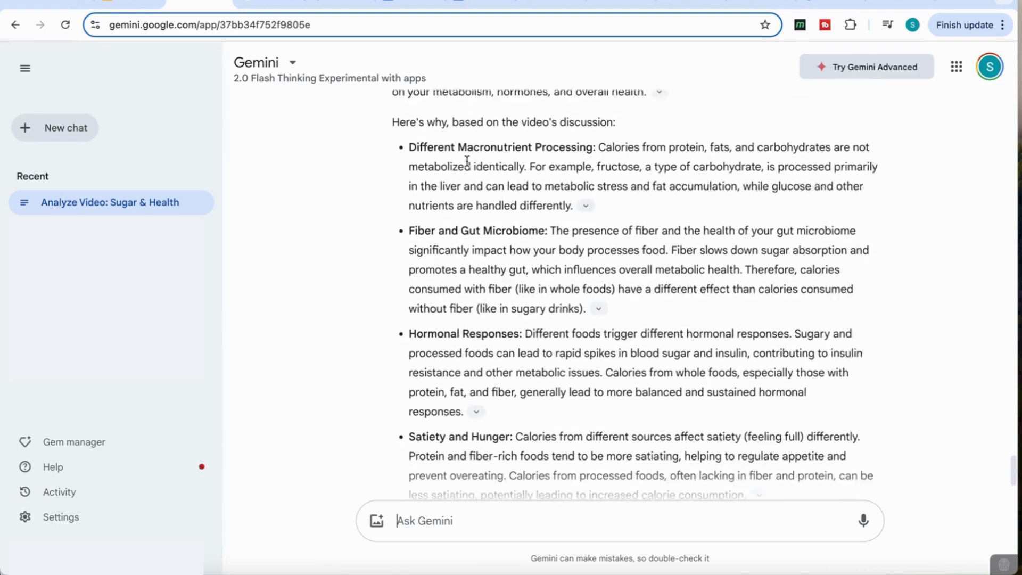
scroll(down, 3)
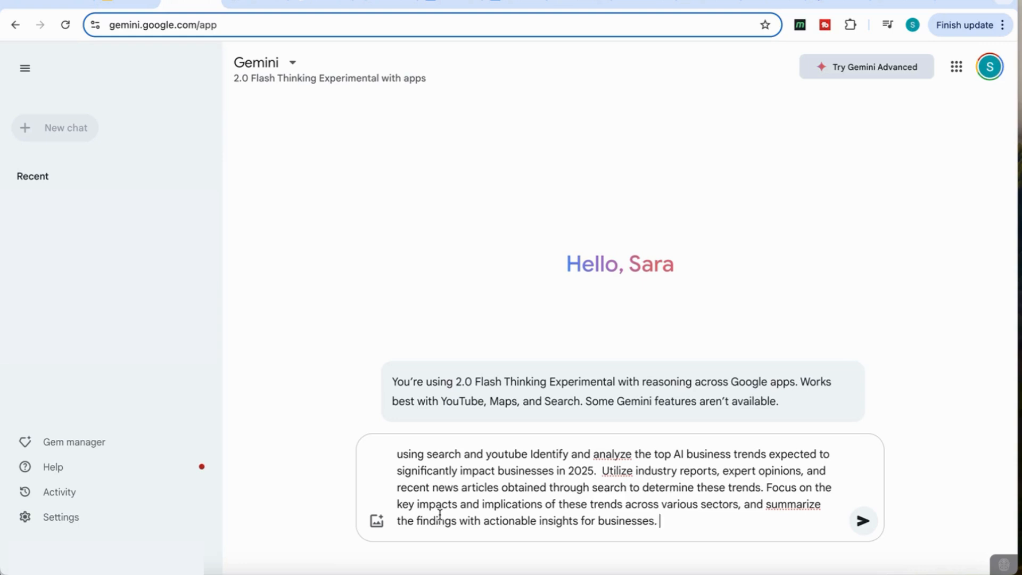
Submit the 2025 AI business trends prompt and read the impacts and actionable insights
click(862, 520)
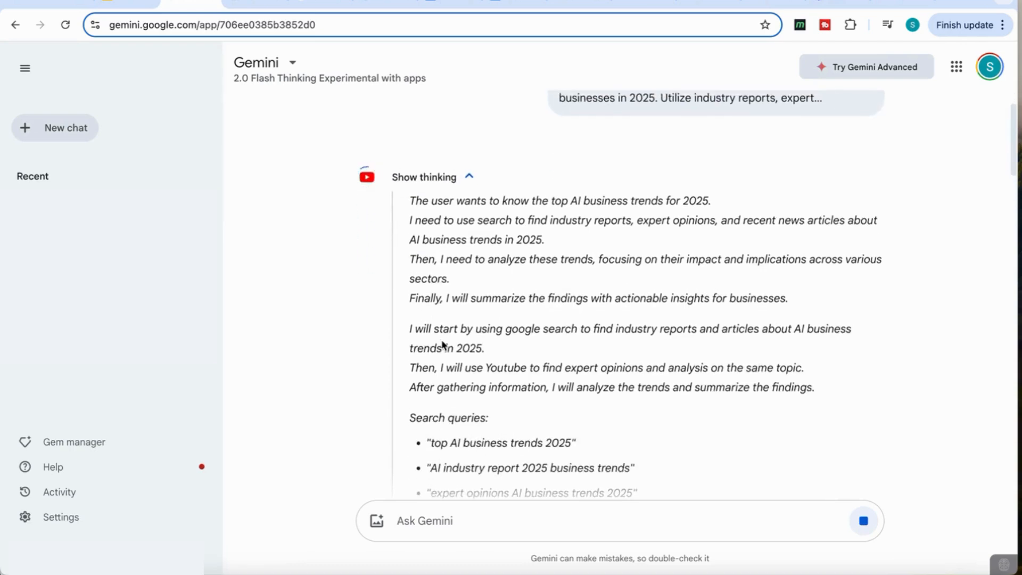
scroll(down, 3)
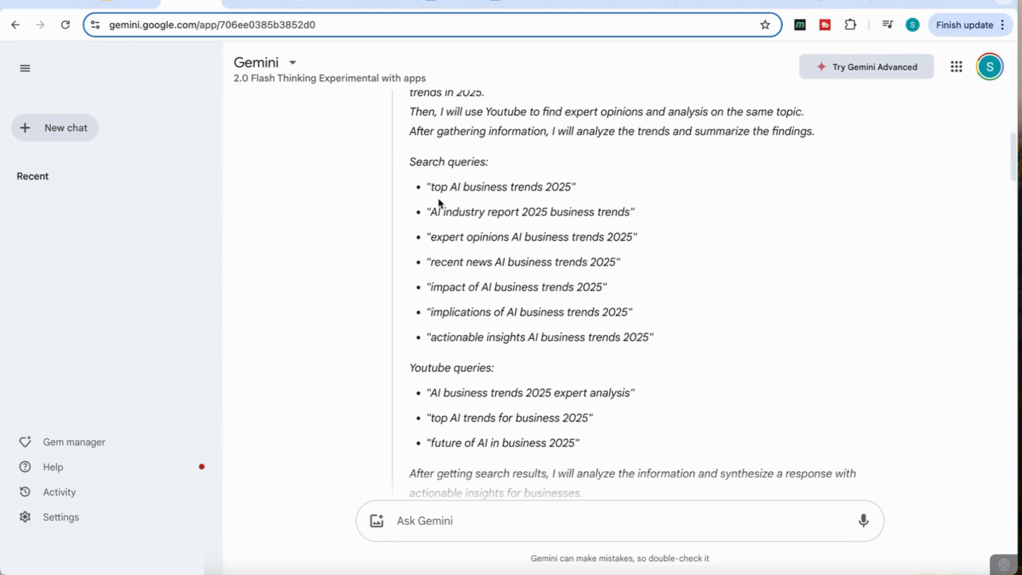
scroll(down, 3)
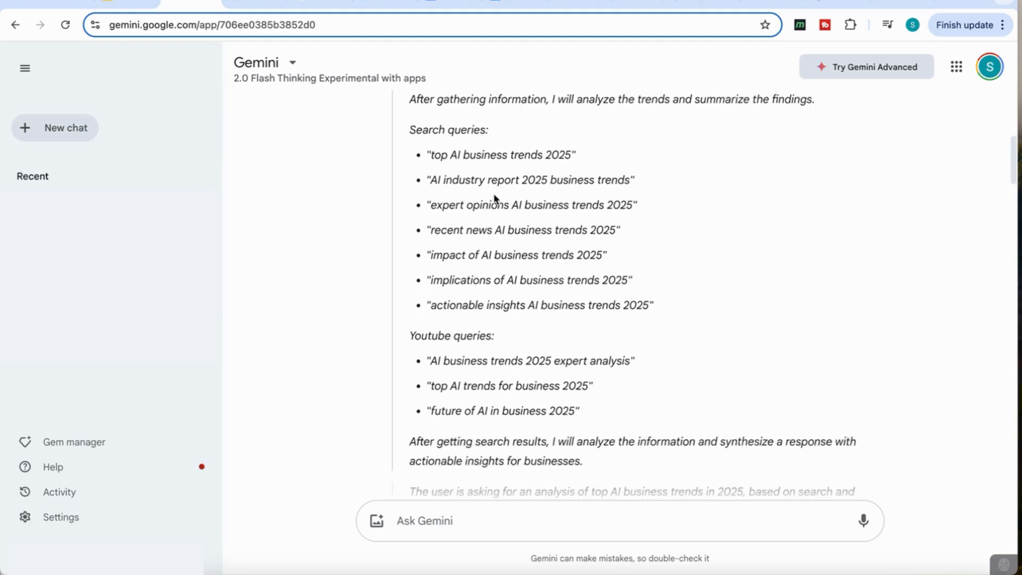
scroll(down, 3)
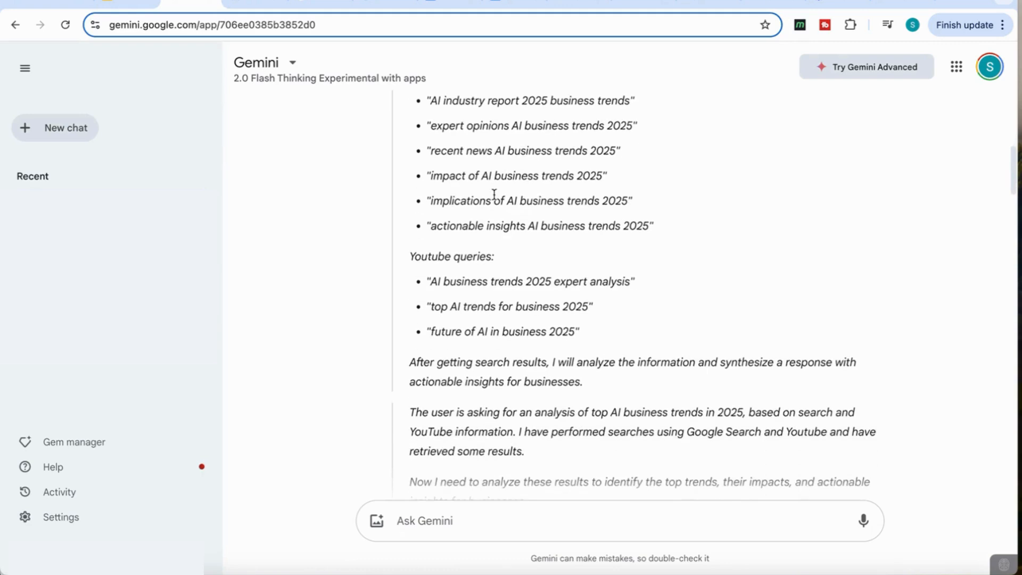
scroll(down, 3)
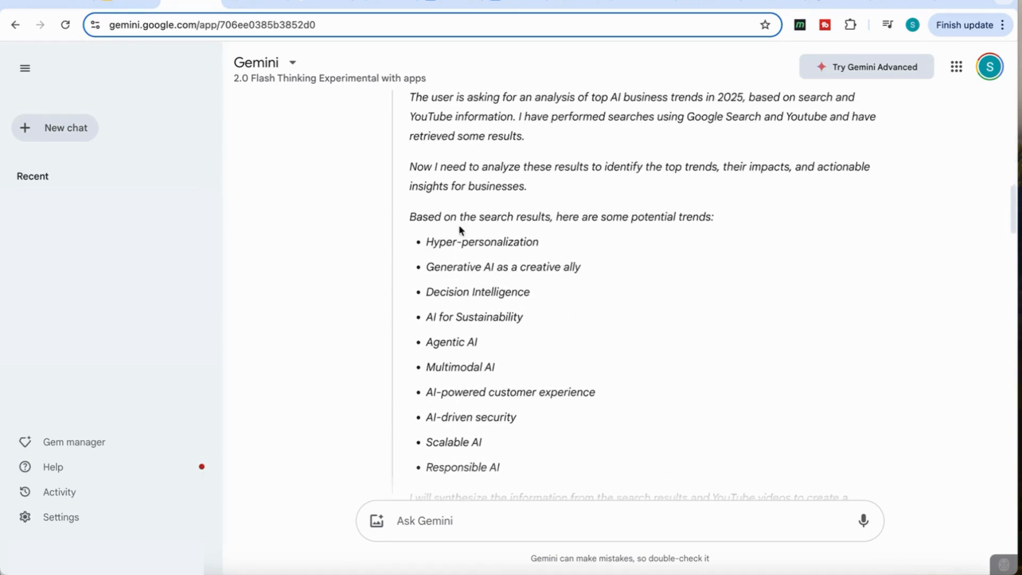
scroll(down, 3)
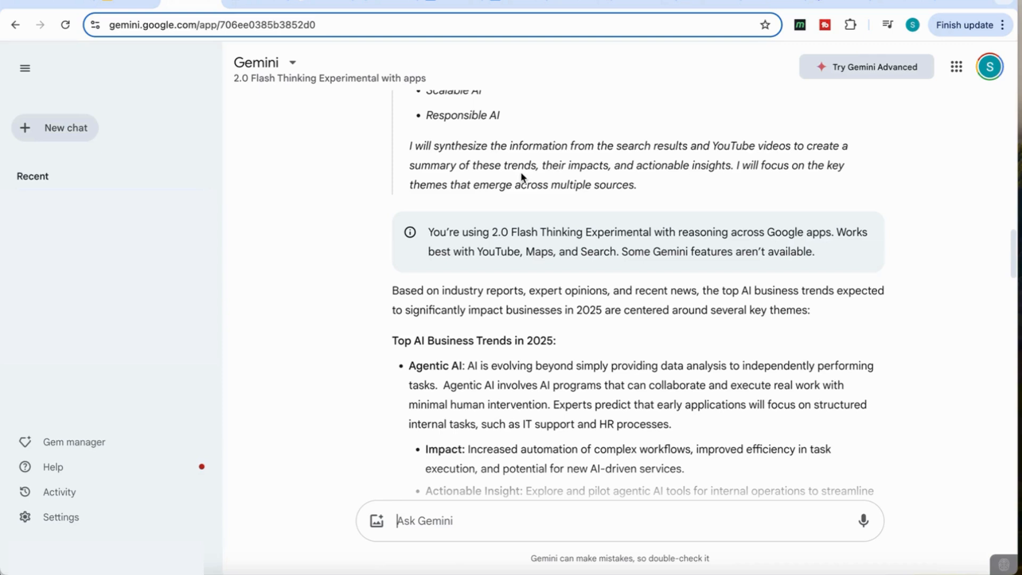
mouse_move(613, 178)
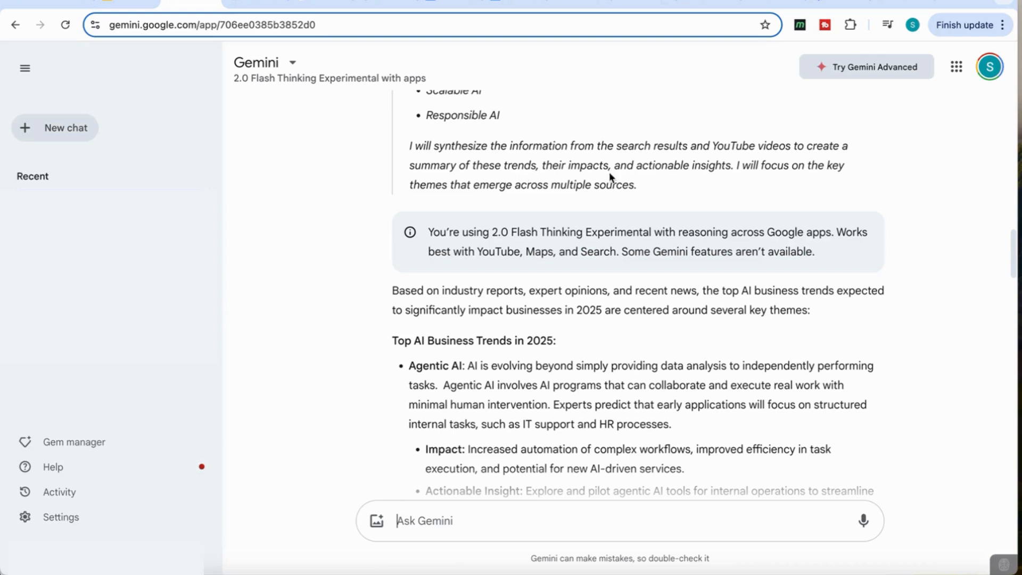
scroll(down, 3)
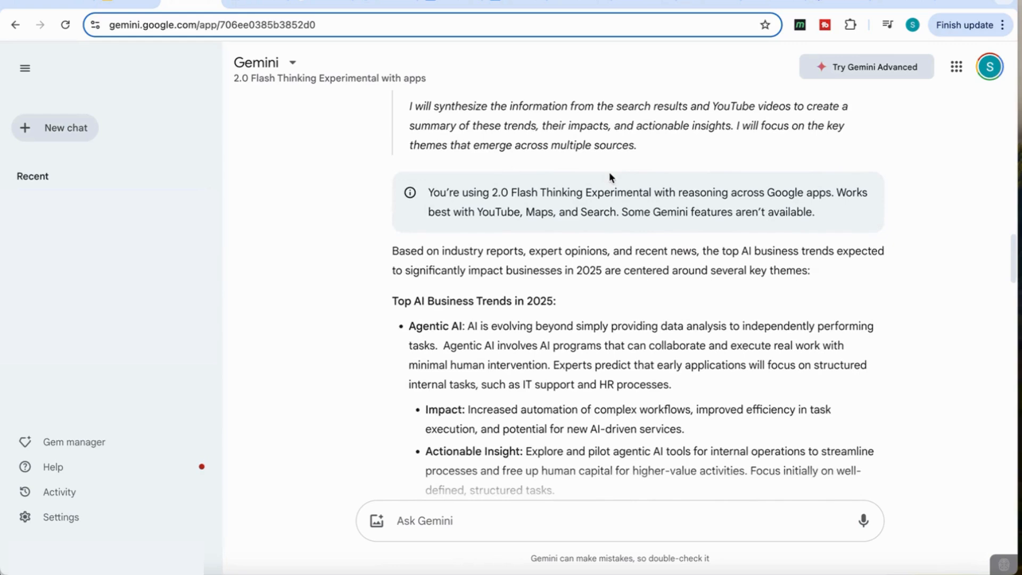
click(424, 521)
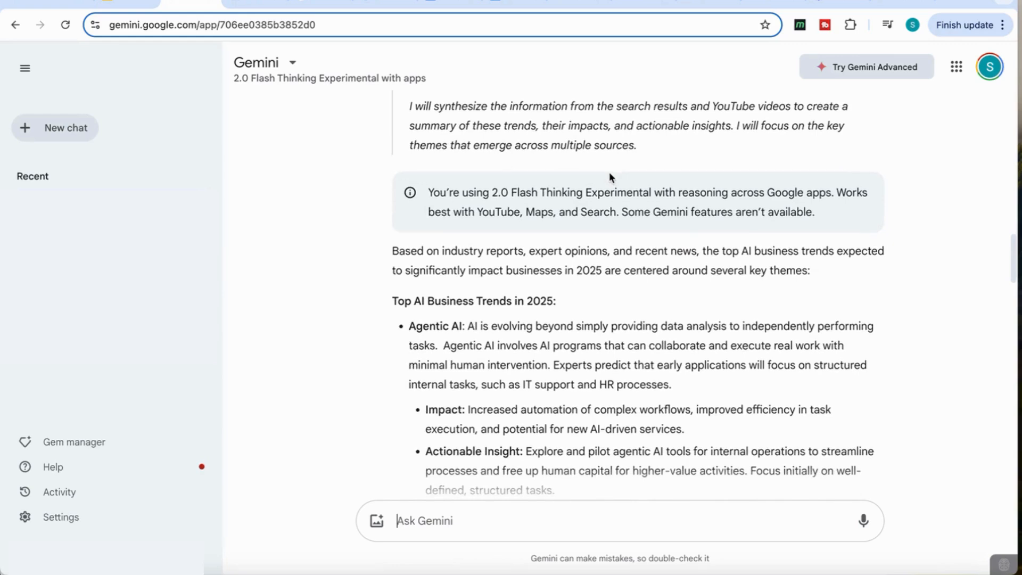
scroll(down, 3)
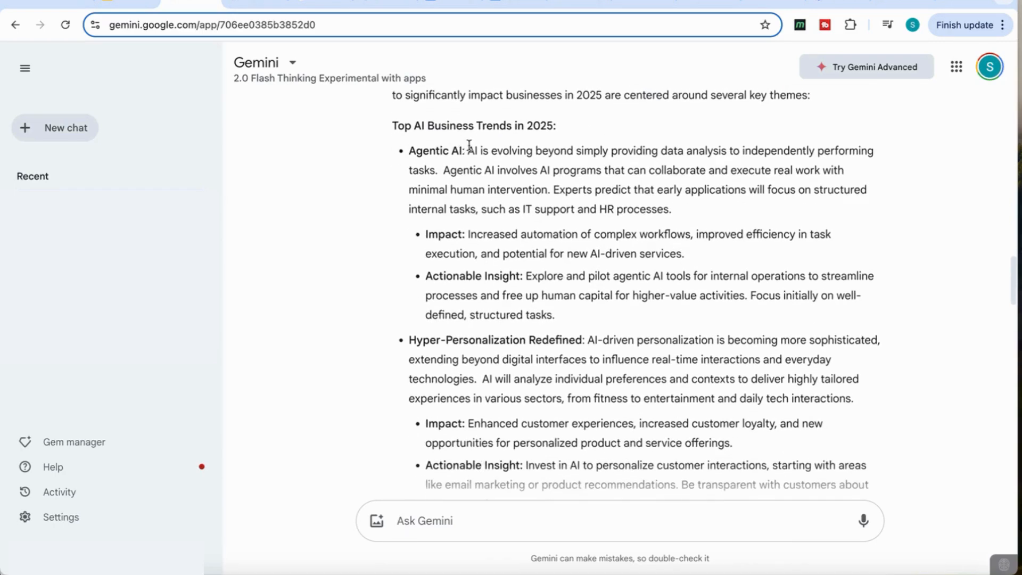
scroll(down, 3)
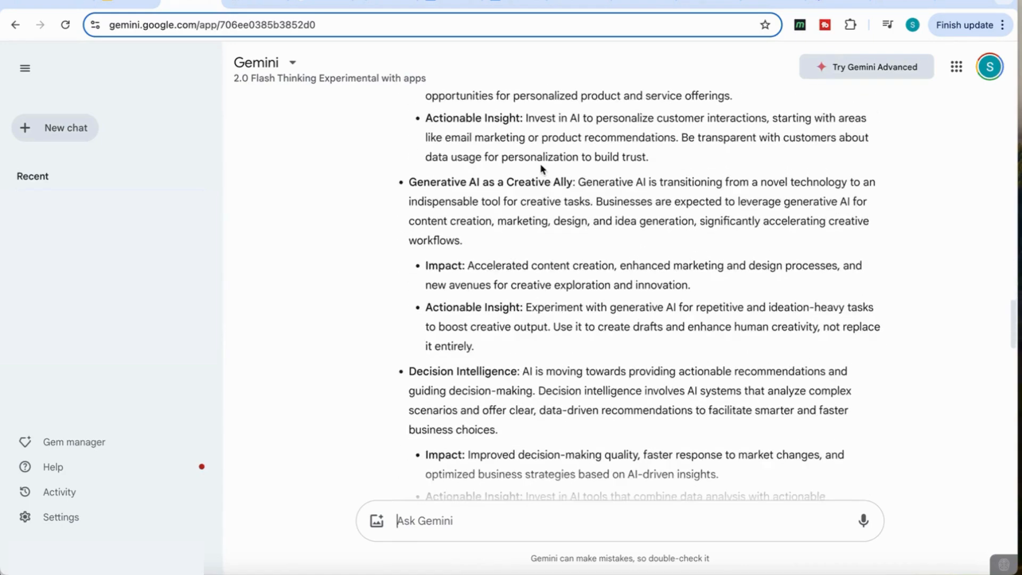
scroll(down, 3)
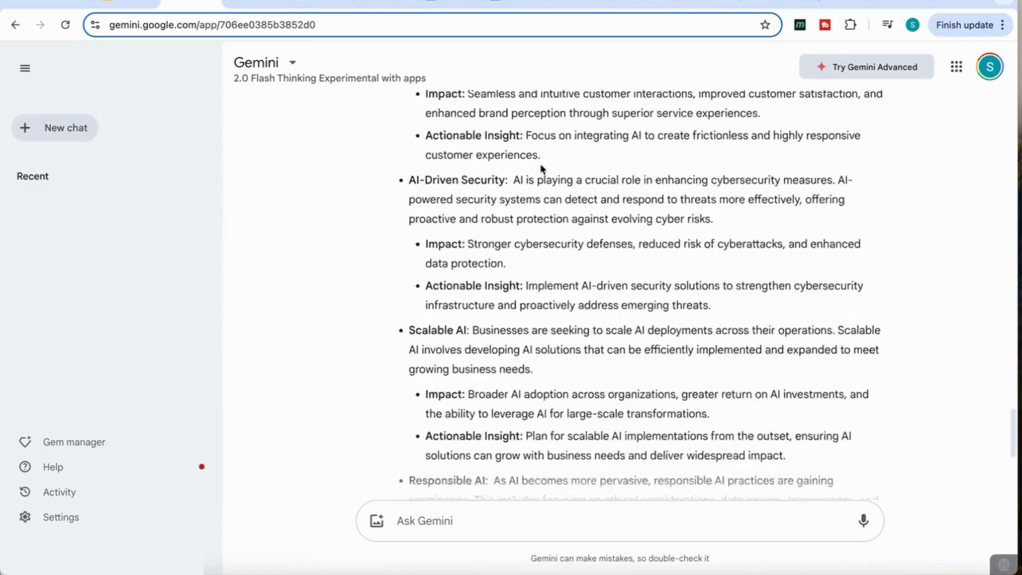
scroll(down, 3)
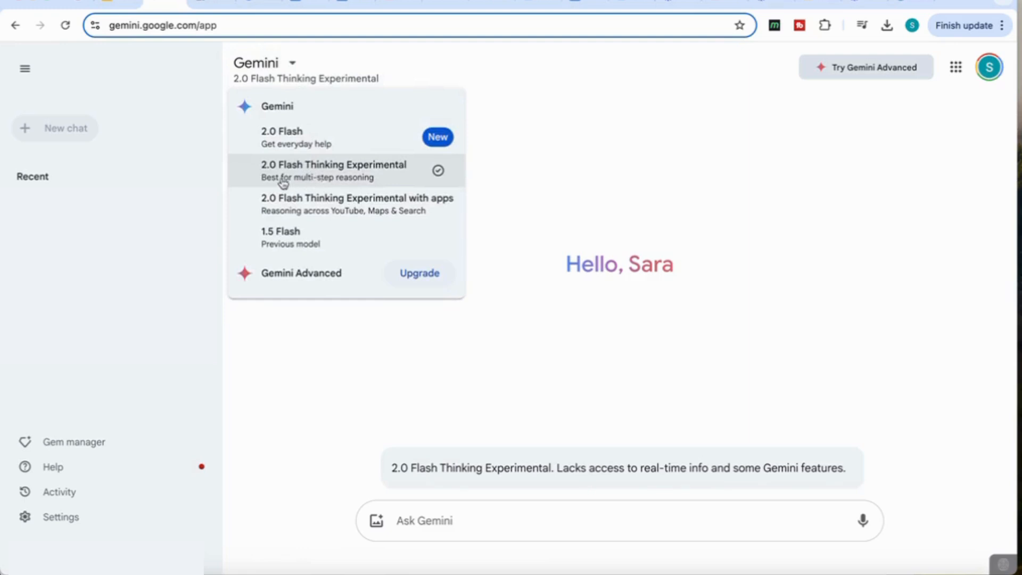
mouse_move(339, 185)
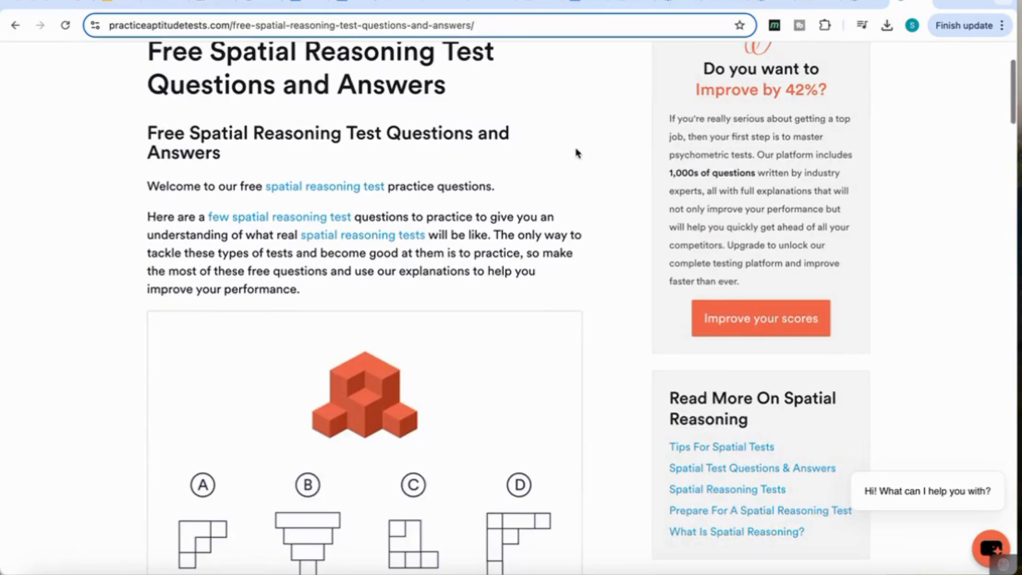
Scroll the spatial reasoning page down to Q2, the mirror-image blob puzzle
scroll(down, 3)
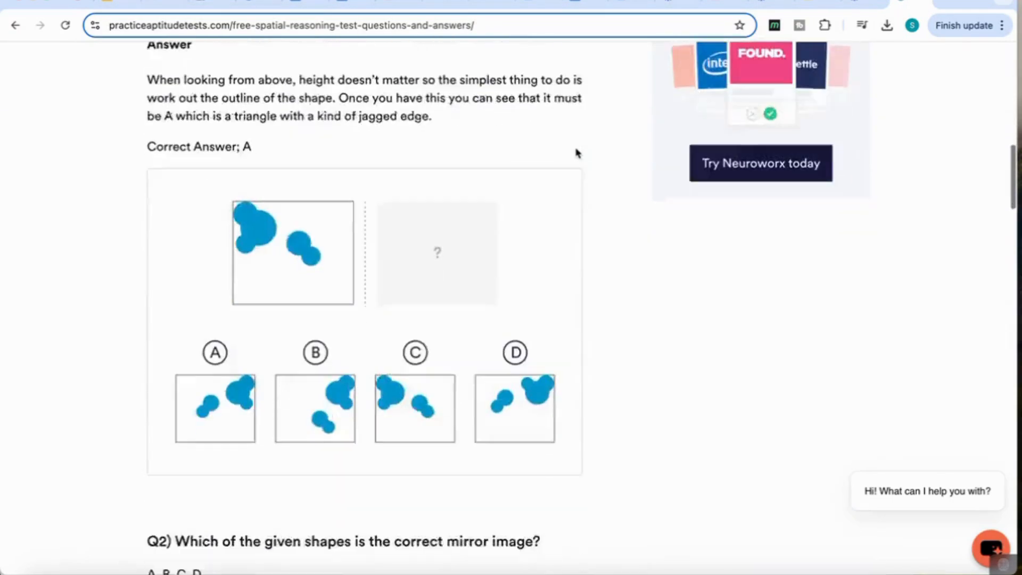
scroll(down, 3)
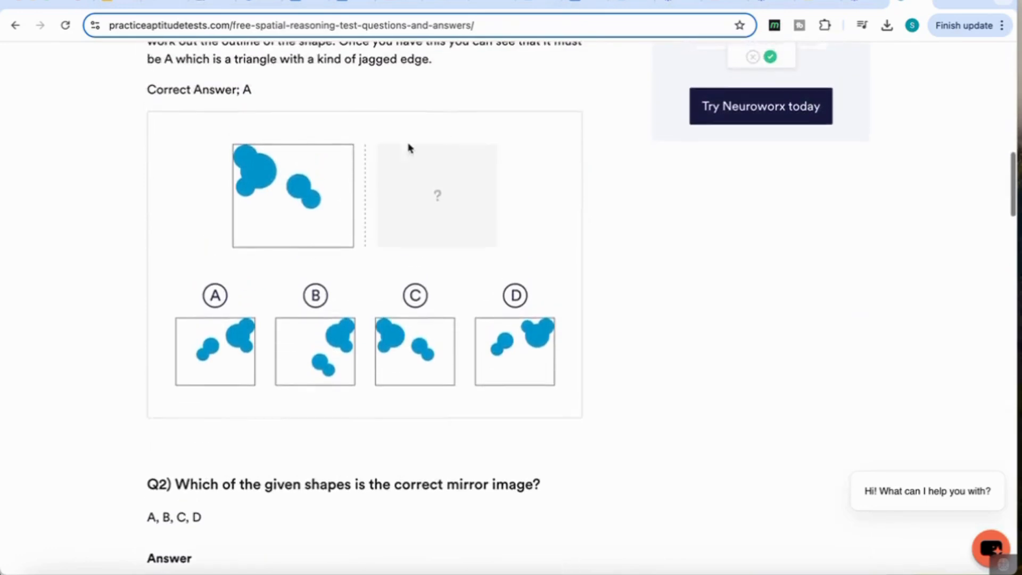
mouse_move(433, 502)
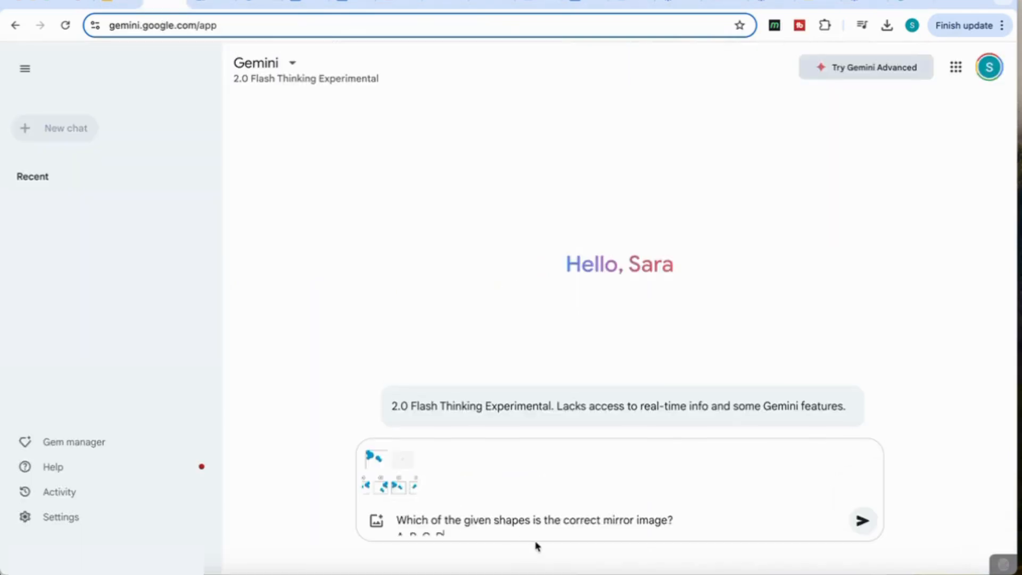
Send the mirror-image puzzle picture and question, then read Gemini's thinking
click(862, 520)
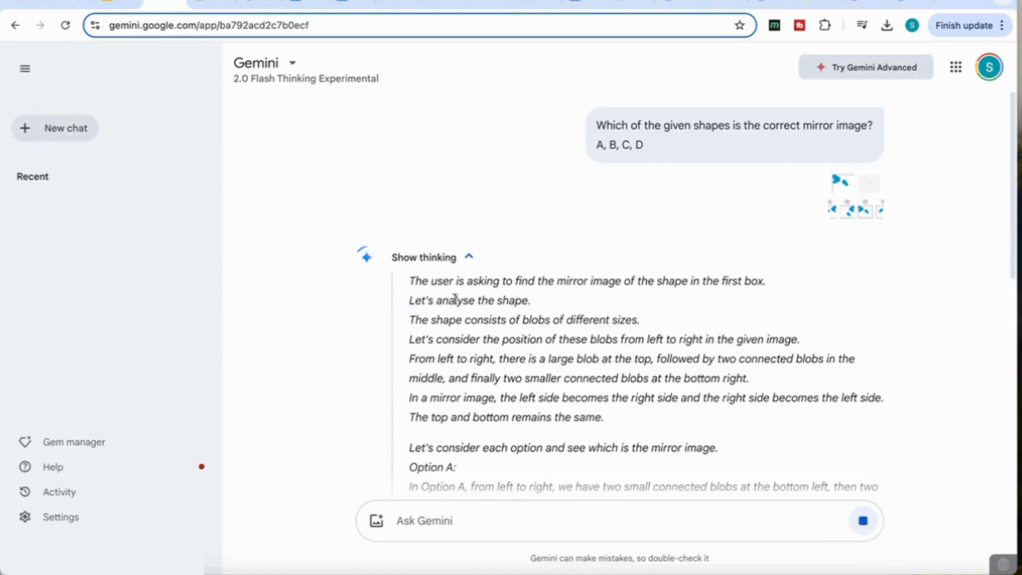
scroll(down, 3)
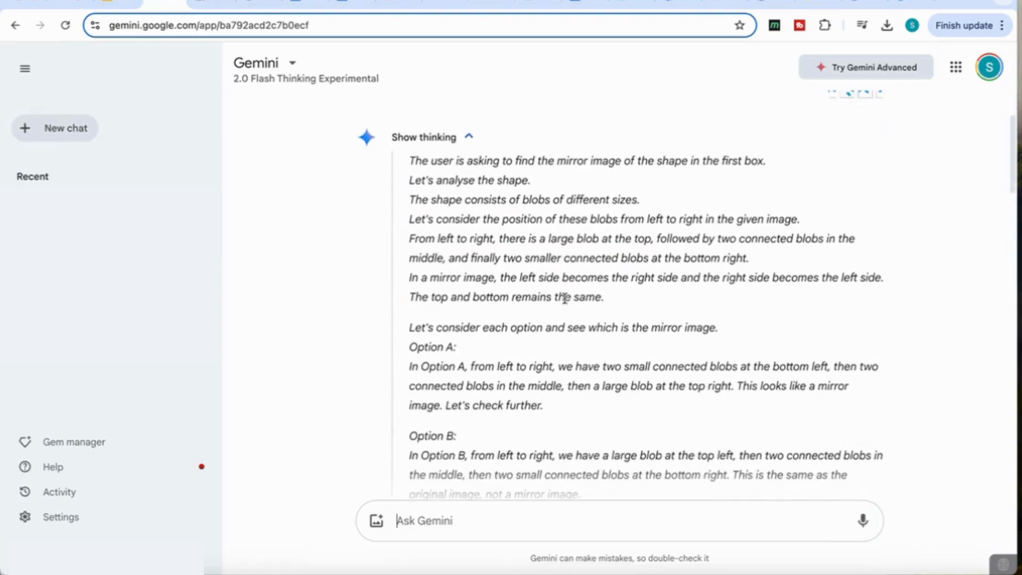
scroll(down, 3)
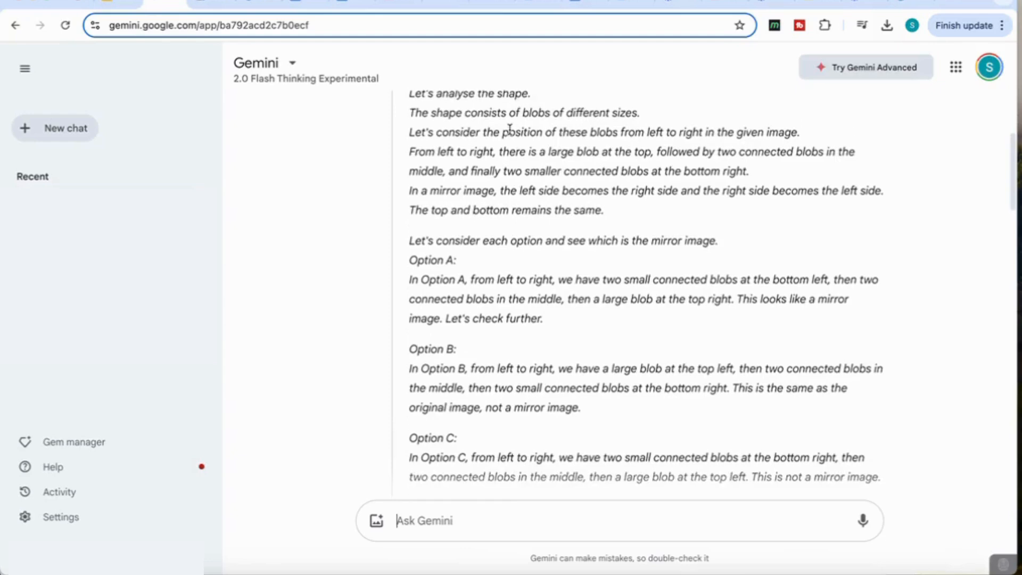
scroll(down, 3)
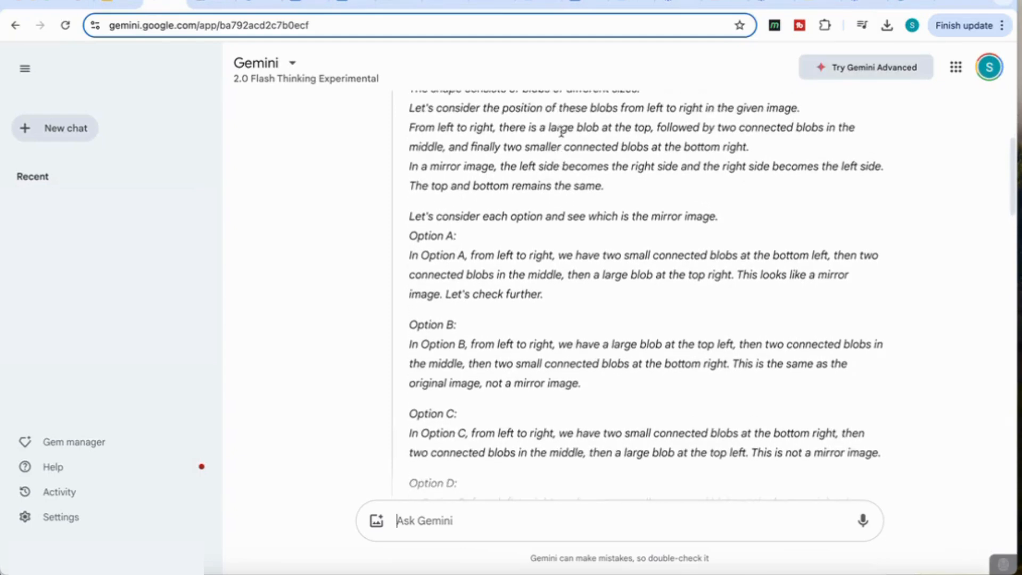
scroll(down, 3)
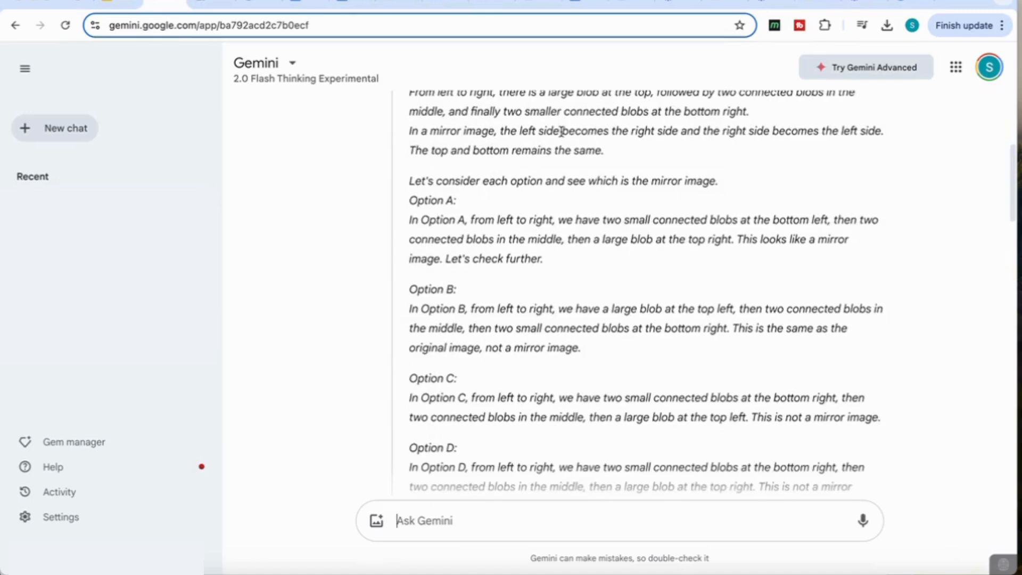
scroll(down, 3)
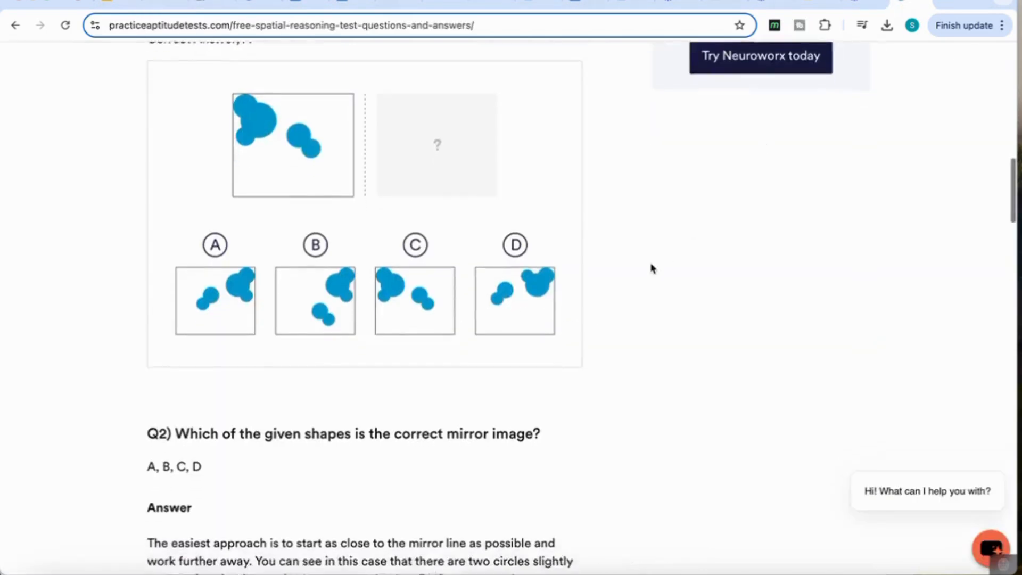
Scroll down to the Q2 answer explanation, which gives A
scroll(down, 3)
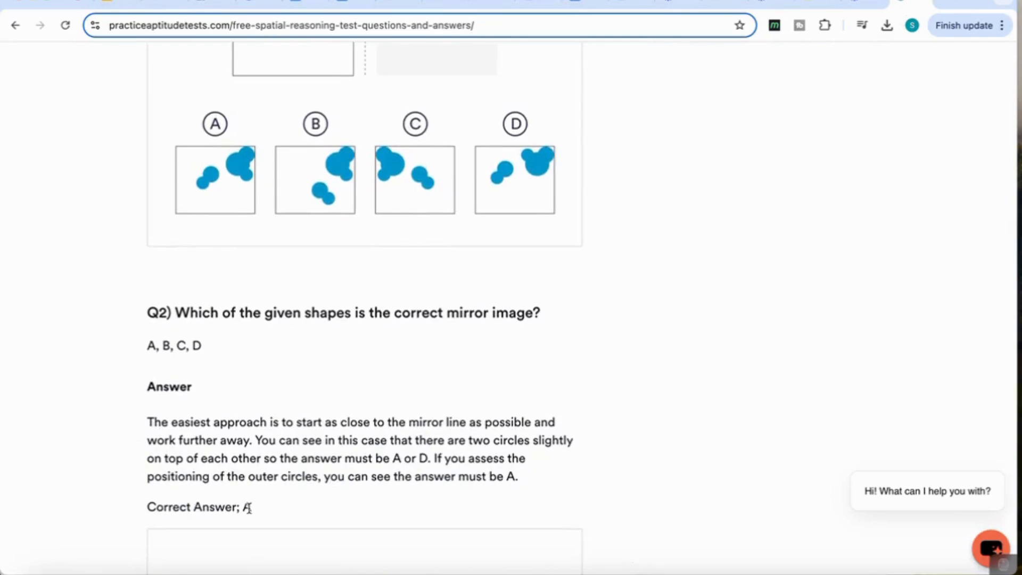
mouse_move(202, 236)
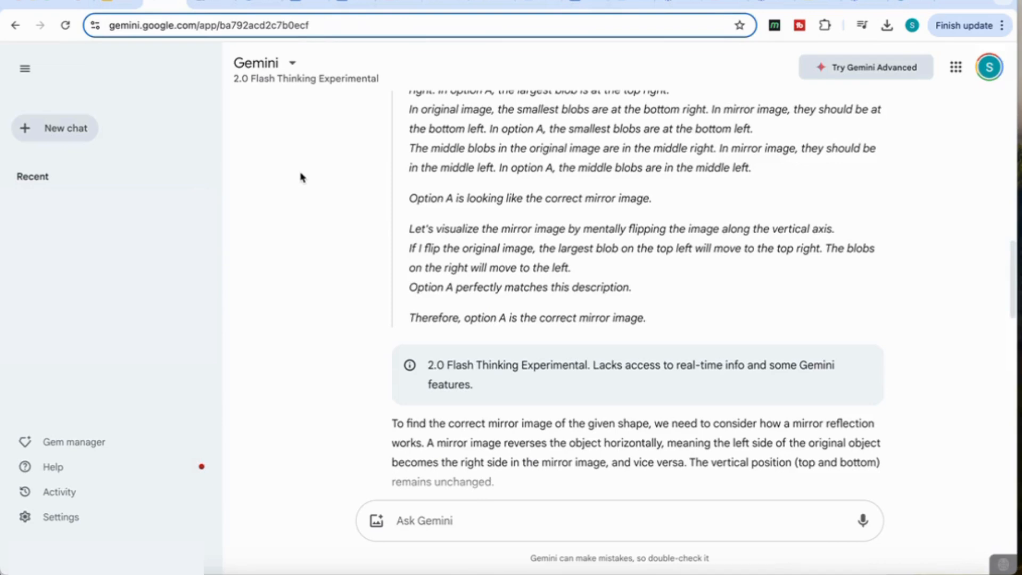
Return to Gemini and confirm its reasoning concludes option A is the mirror image
click(423, 520)
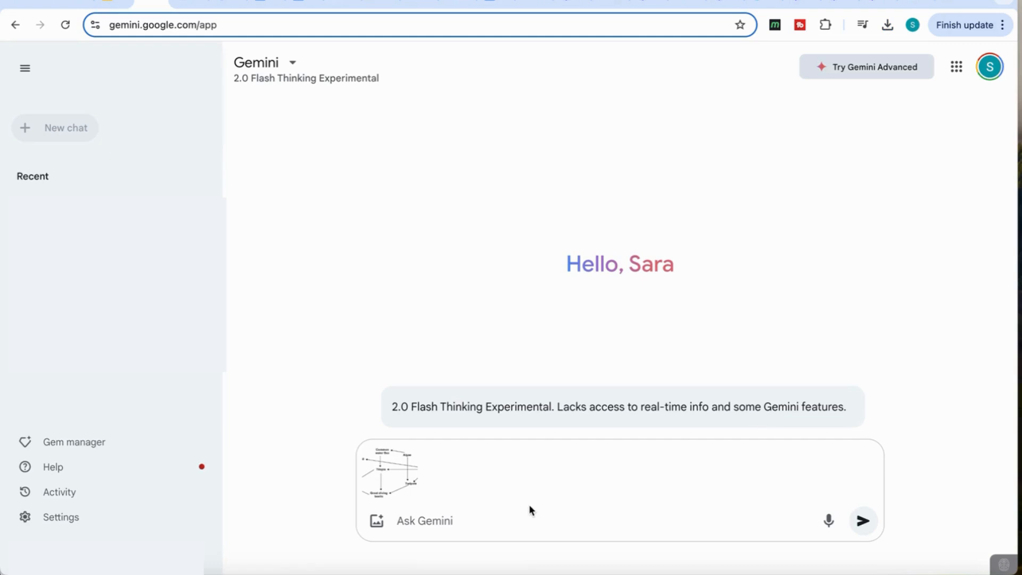
Ask which food-web organism suffers most without algae and read the Common water flea answer
text(Which organism will be most affected if algae was eliminated?)
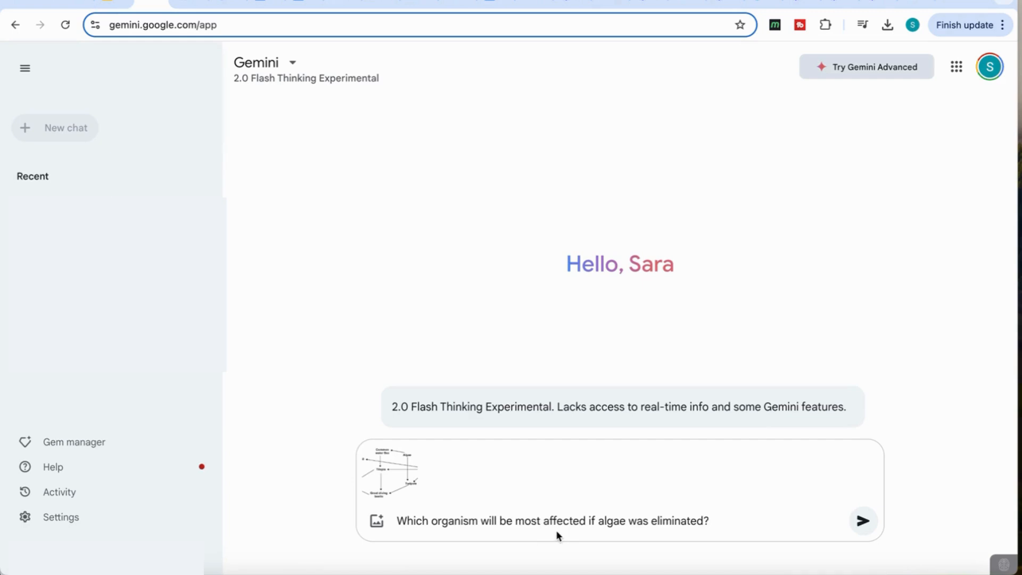
click(863, 520)
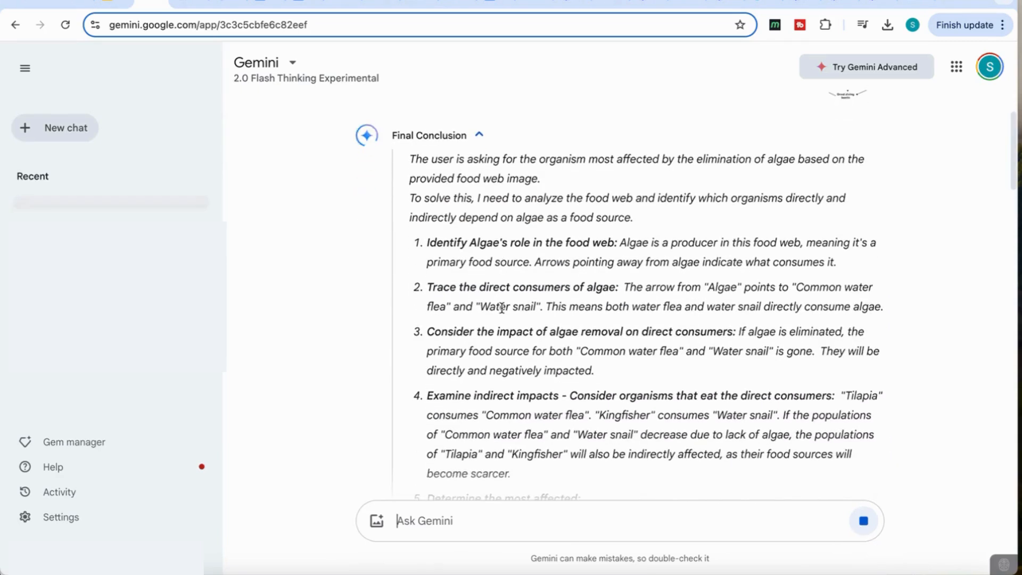
scroll(down, 3)
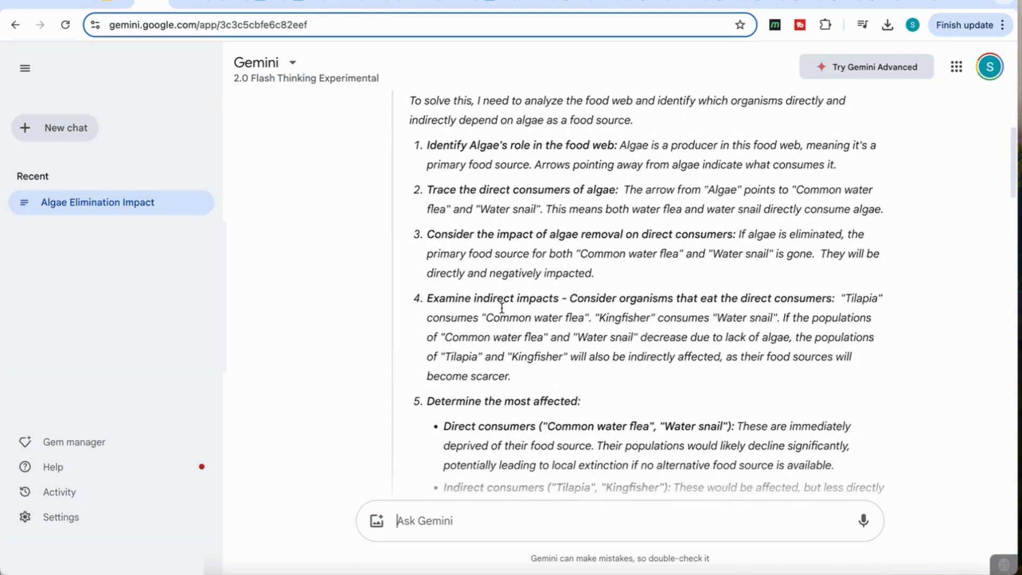
scroll(down, 3)
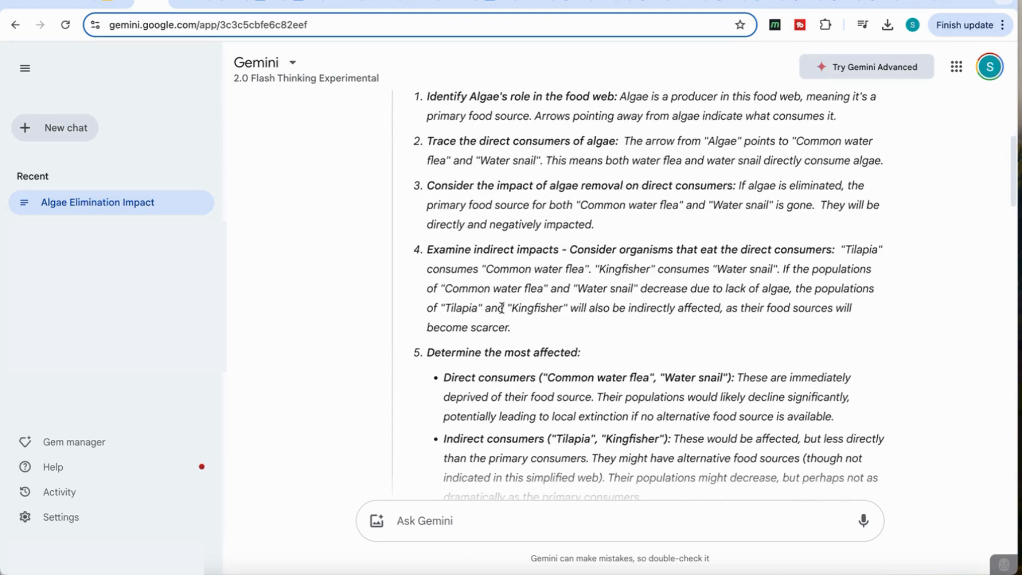
scroll(down, 3)
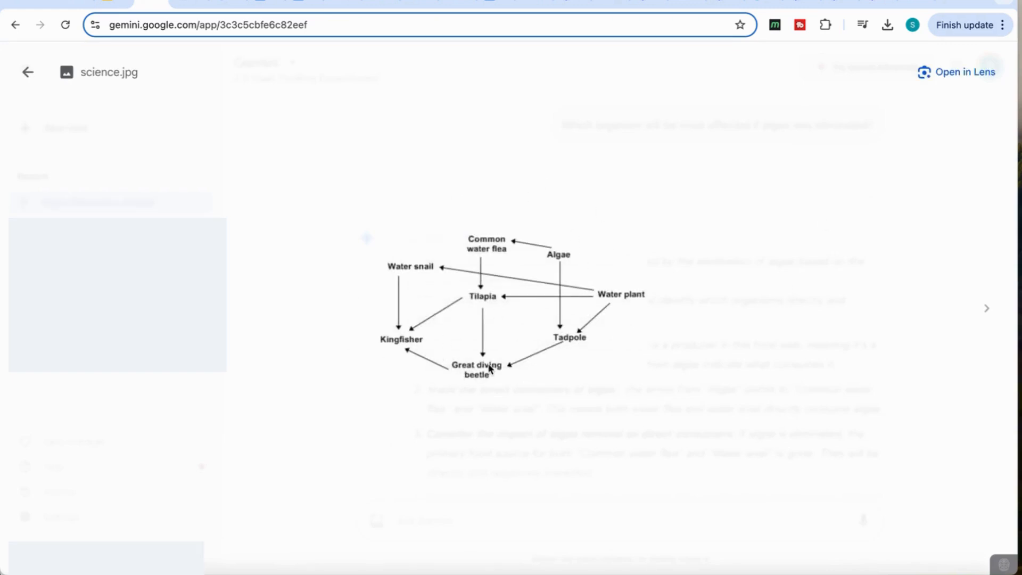
click(27, 72)
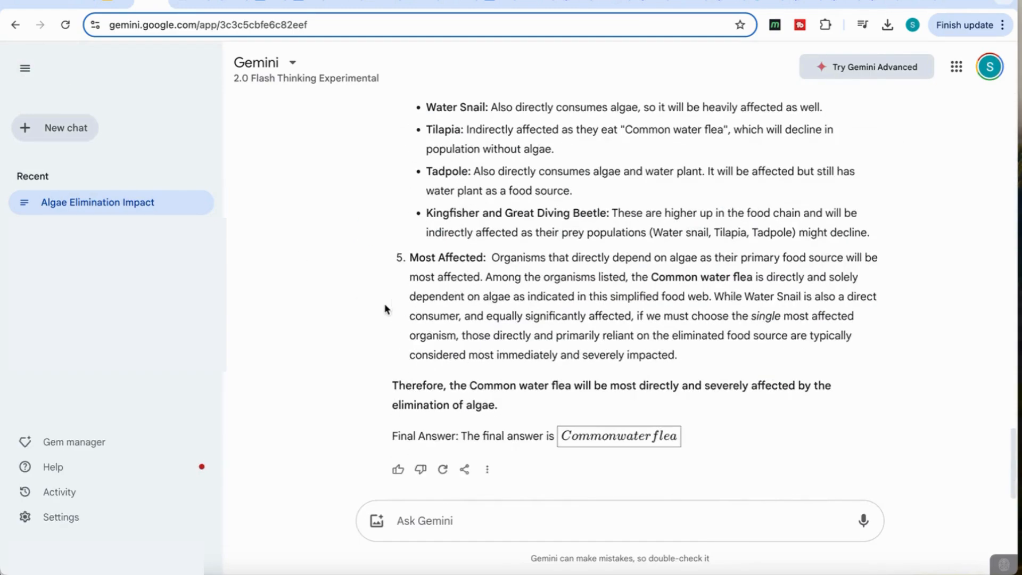
mouse_move(656, 454)
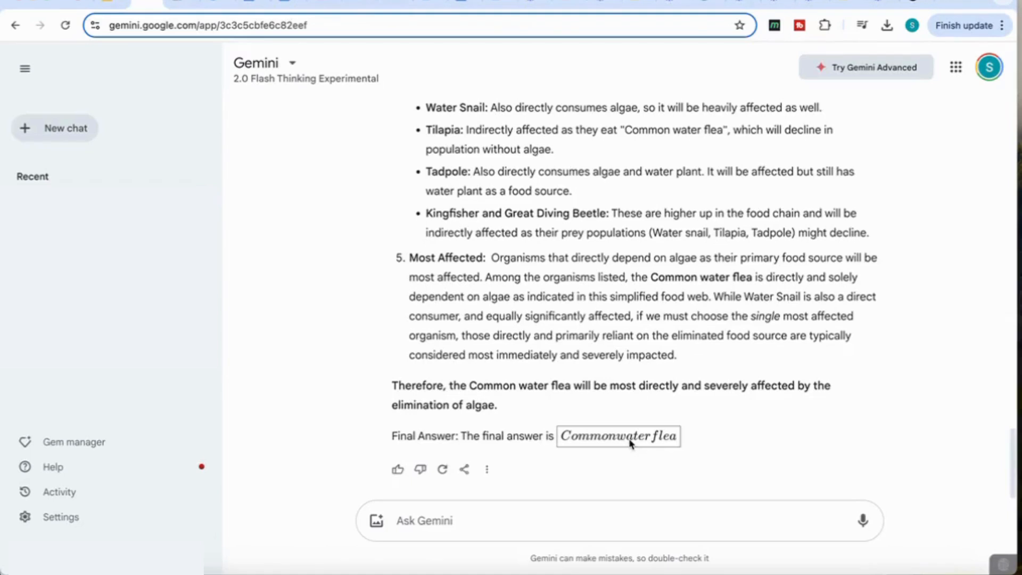
mouse_move(329, 104)
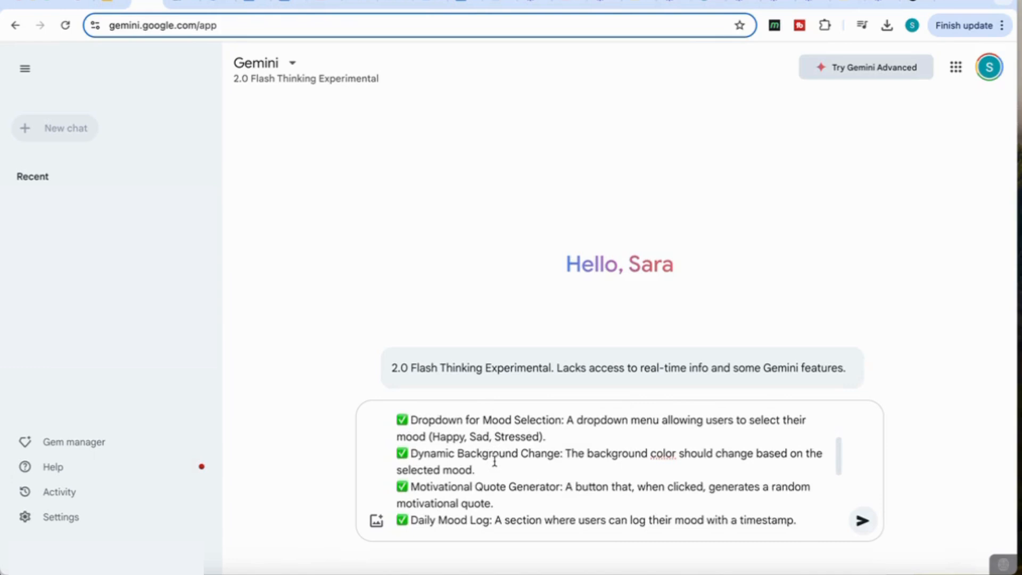
Submit the Daily Mood Tracker app request and dismiss the export-code tip
scroll(down, 3)
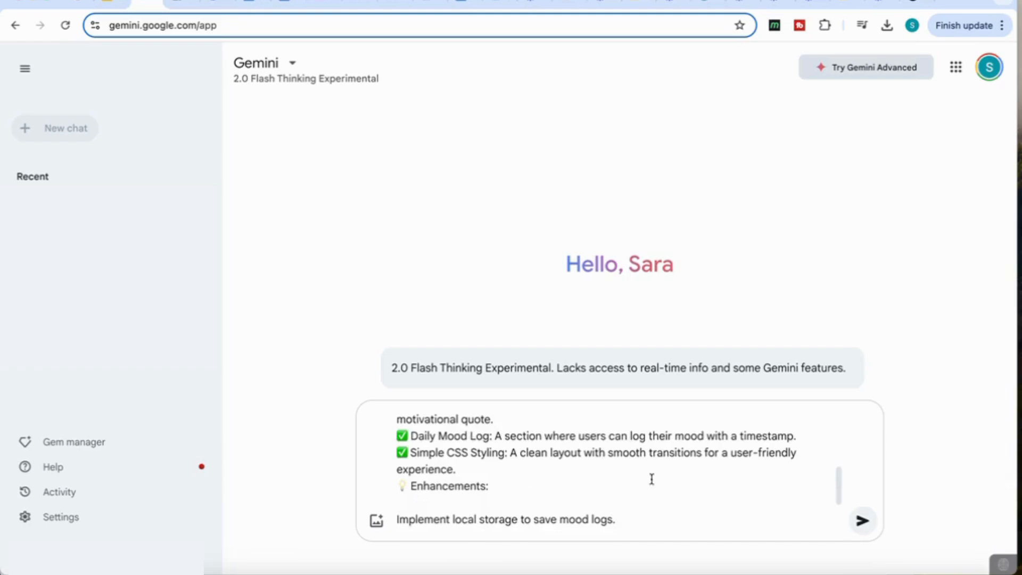
click(862, 521)
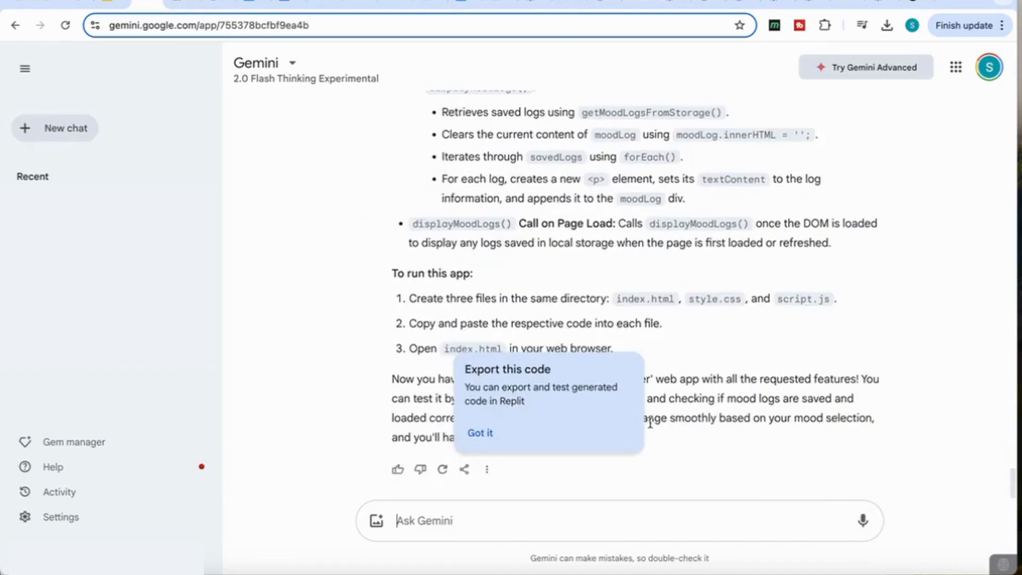
click(481, 433)
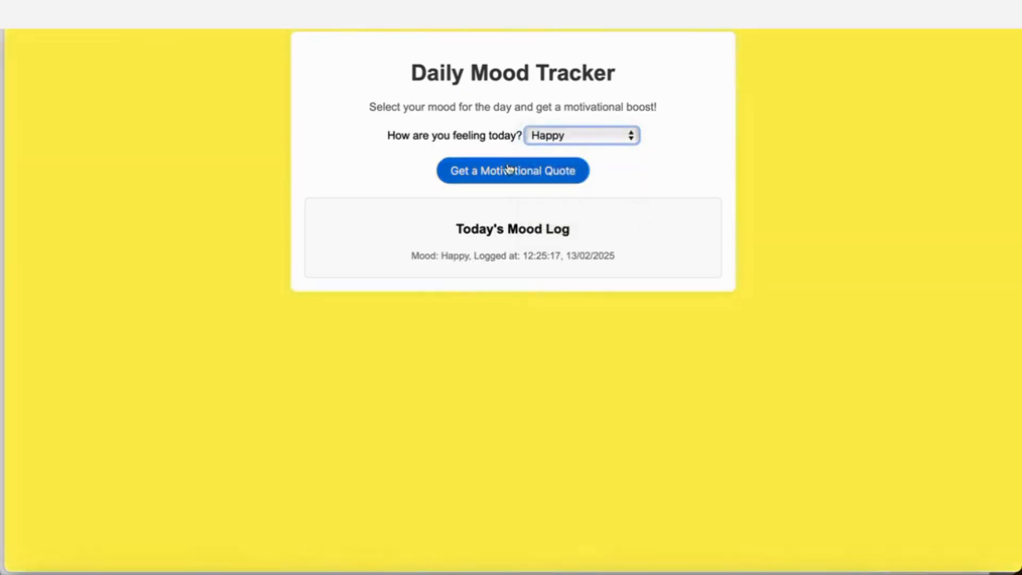
mouse_move(229, 240)
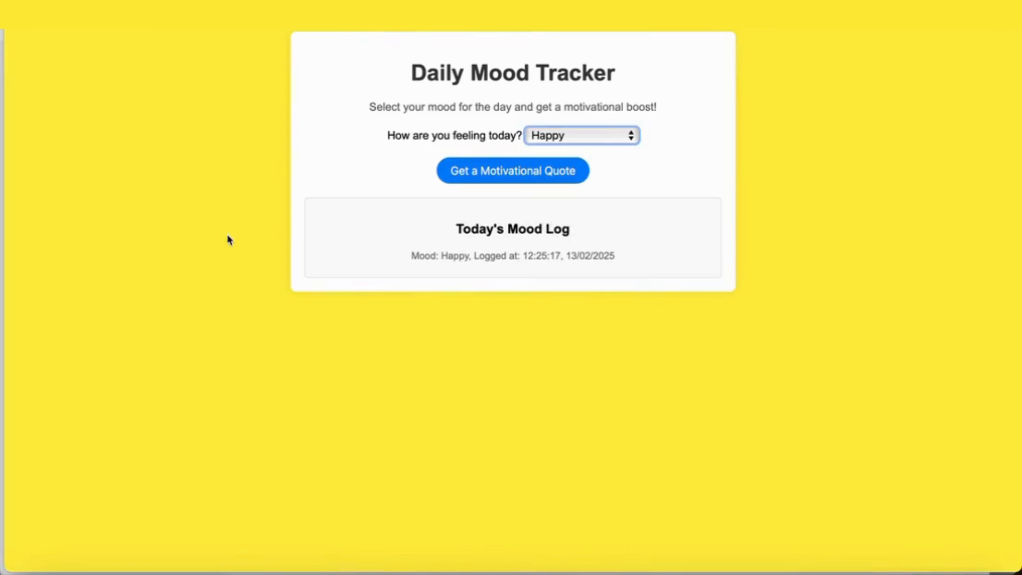
mouse_move(229, 239)
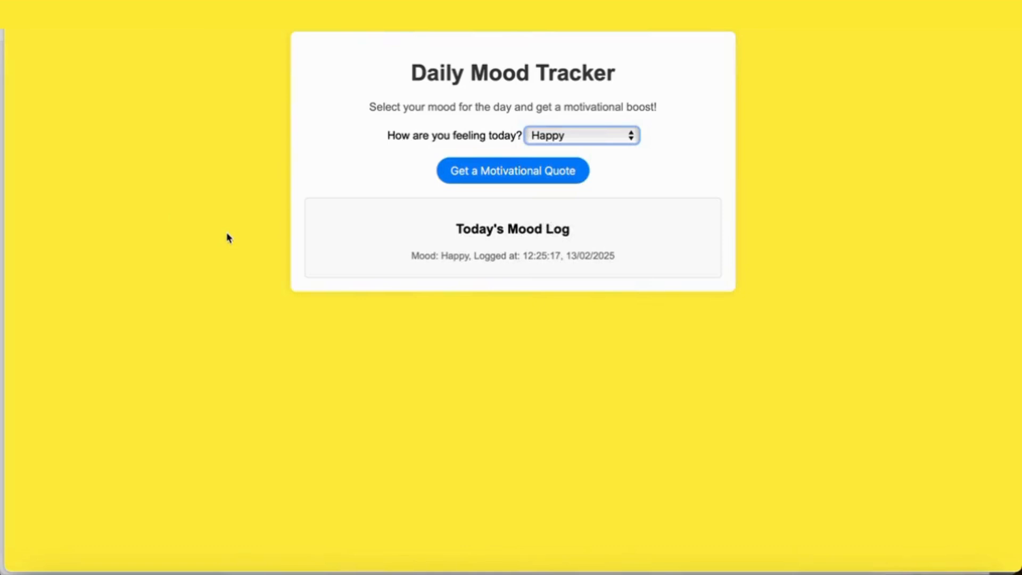
mouse_move(384, 238)
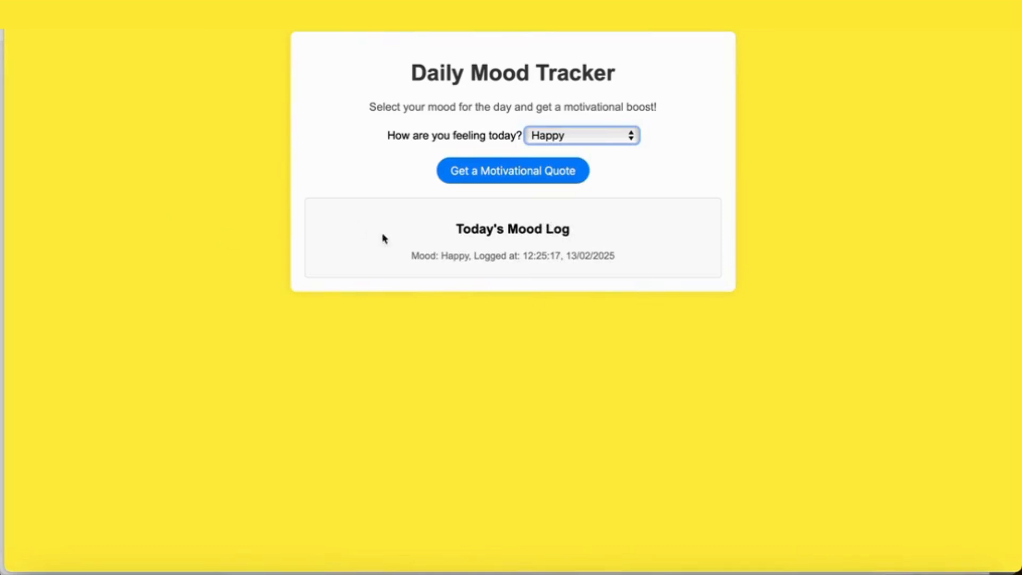
Get a motivational quote, log the Neutral mood, and fetch another quote
click(512, 171)
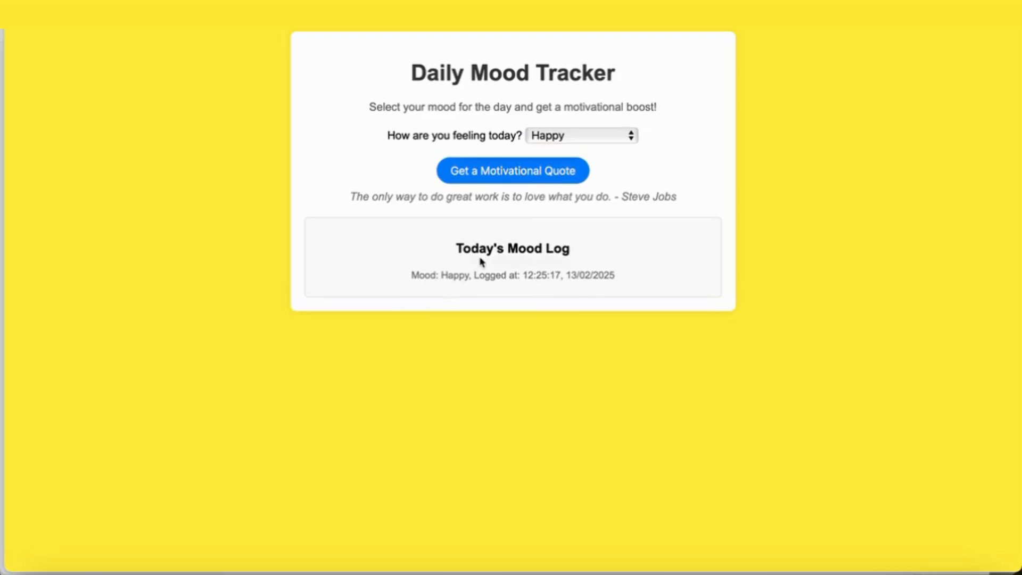
mouse_move(489, 288)
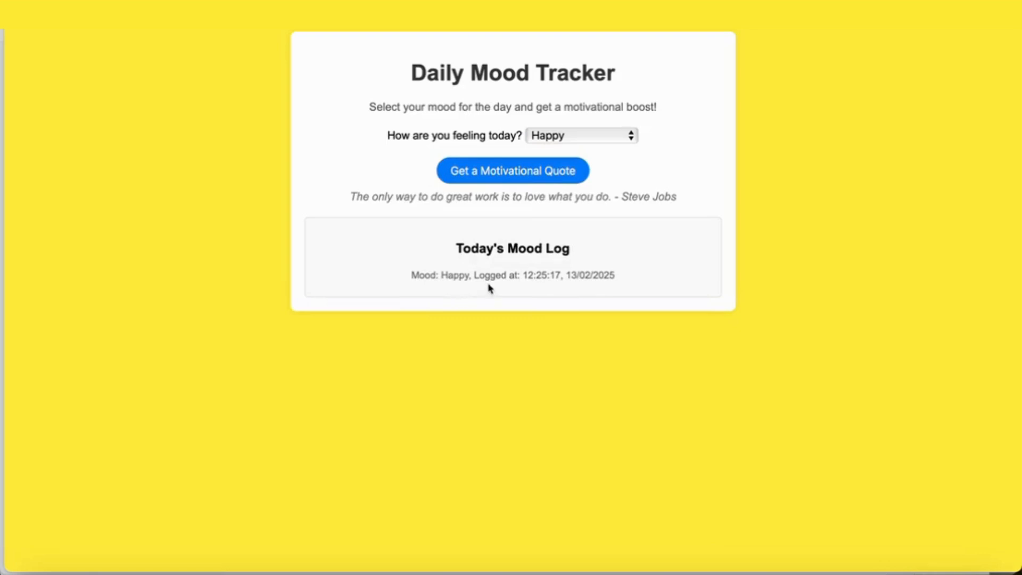
click(580, 135)
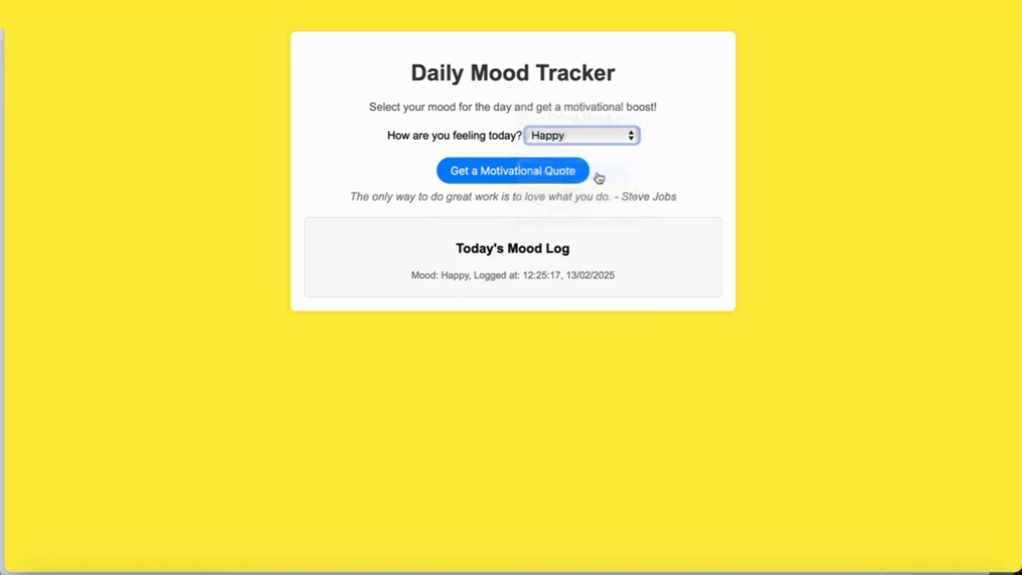
click(580, 135)
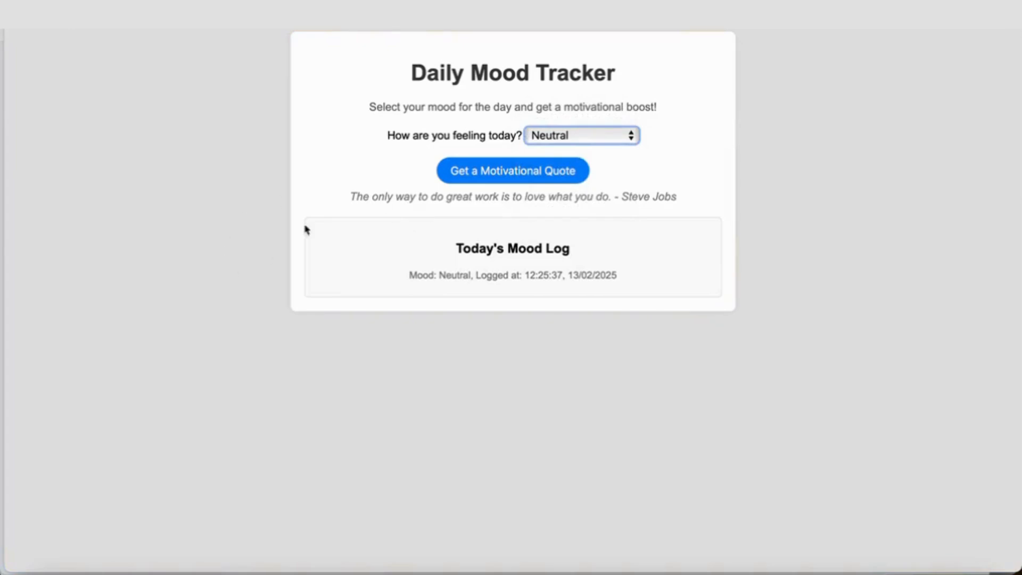
click(512, 171)
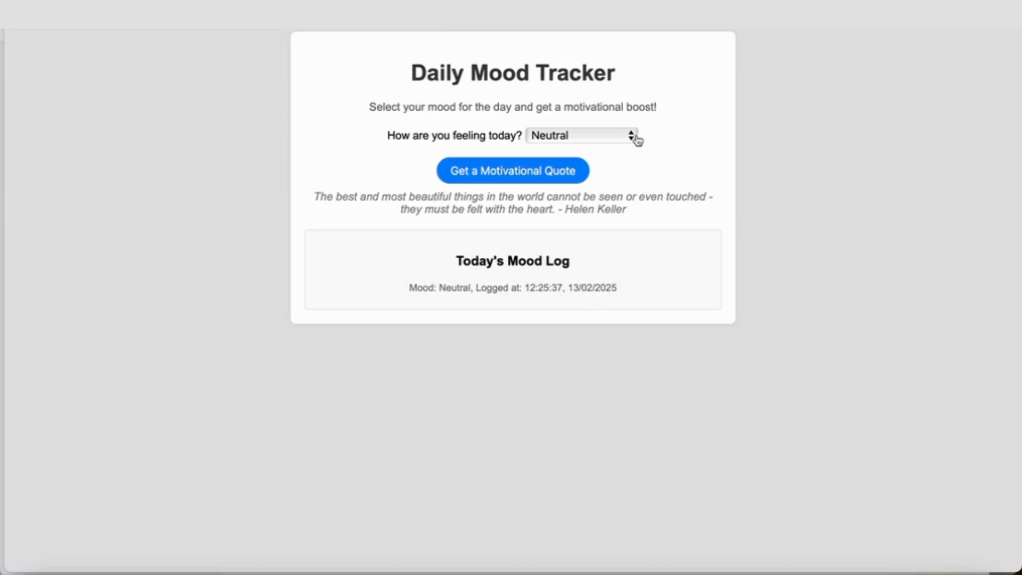
Log the Sad mood and fetch a new motivational quote
click(580, 135)
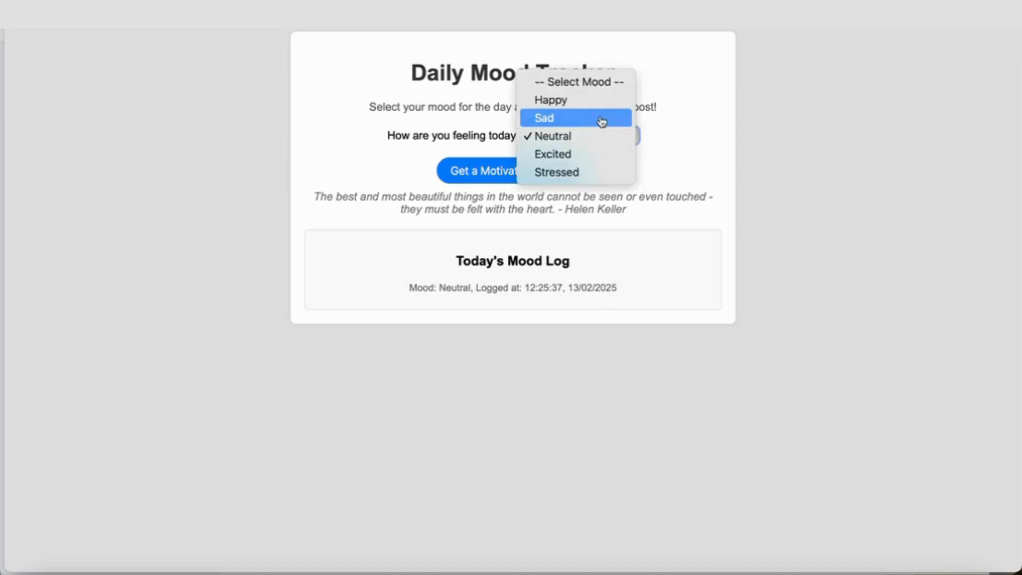
click(543, 117)
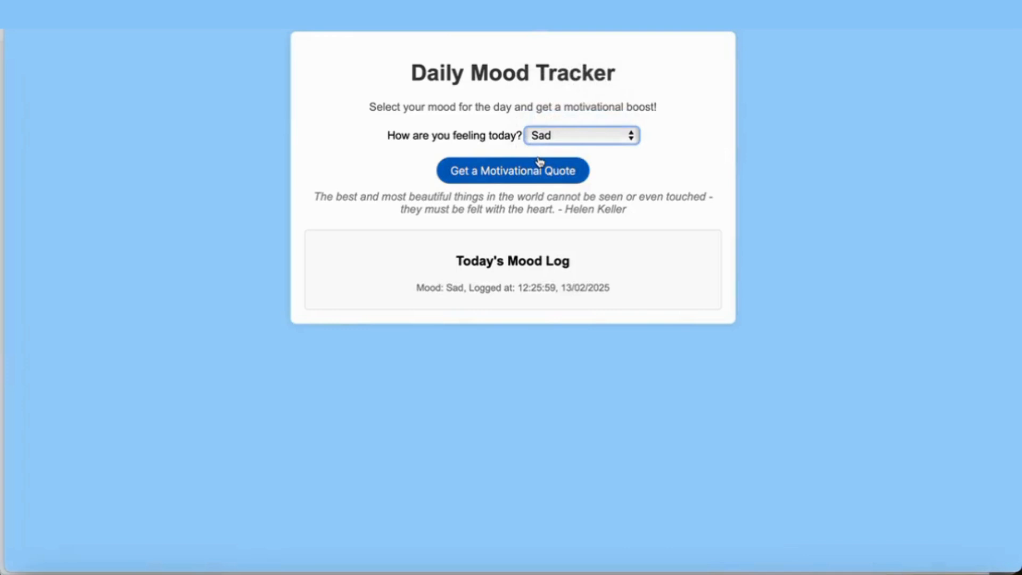
click(512, 170)
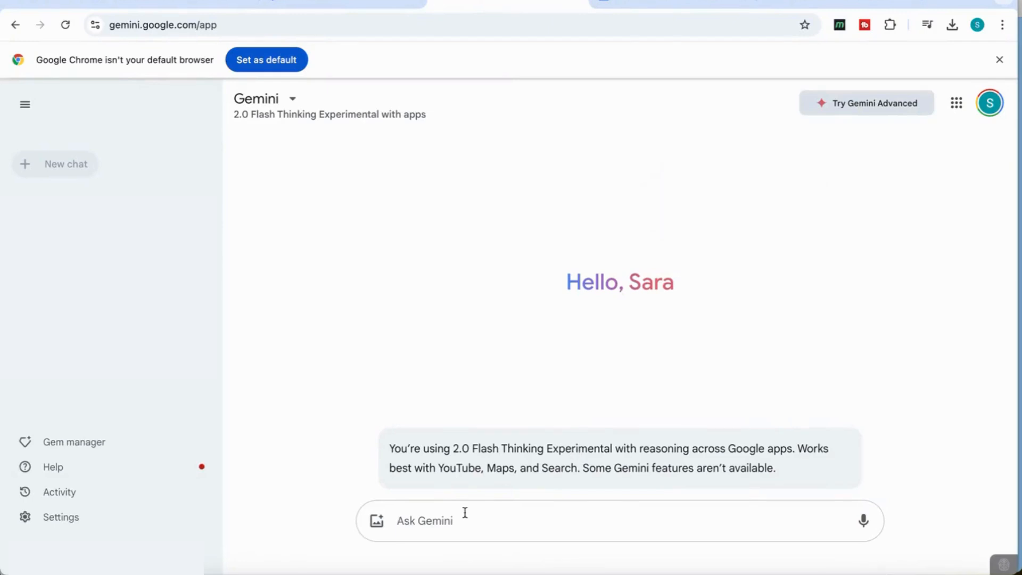
Ask Gemini for the best route from London to Glasgow
text(show me the best route to get from London to glasgow)
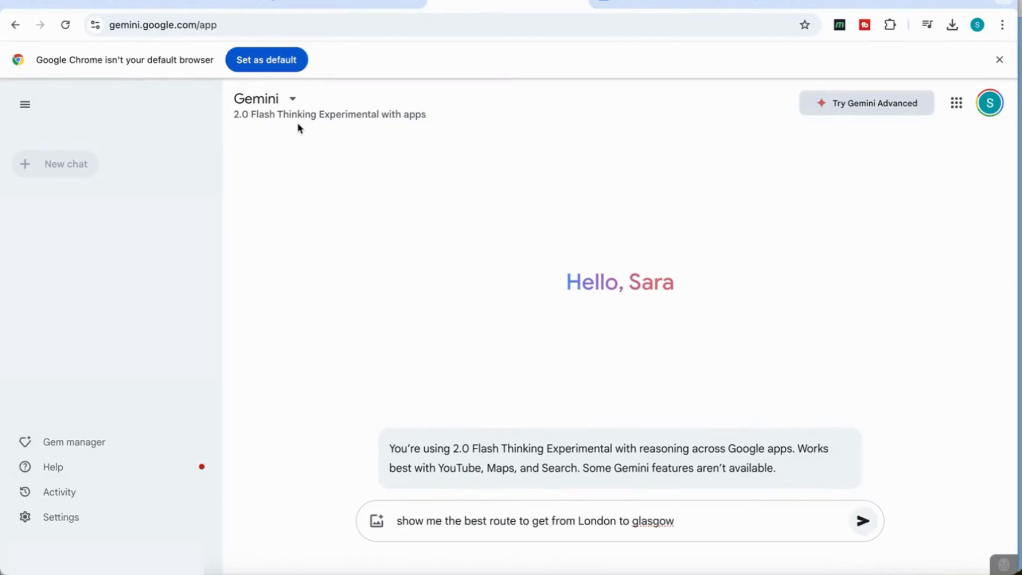
mouse_move(409, 159)
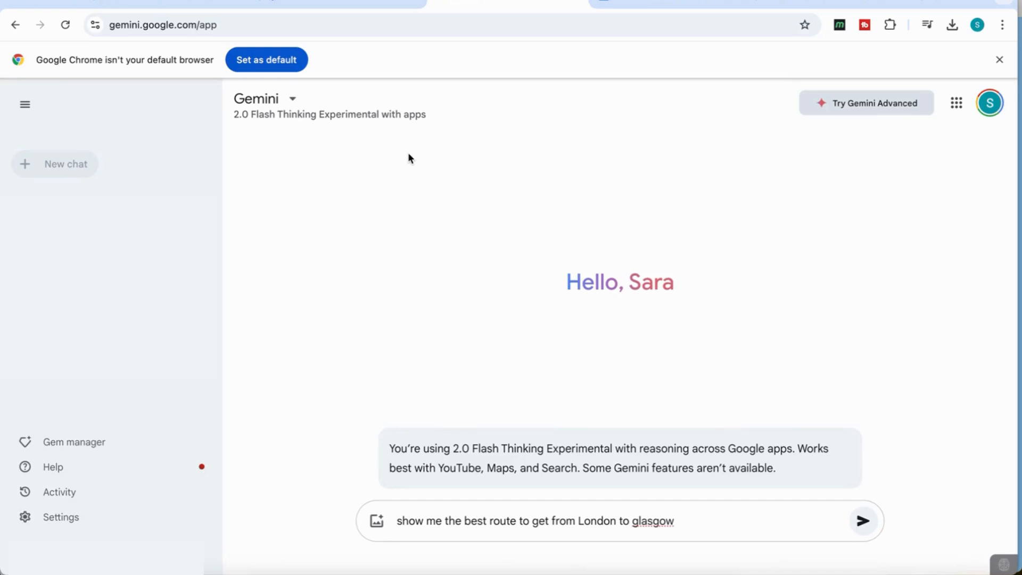
mouse_move(442, 538)
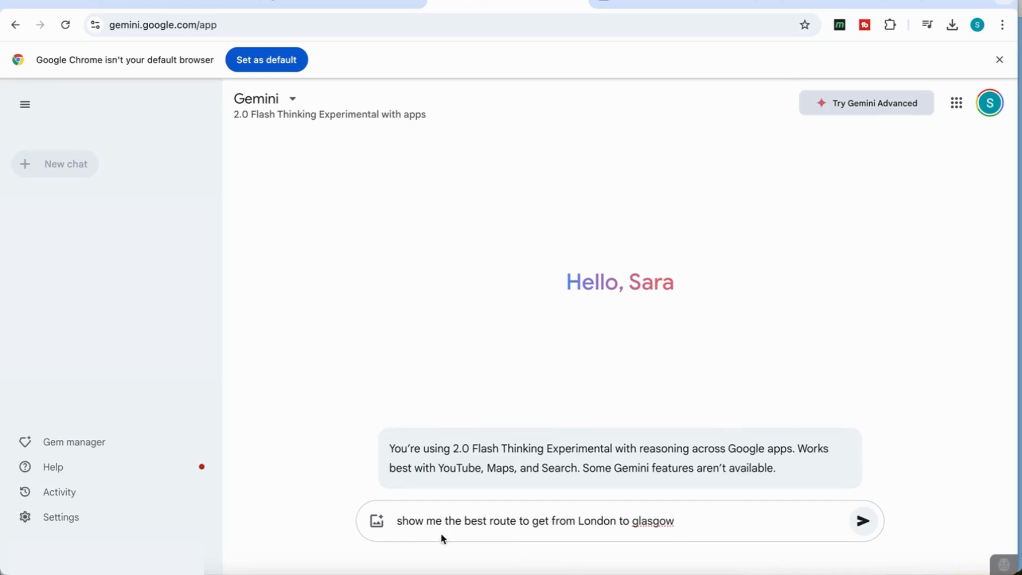
mouse_move(456, 539)
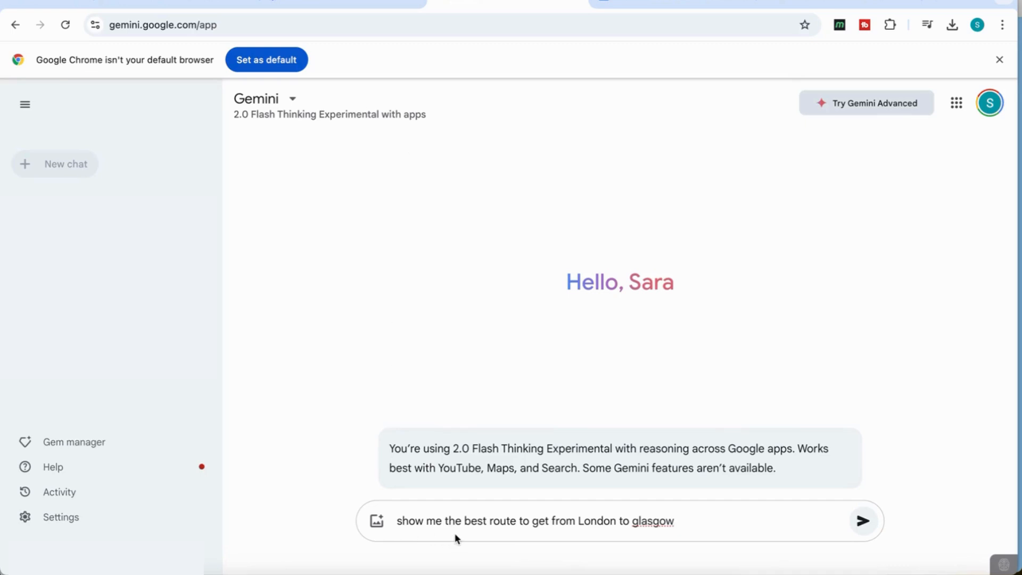
click(863, 520)
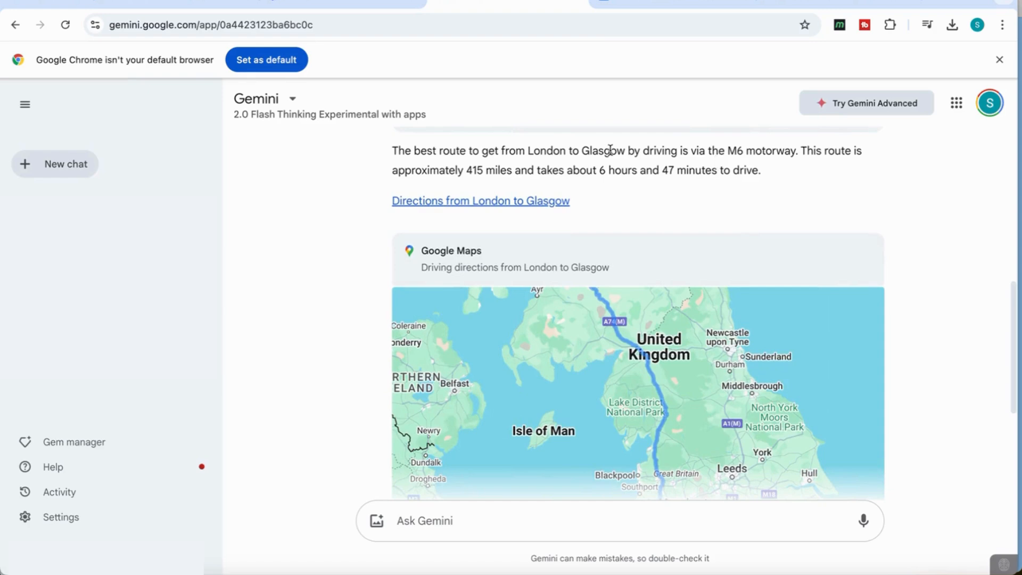
mouse_move(508, 174)
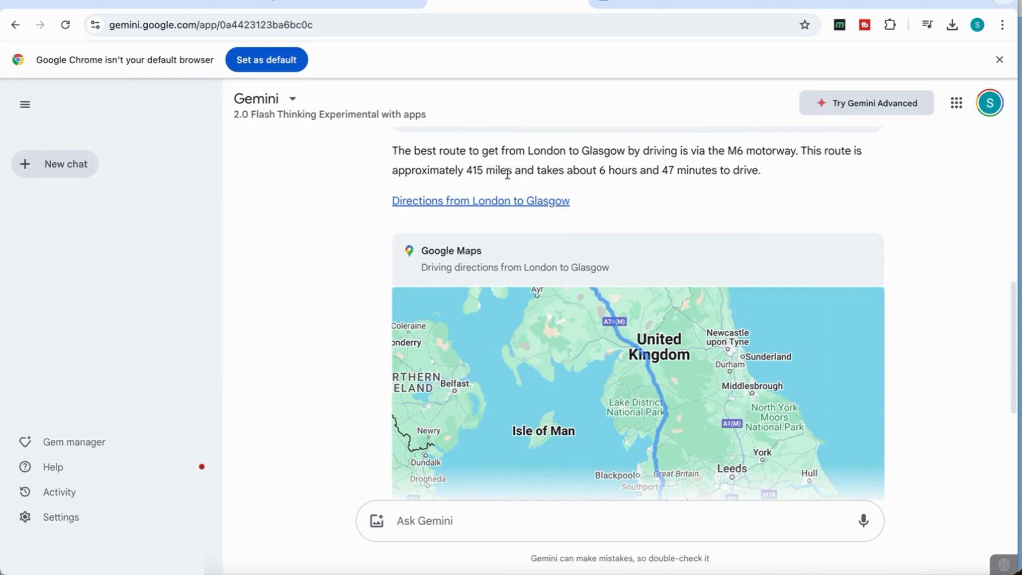
mouse_move(627, 188)
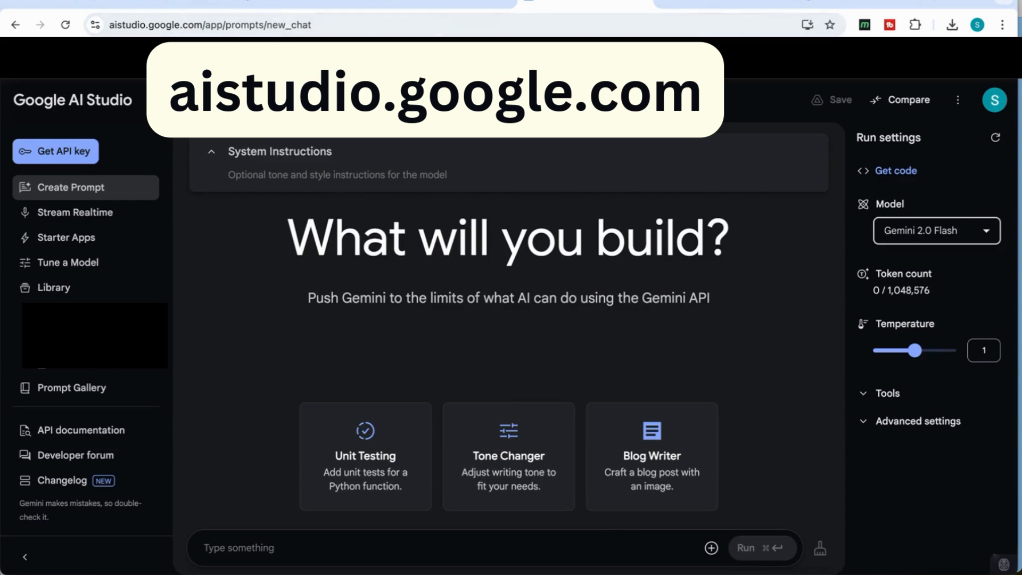
Choose Gemini 2.0 Pro Experimental 02-05 from the AI Studio model list
click(936, 230)
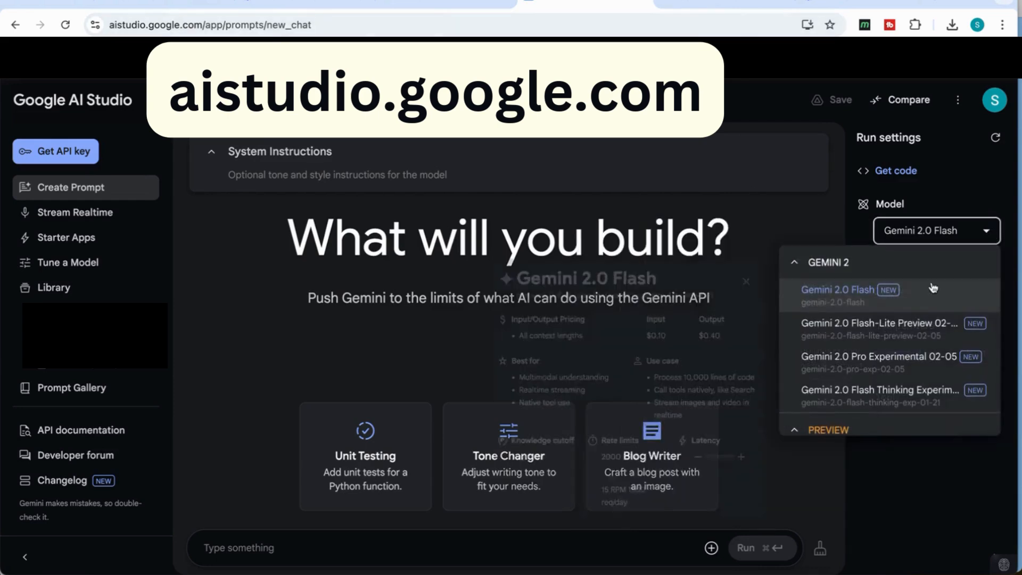
mouse_move(880, 362)
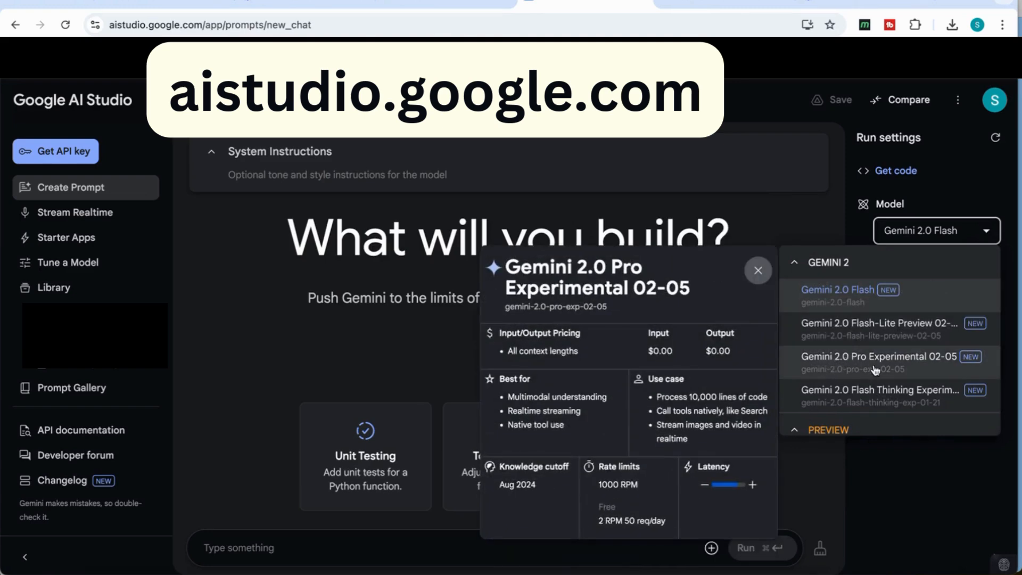
mouse_move(943, 371)
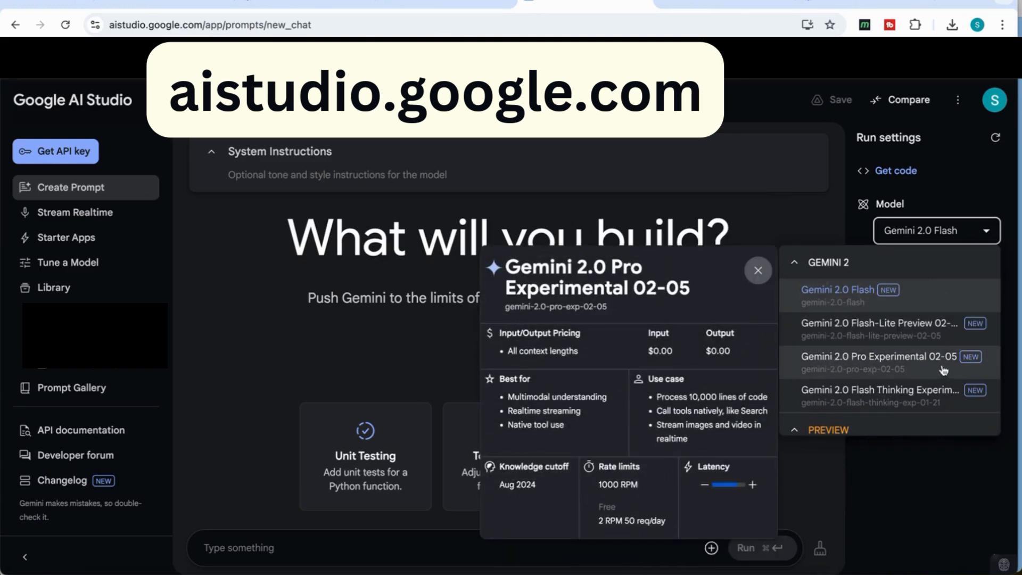
click(880, 363)
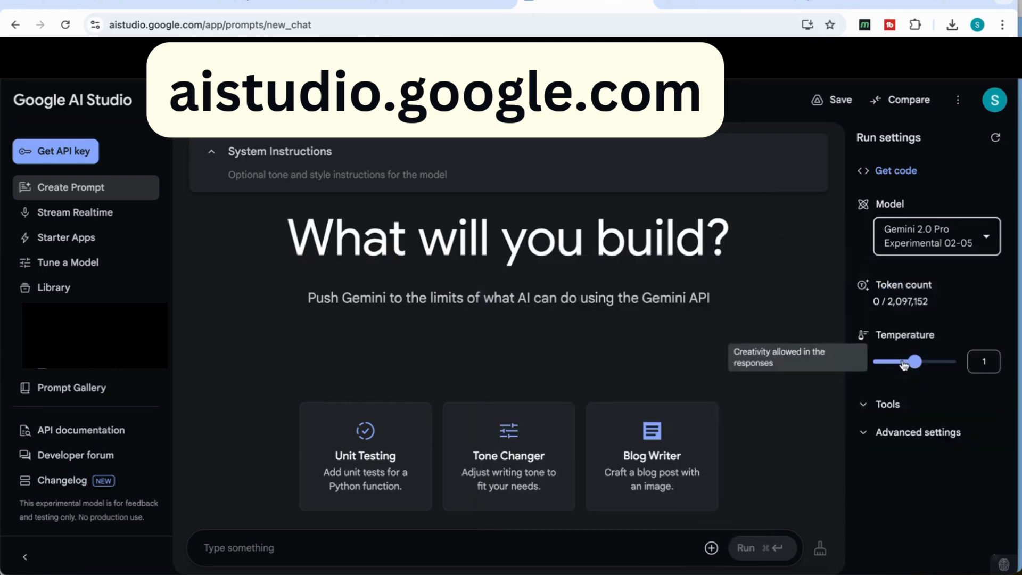
mouse_move(602, 286)
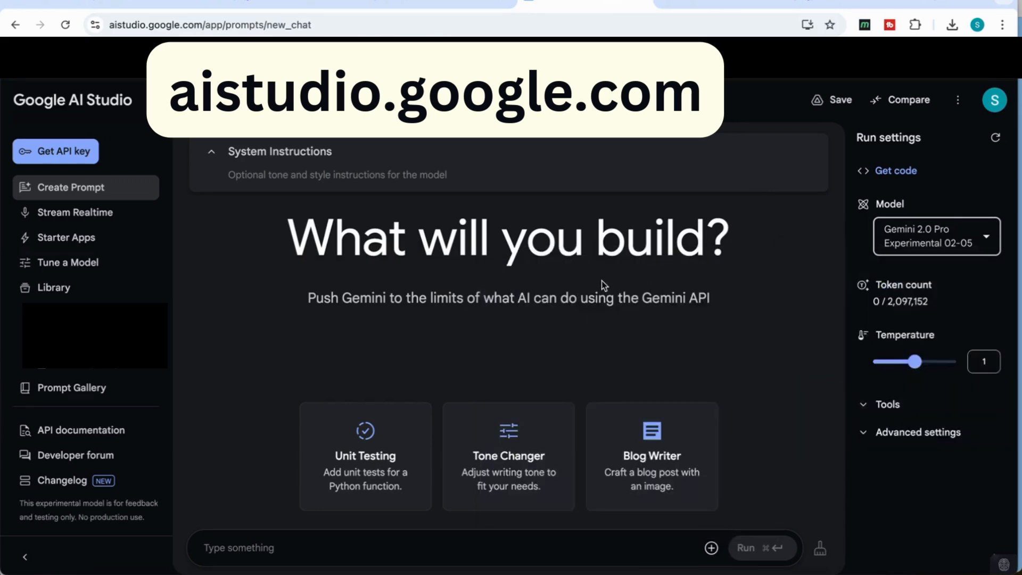
mouse_move(638, 238)
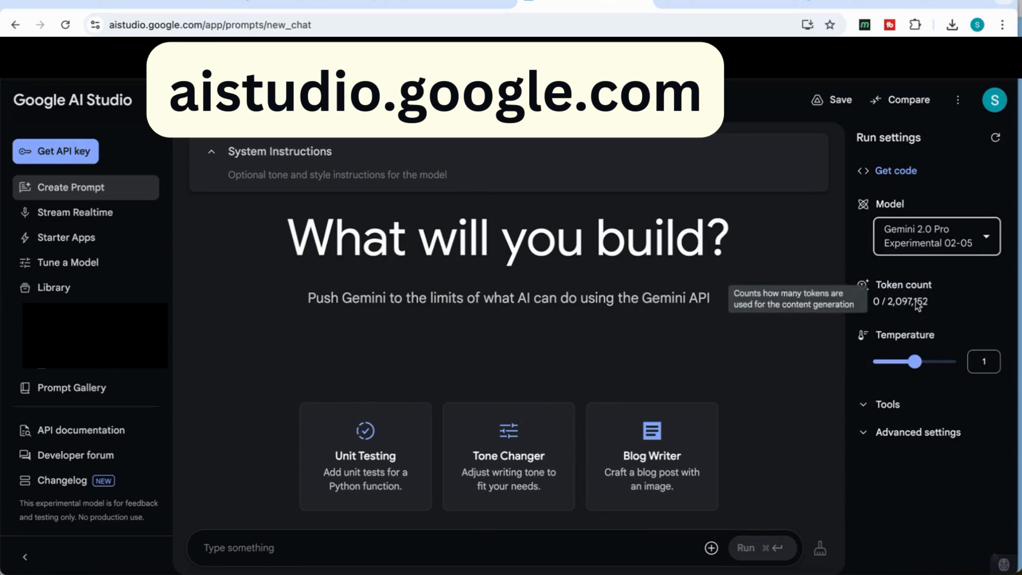
mouse_move(906, 319)
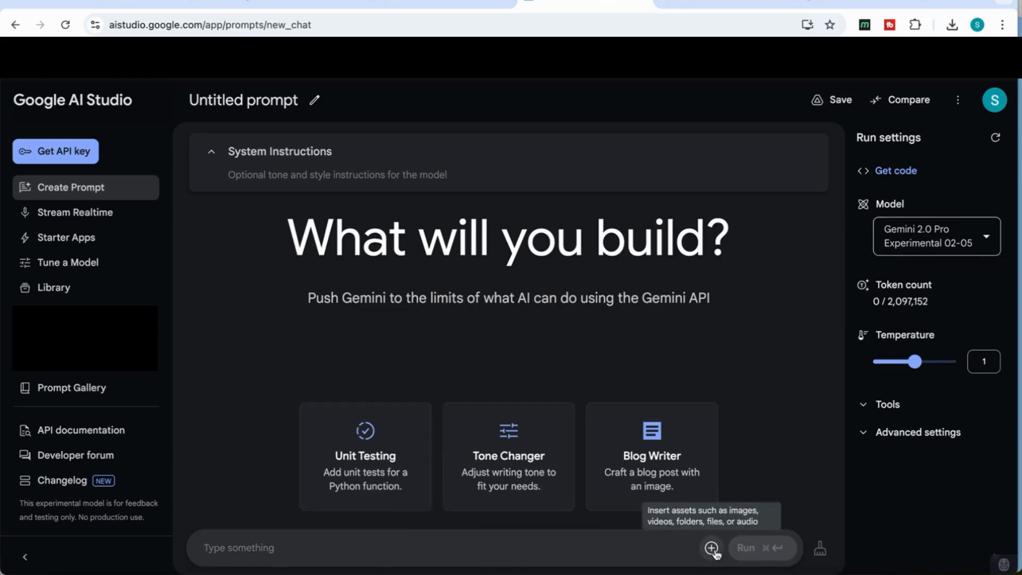
Upload the HR textbook PDF and ask whether Figure 1-1's fastest-growing occupations remain relevant
click(710, 547)
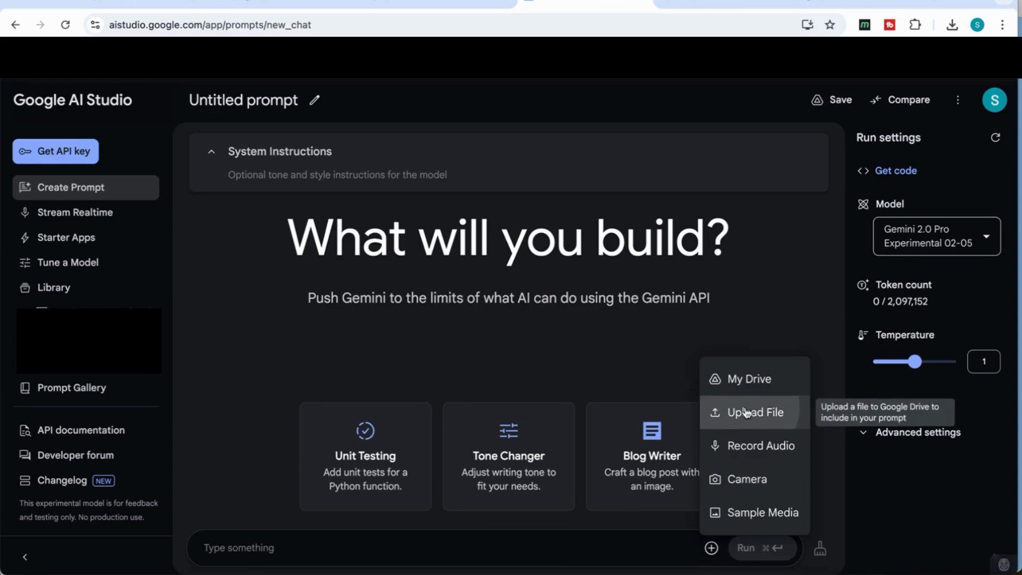
click(754, 412)
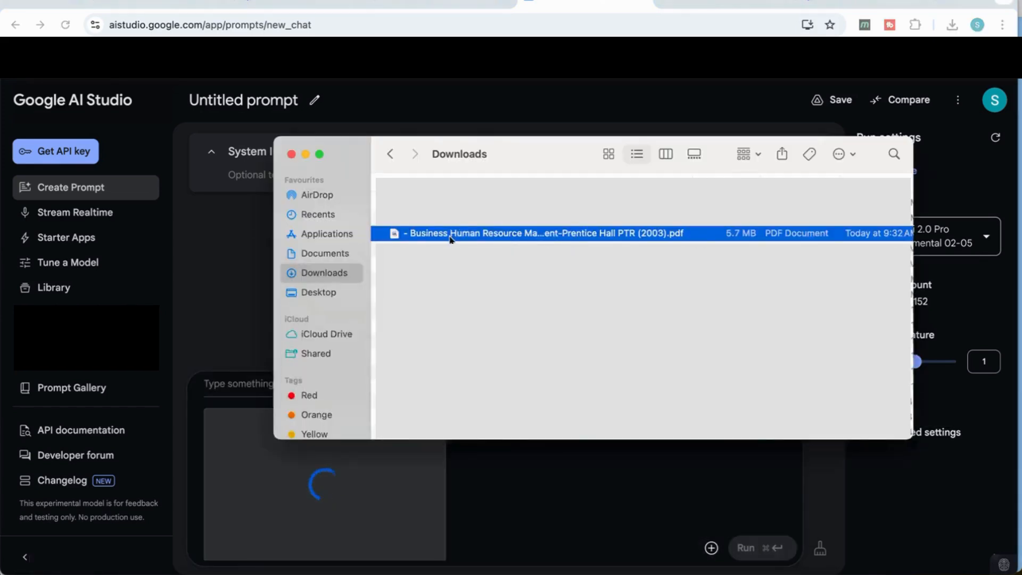
double_click(534, 233)
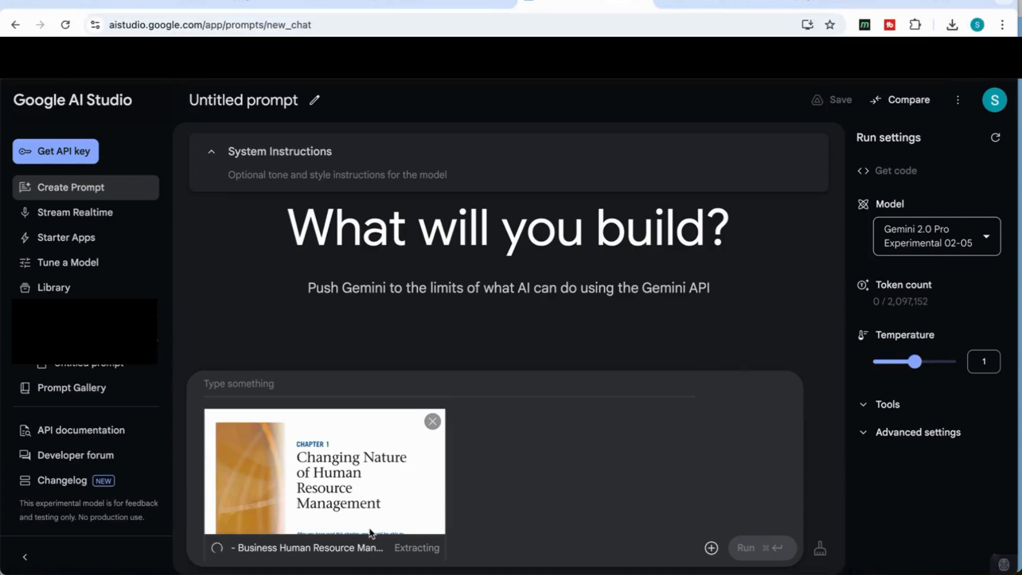
mouse_move(424, 548)
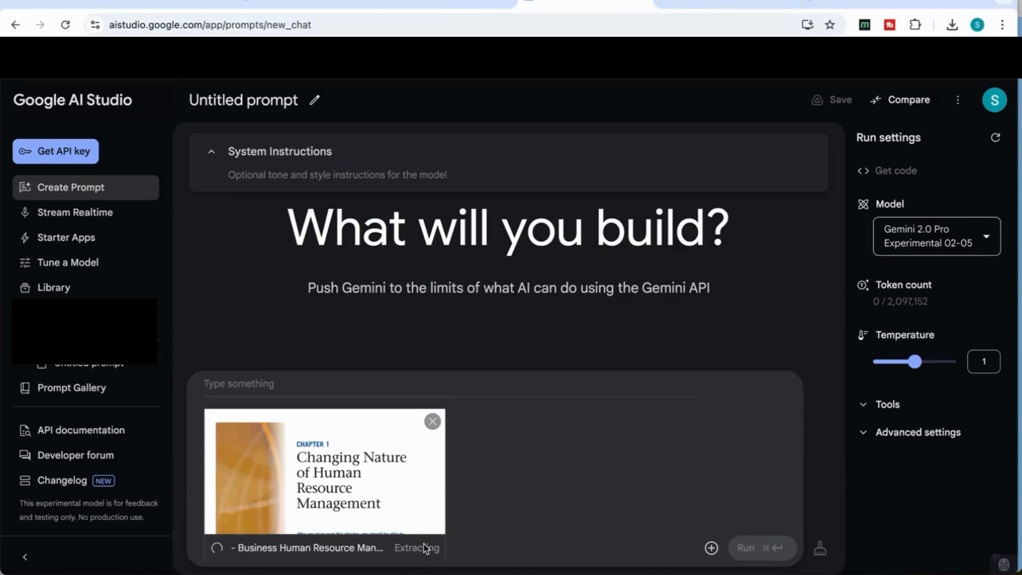
text(using search and the information from FIGURE 1—1 The 10 Occupations with the Fastest Employment Growth, analyze whether this information is still relevant)
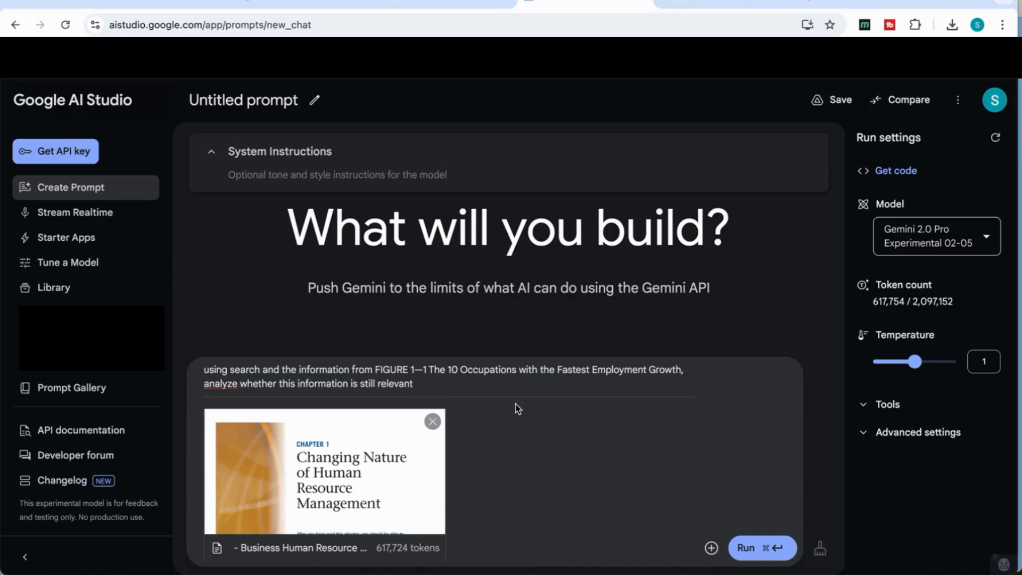
click(746, 548)
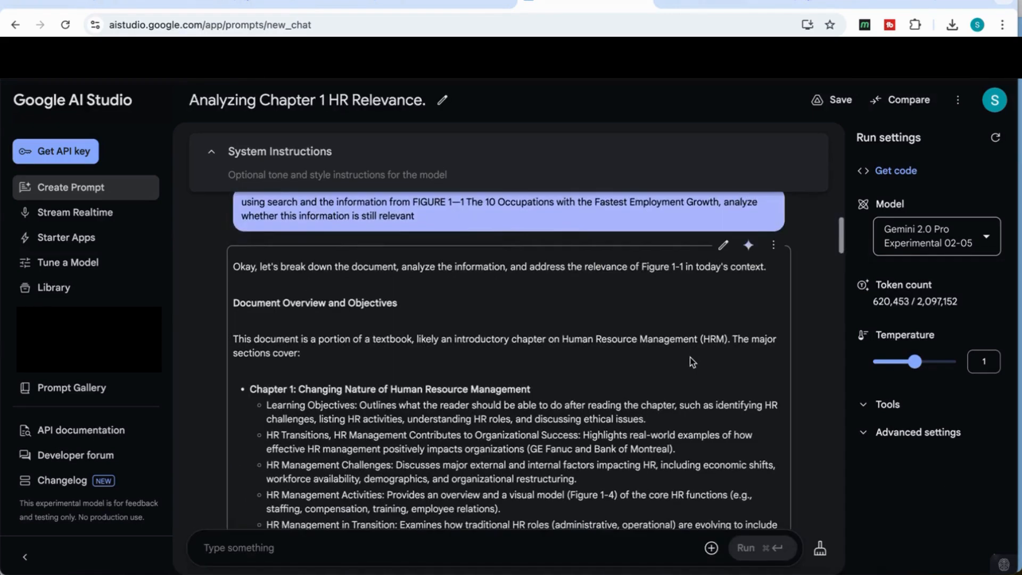
scroll(up, 3)
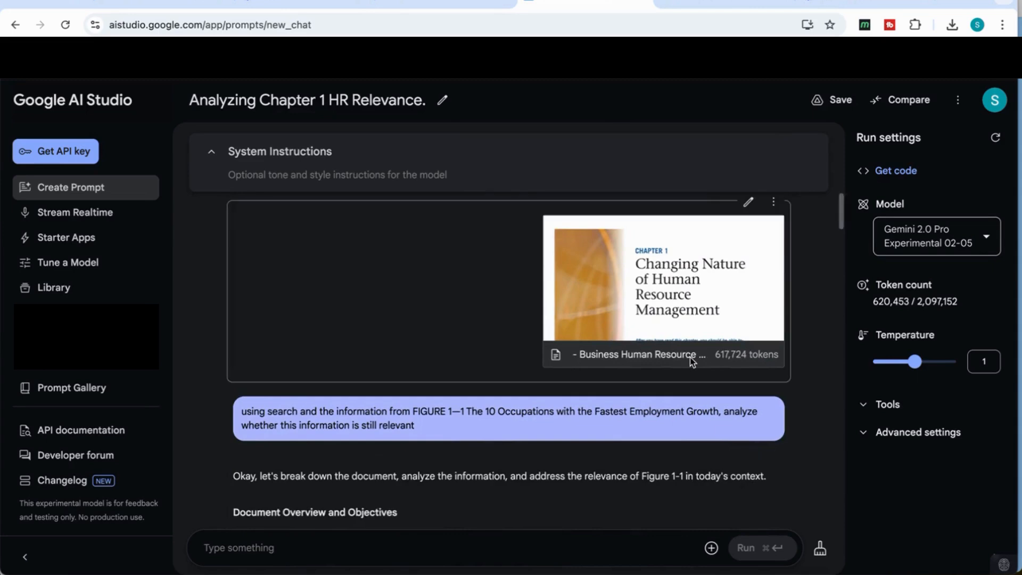
scroll(down, 3)
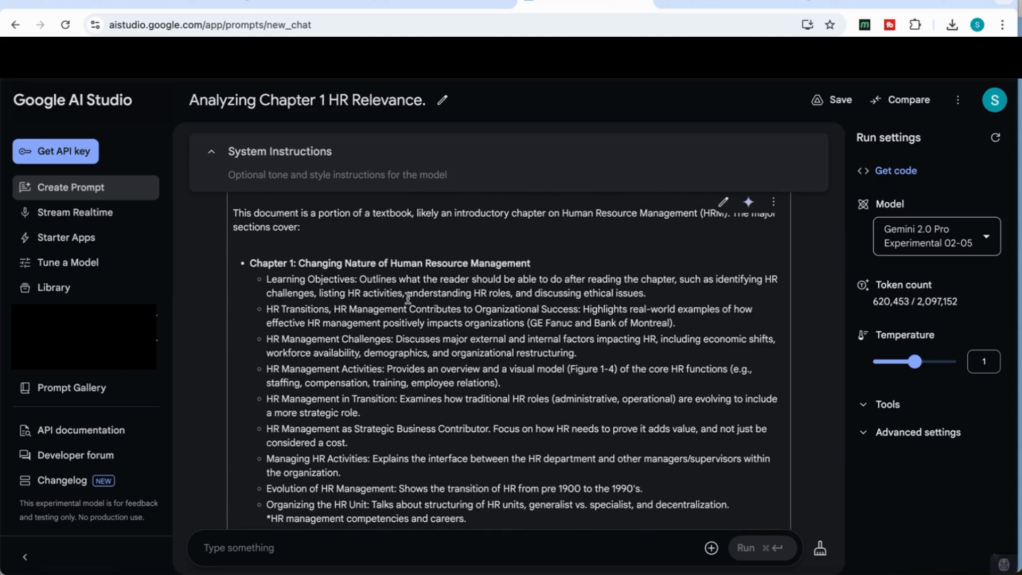
scroll(down, 3)
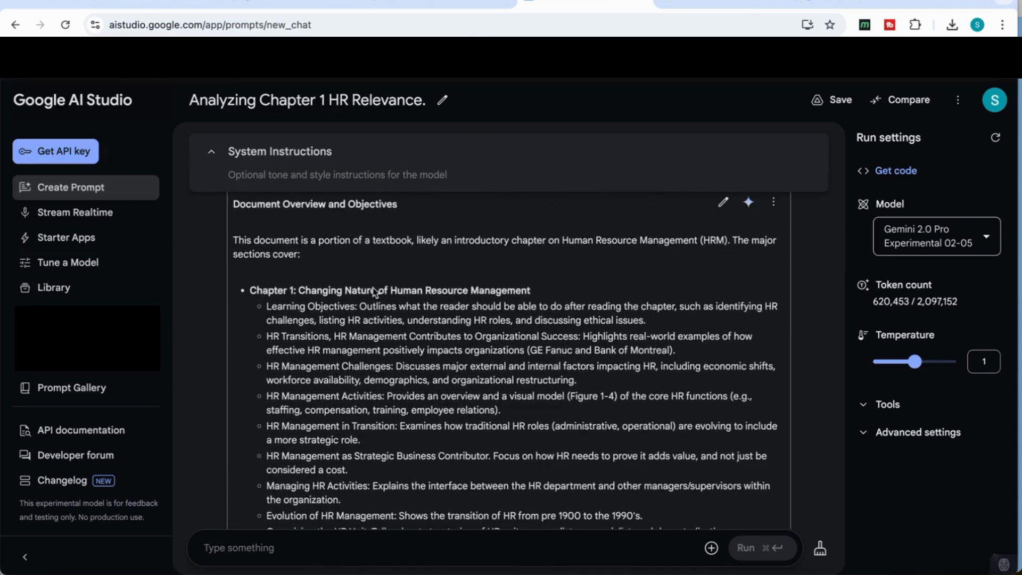
scroll(down, 3)
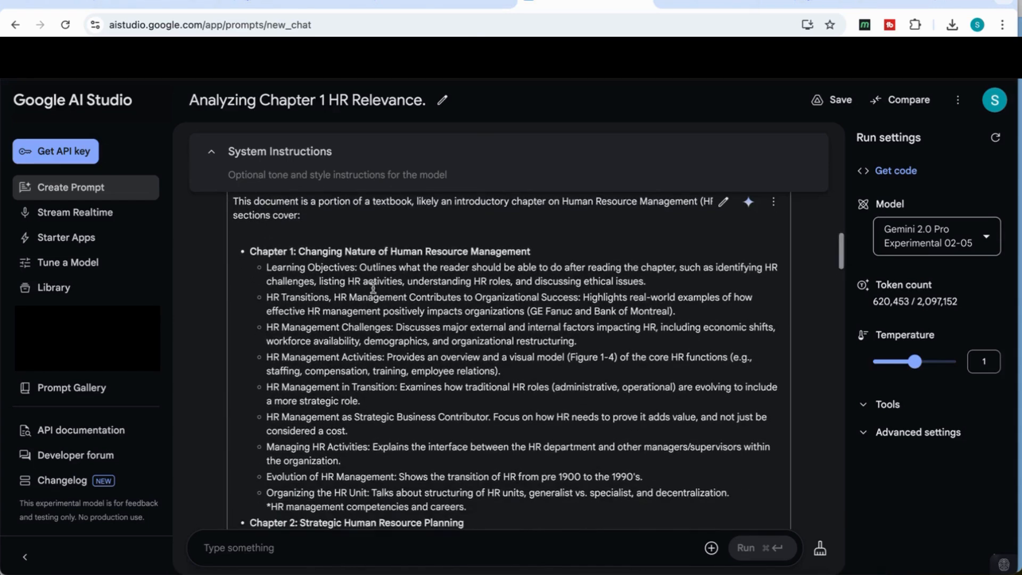
scroll(down, 3)
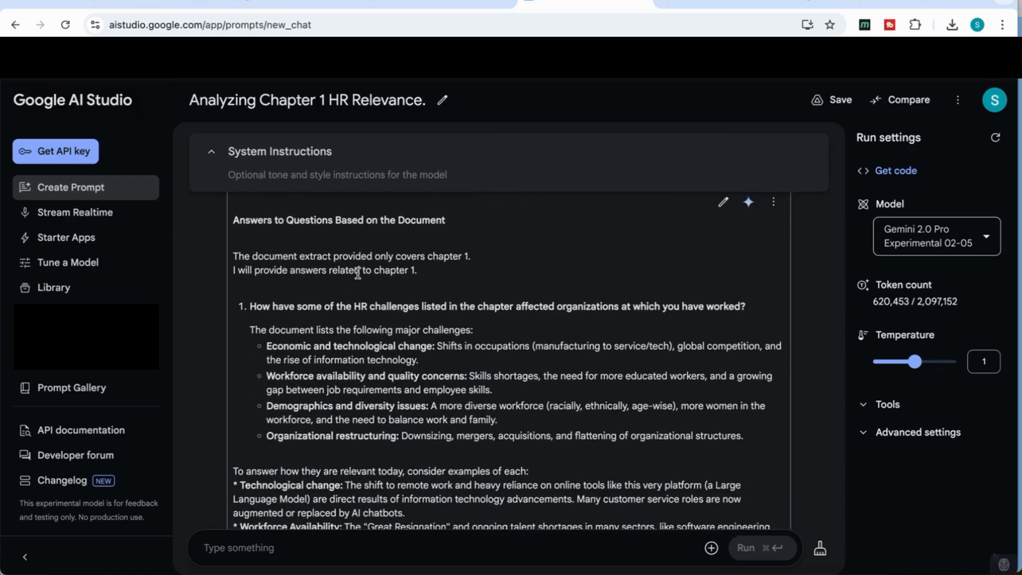
scroll(down, 3)
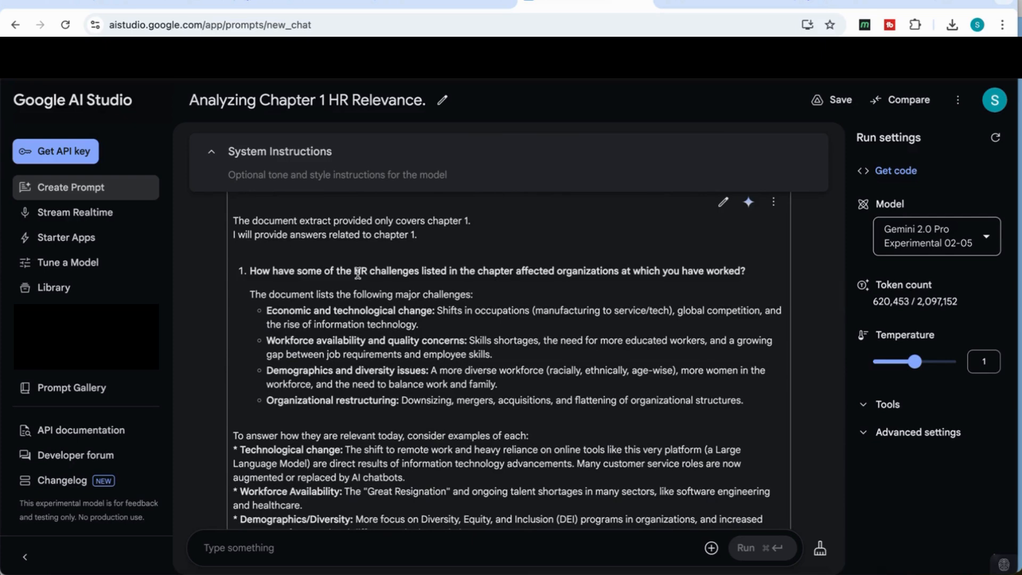
scroll(down, 3)
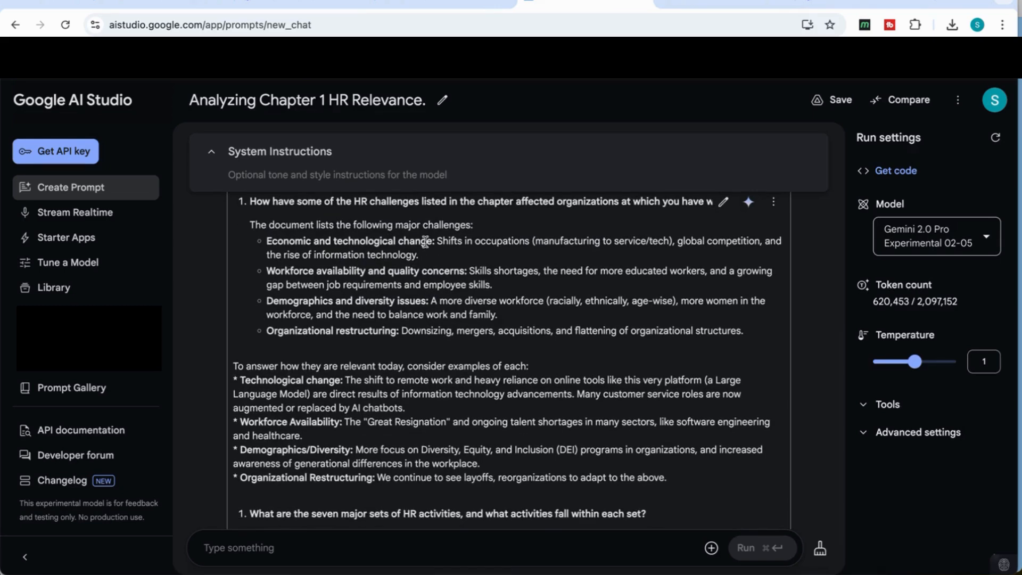
scroll(down, 3)
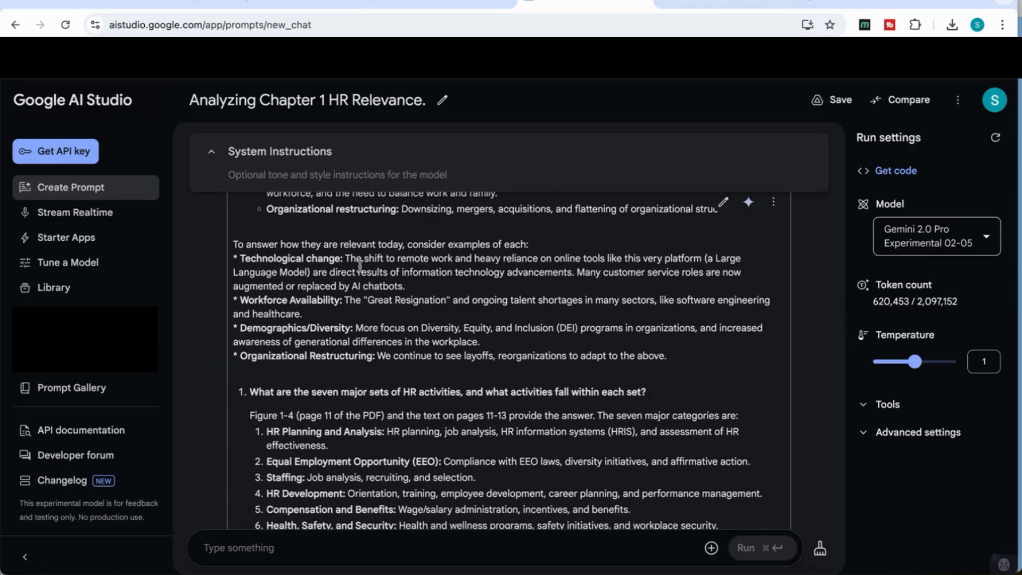
scroll(down, 3)
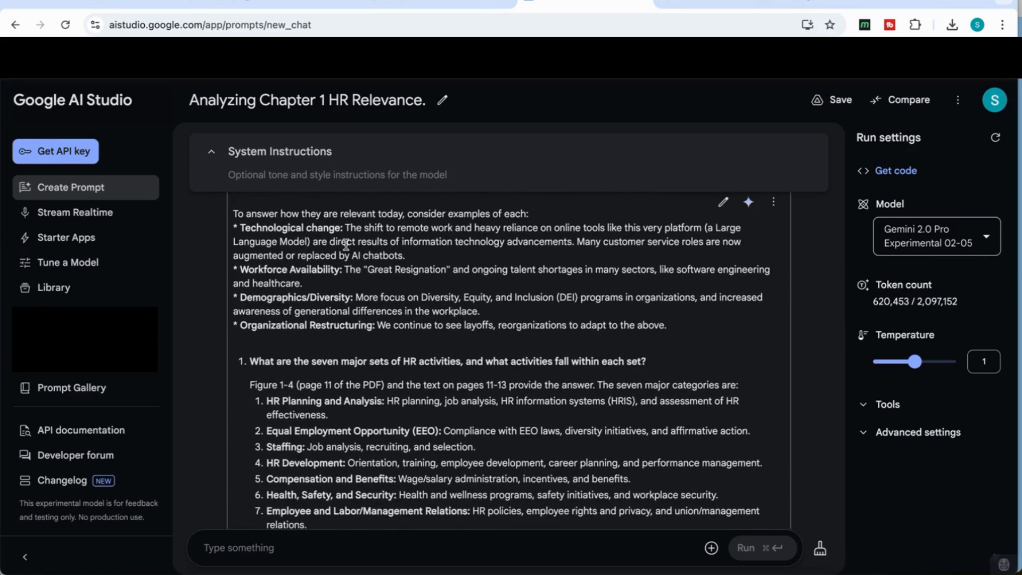
scroll(down, 3)
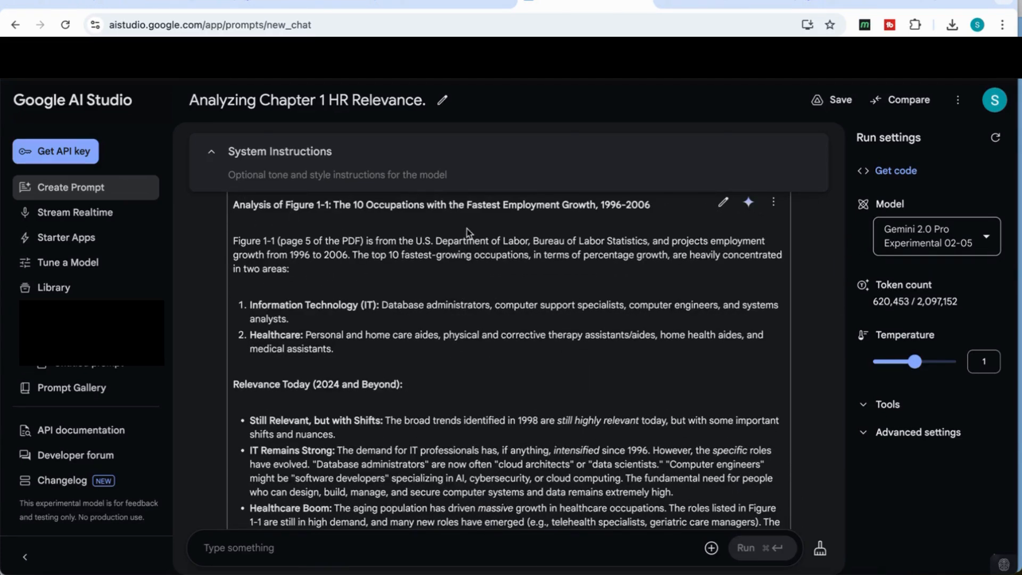
Scroll through the Figure 1-1 analysis as it completes, down to the Healthcare Boom point
scroll(down, 3)
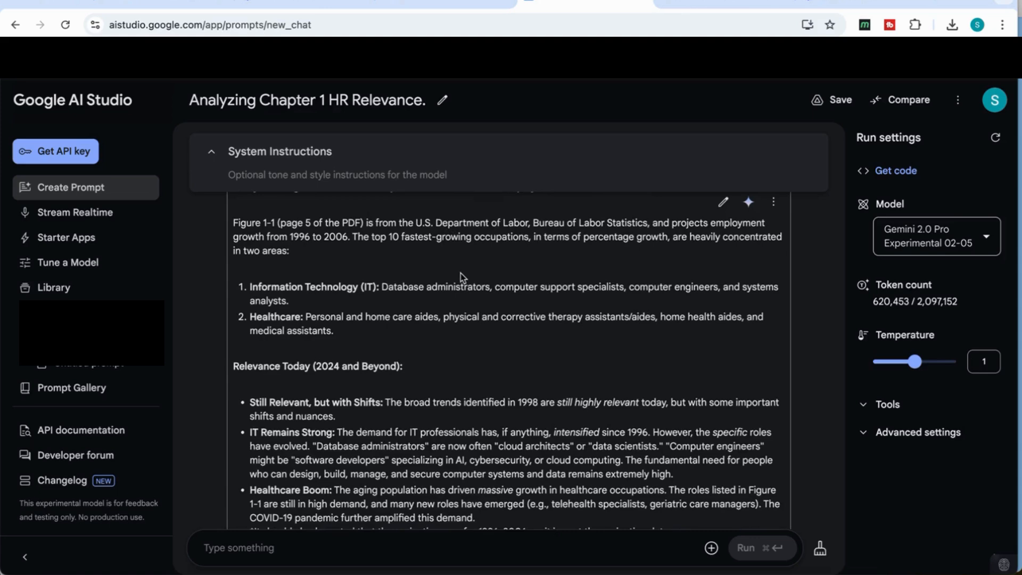
mouse_move(401, 282)
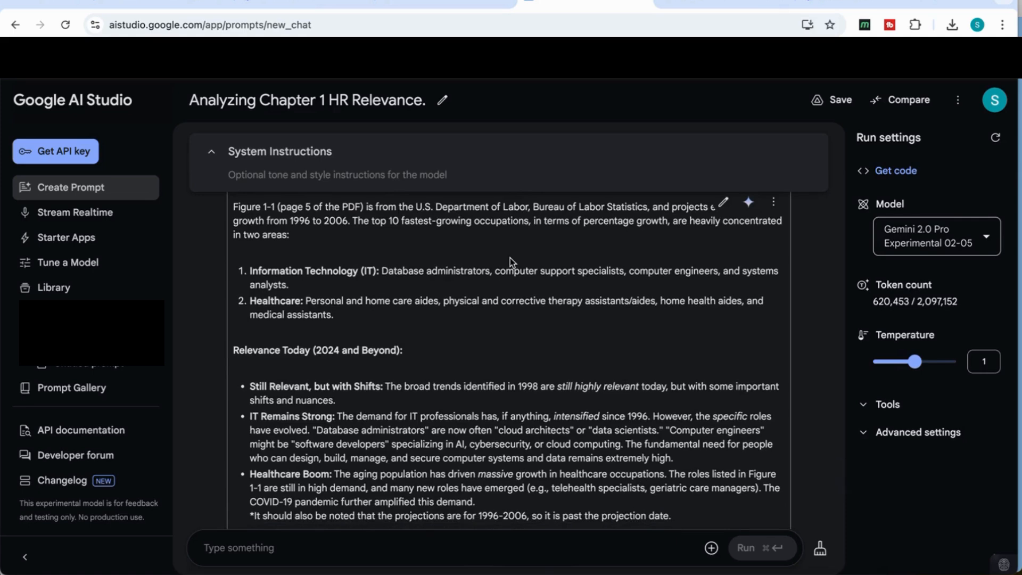
mouse_move(375, 296)
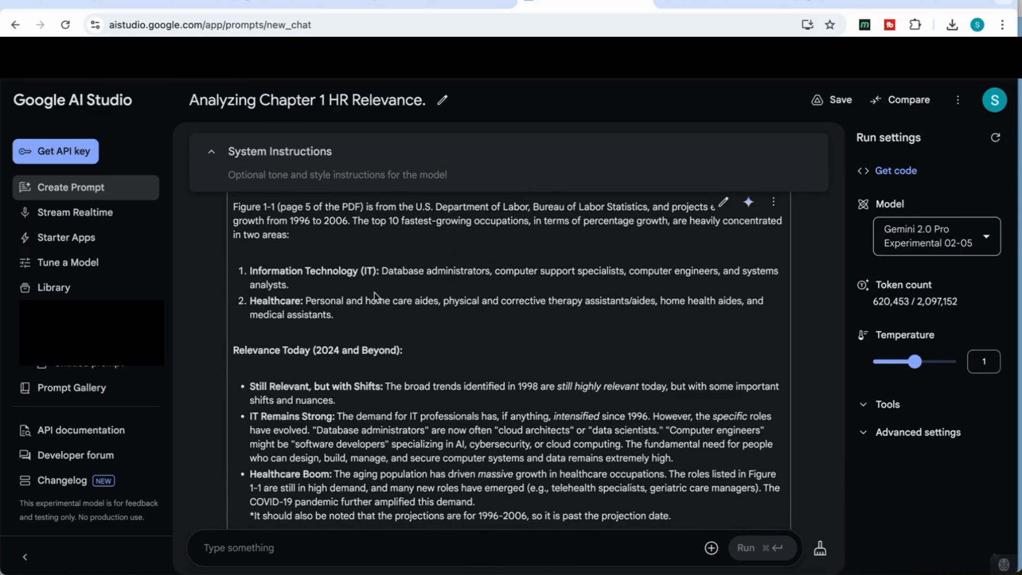
scroll(down, 3)
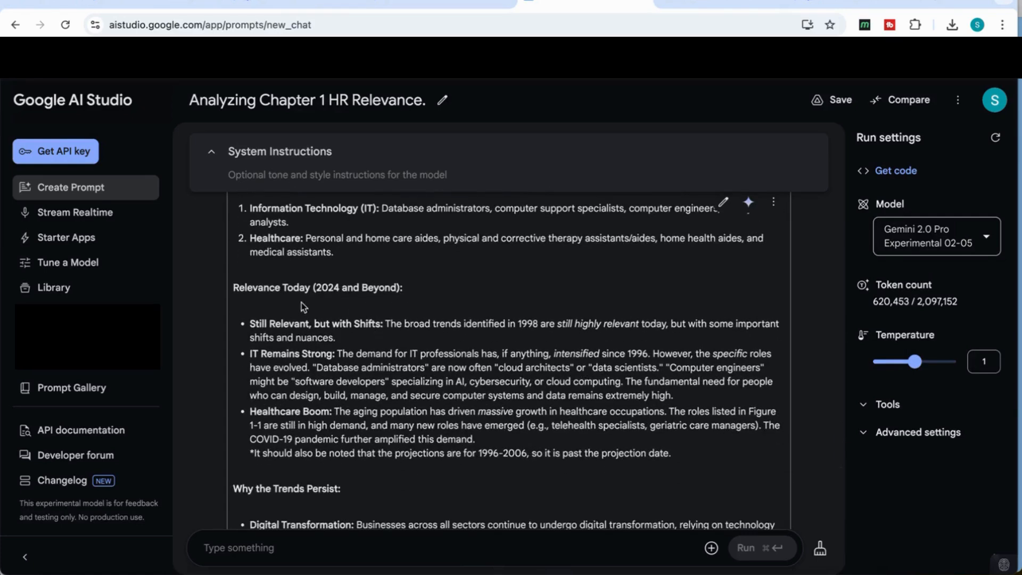
mouse_move(300, 307)
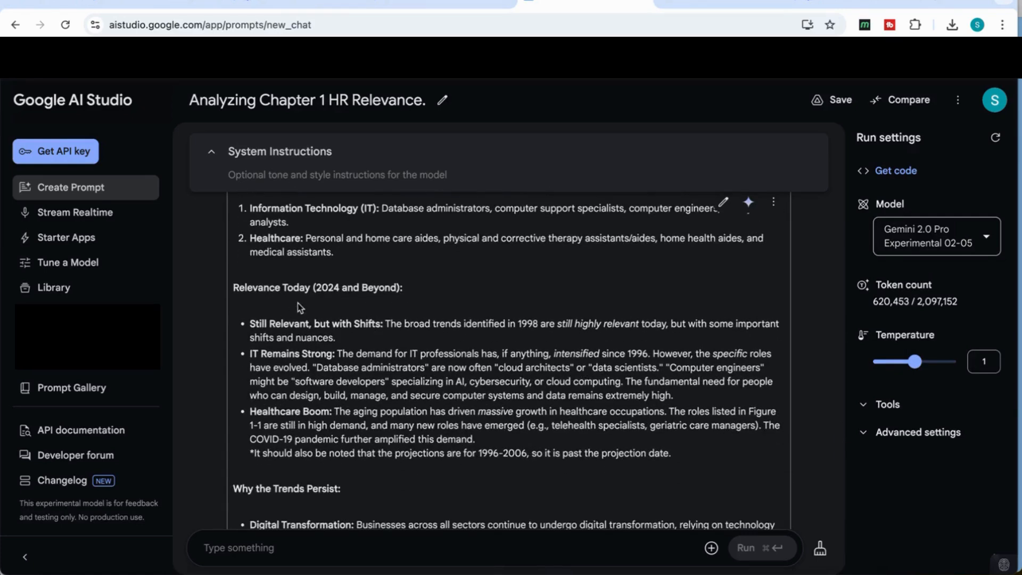
mouse_move(347, 315)
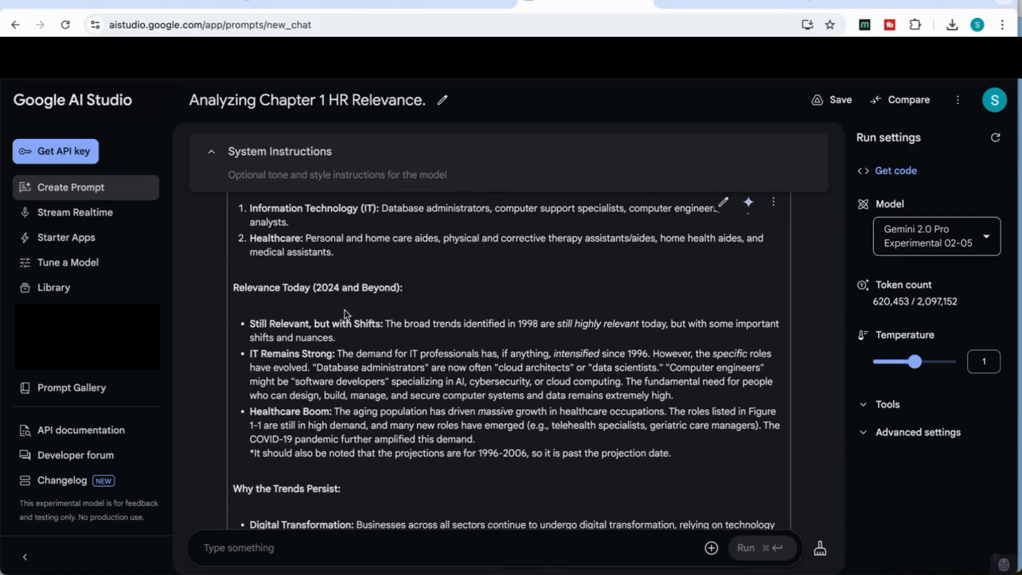
scroll(down, 3)
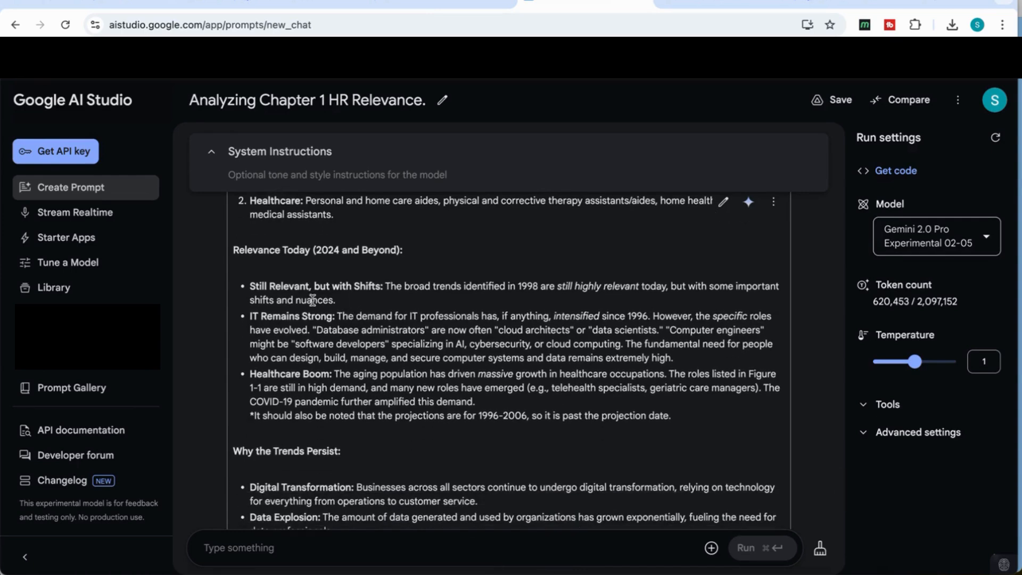
scroll(down, 3)
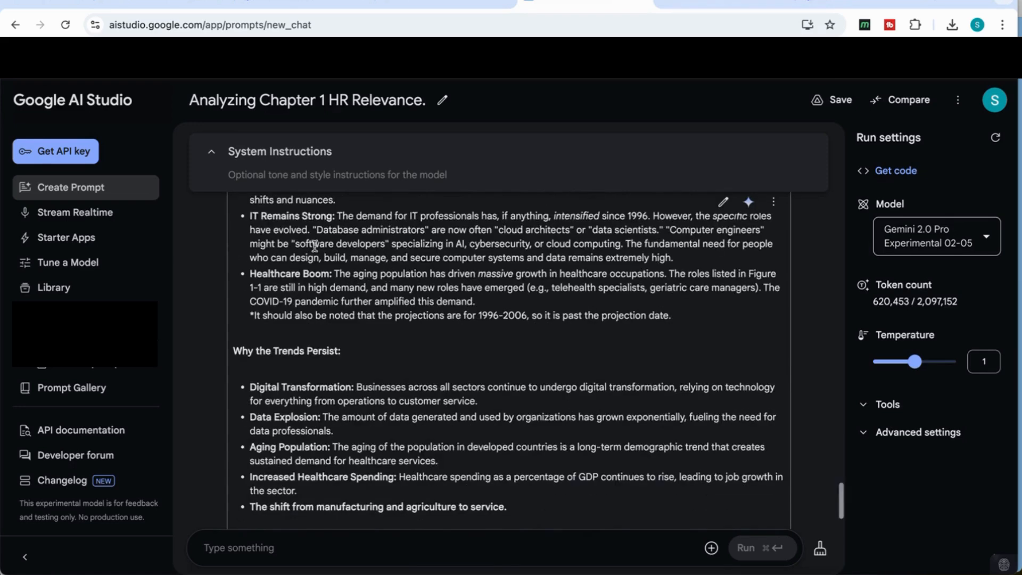
scroll(down, 3)
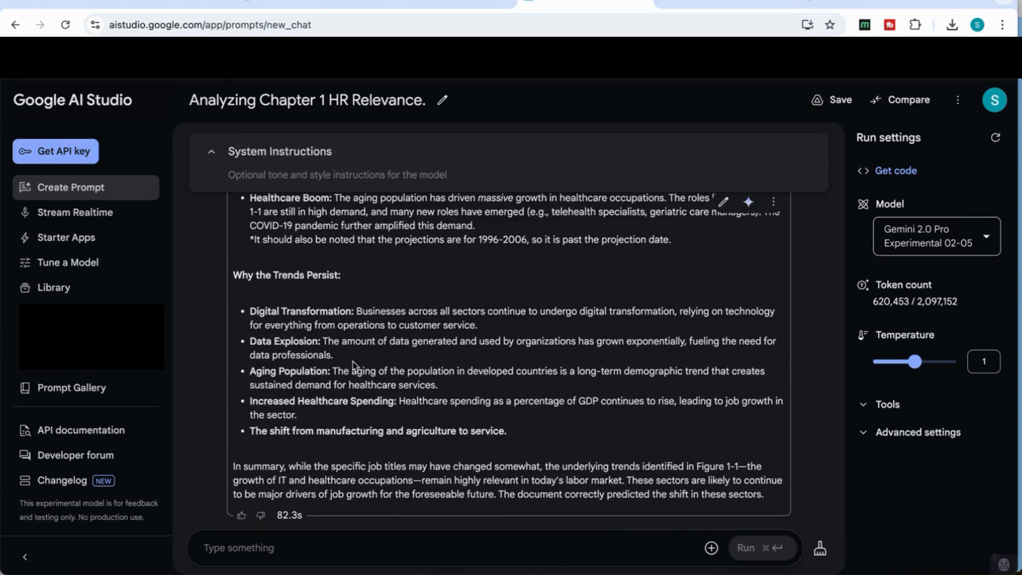
mouse_move(346, 398)
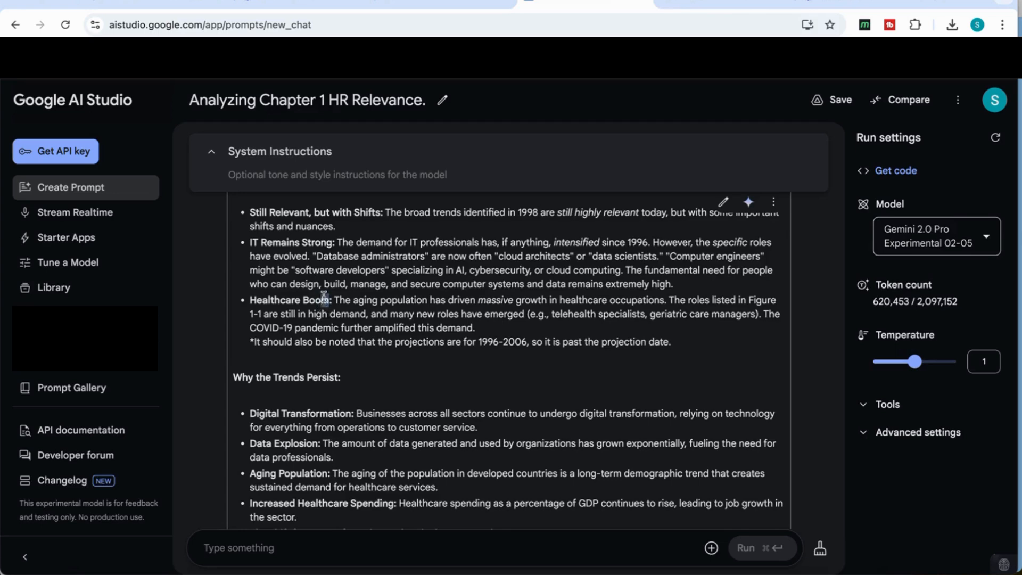
drag(334, 299, 320, 313)
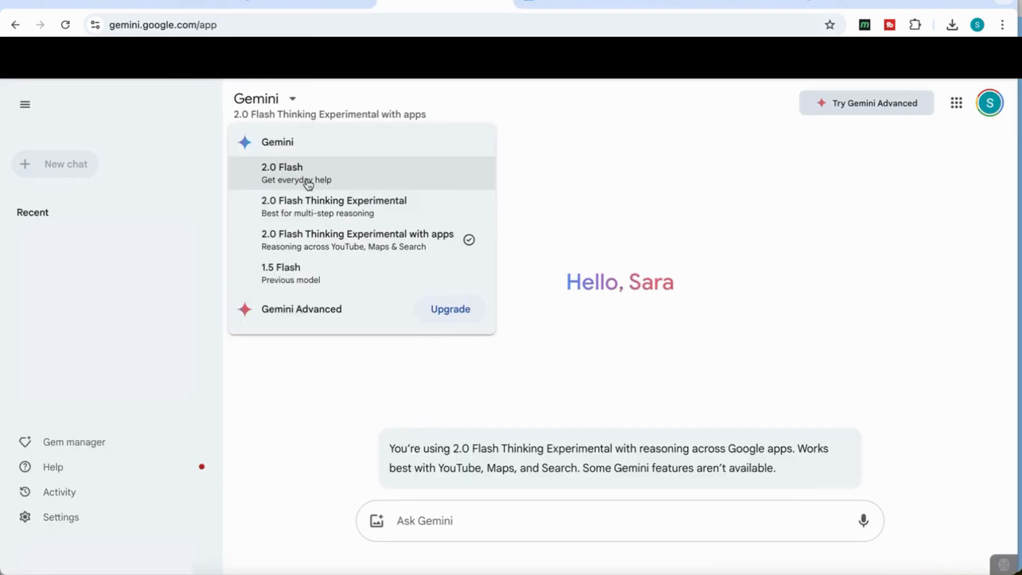
mouse_move(362, 207)
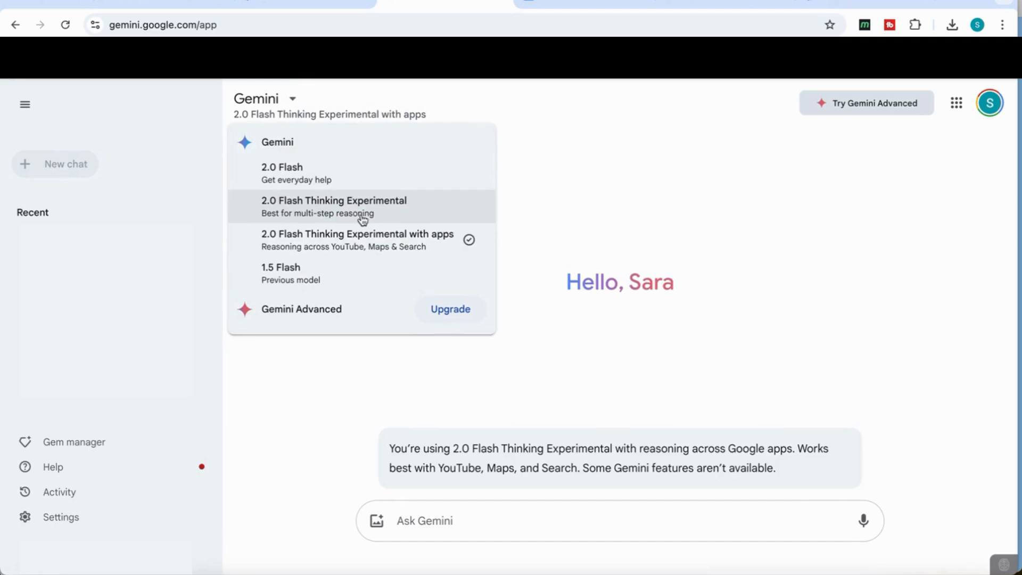